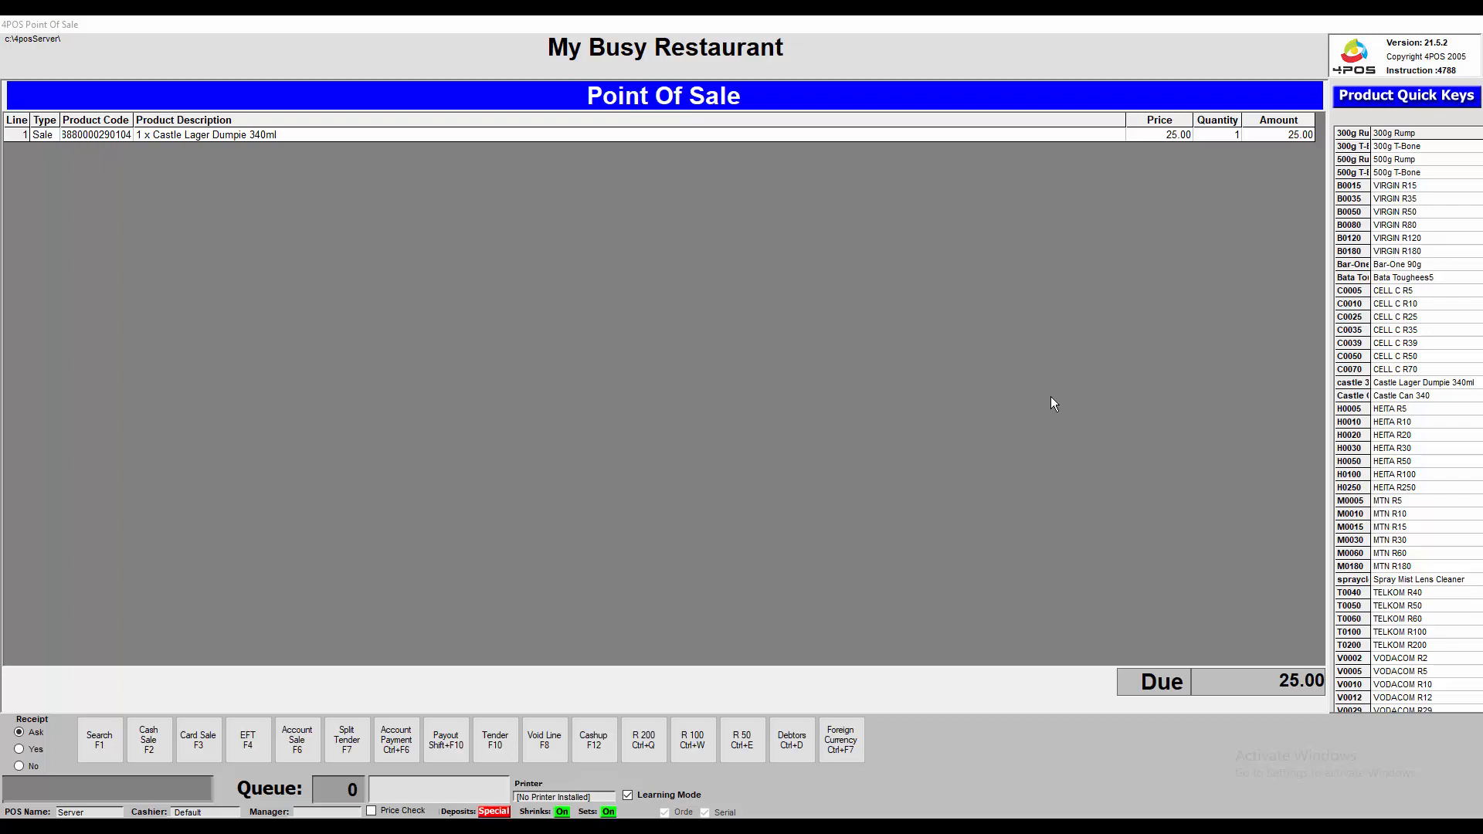
mouse_move(584, 51)
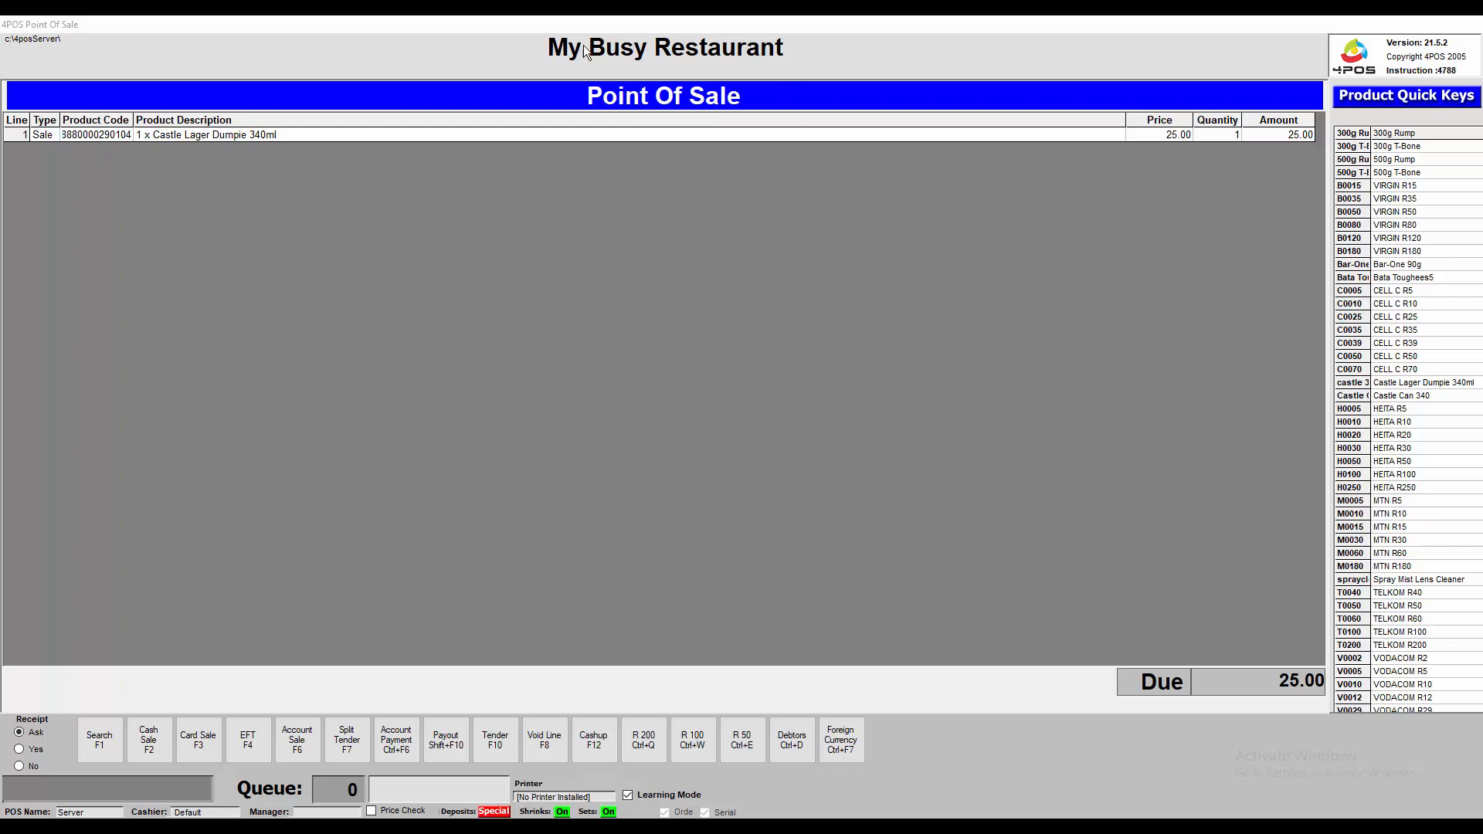
mouse_move(705, 115)
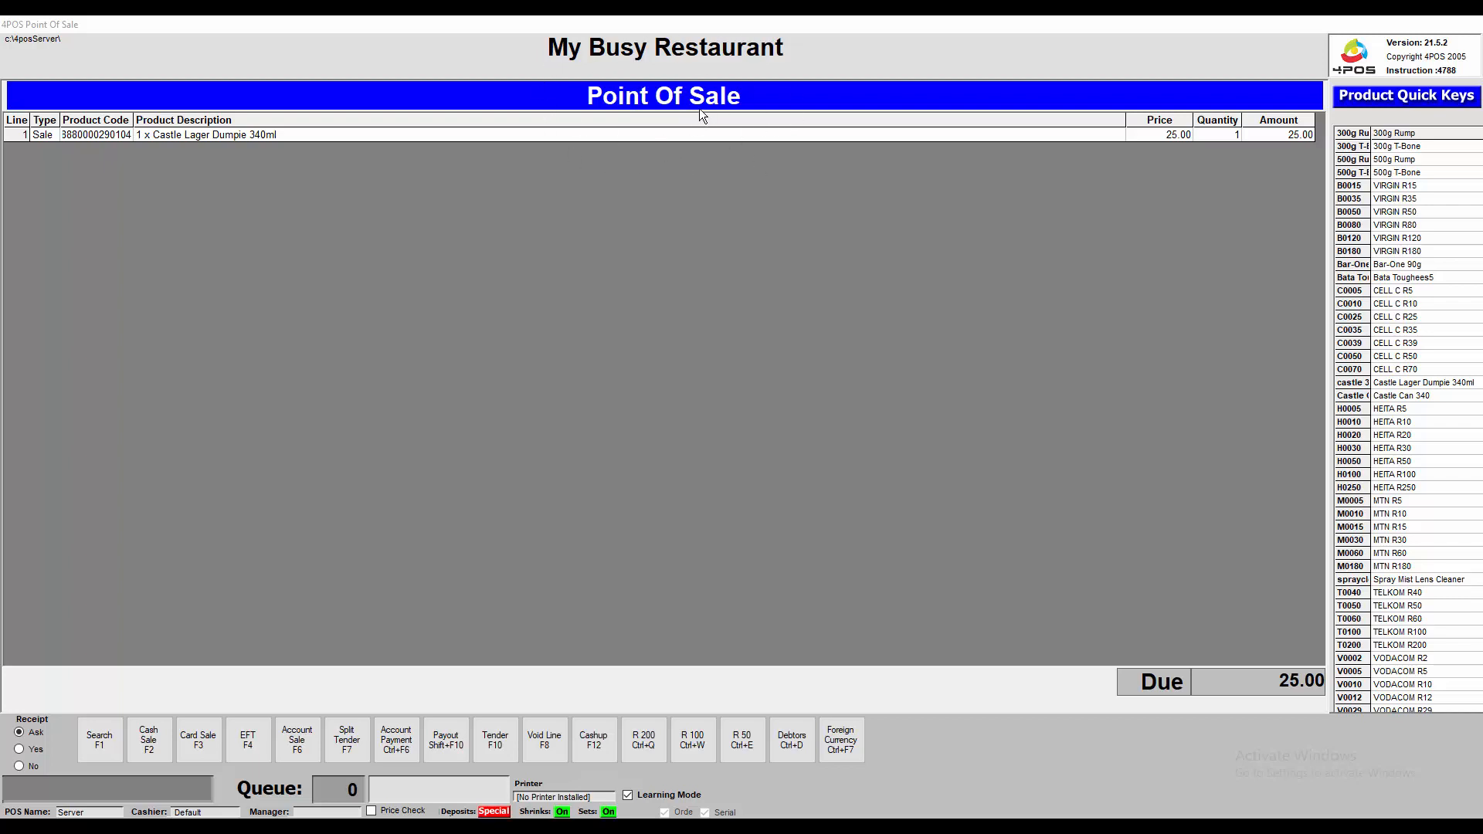
mouse_move(709, 196)
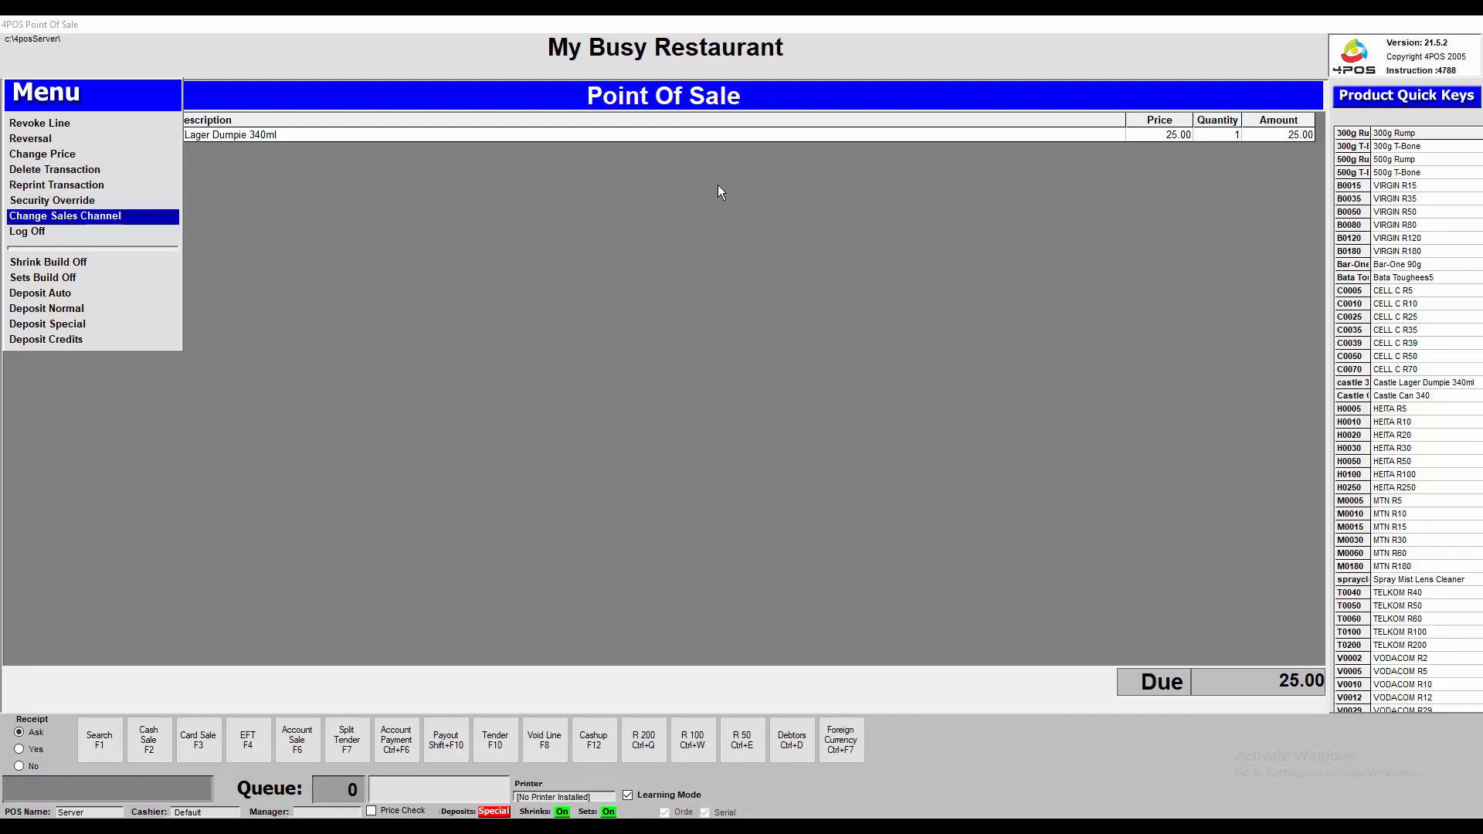
Switch the Castle Lager Dumpie 340ml sale to Sale Channel 2, pricing it at 11.00.
left_click(65, 217)
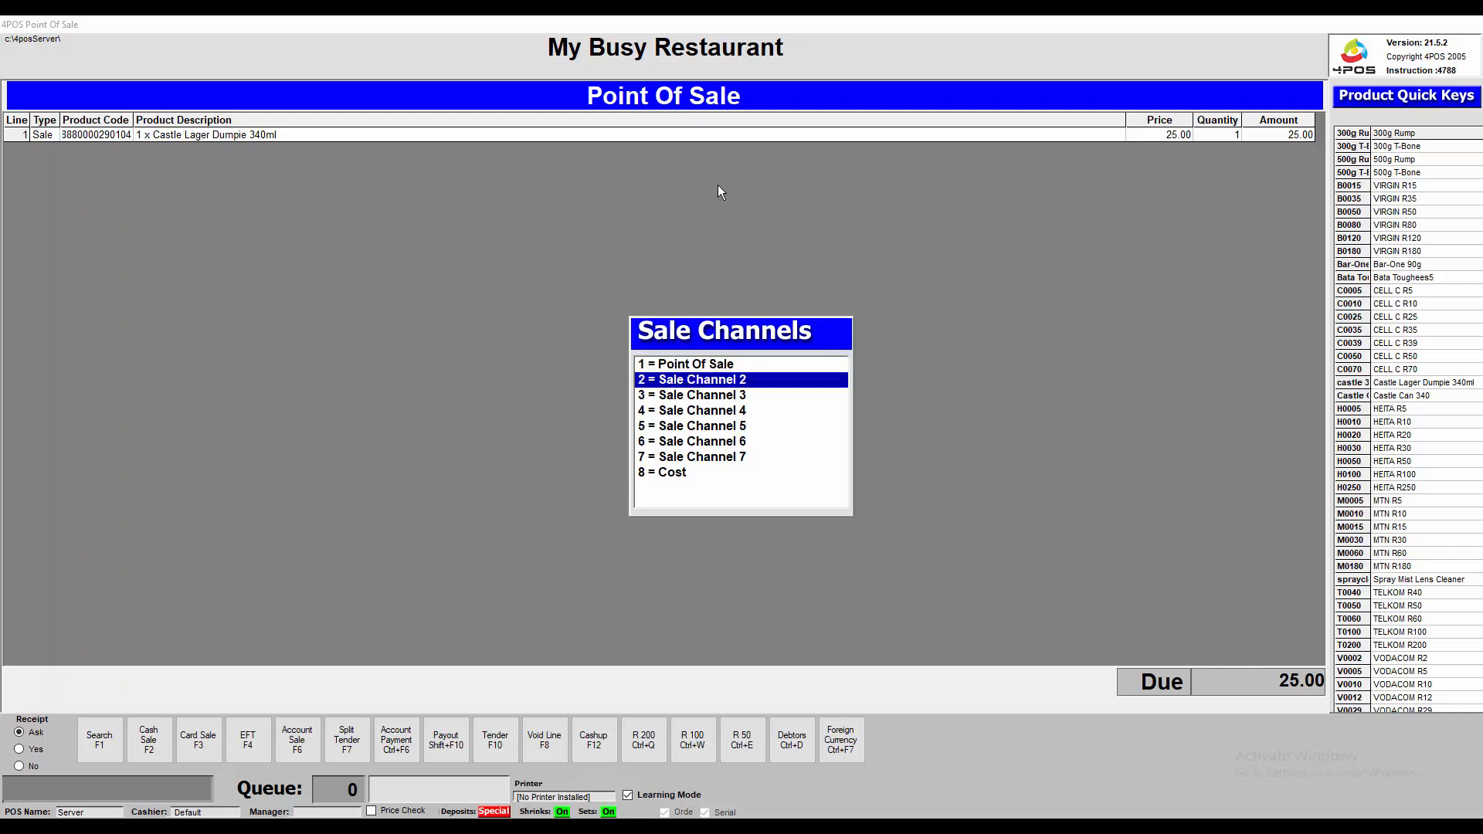
left_click(693, 380)
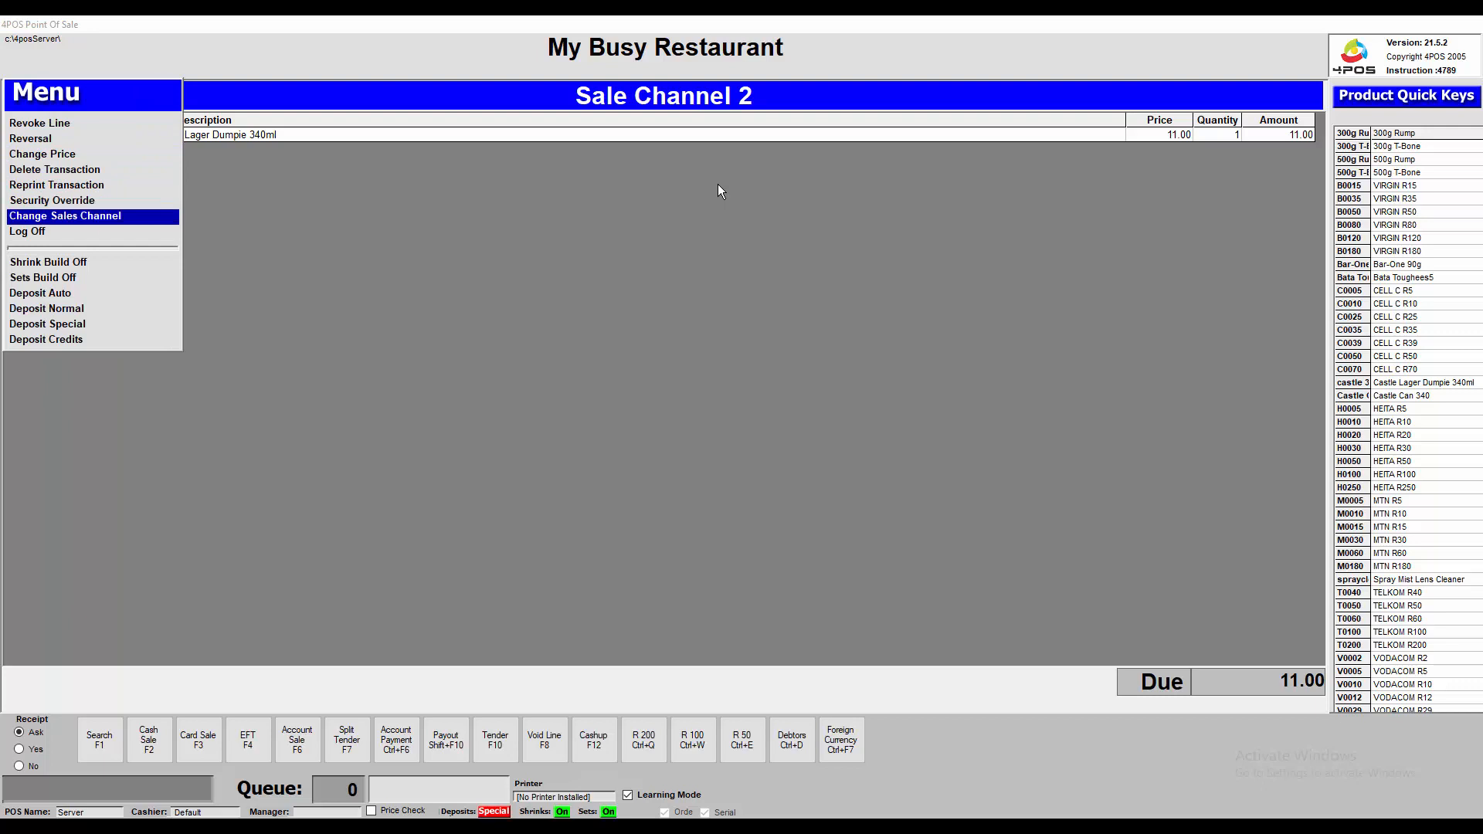
left_click(64, 216)
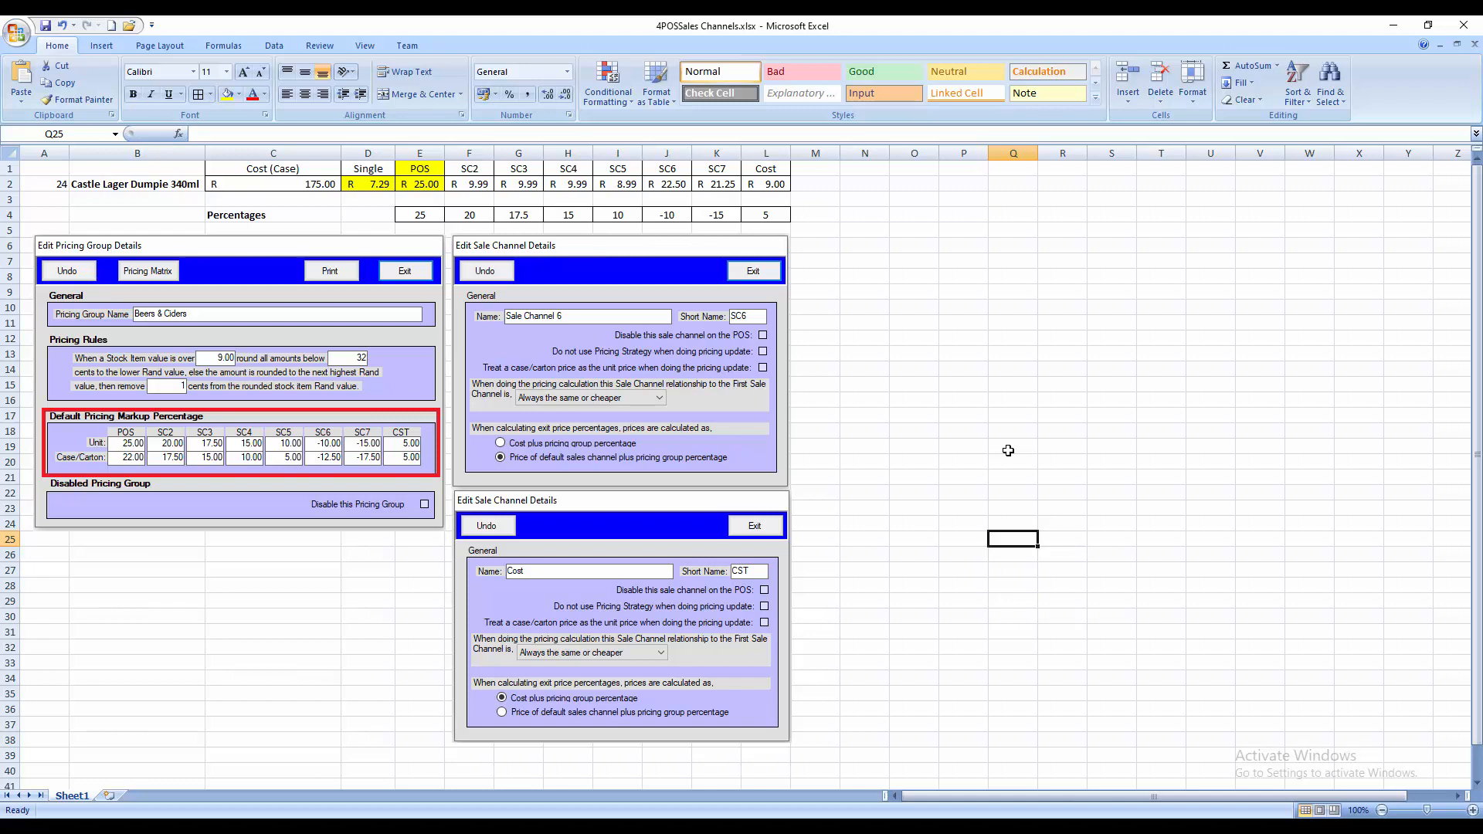
mouse_move(1023, 448)
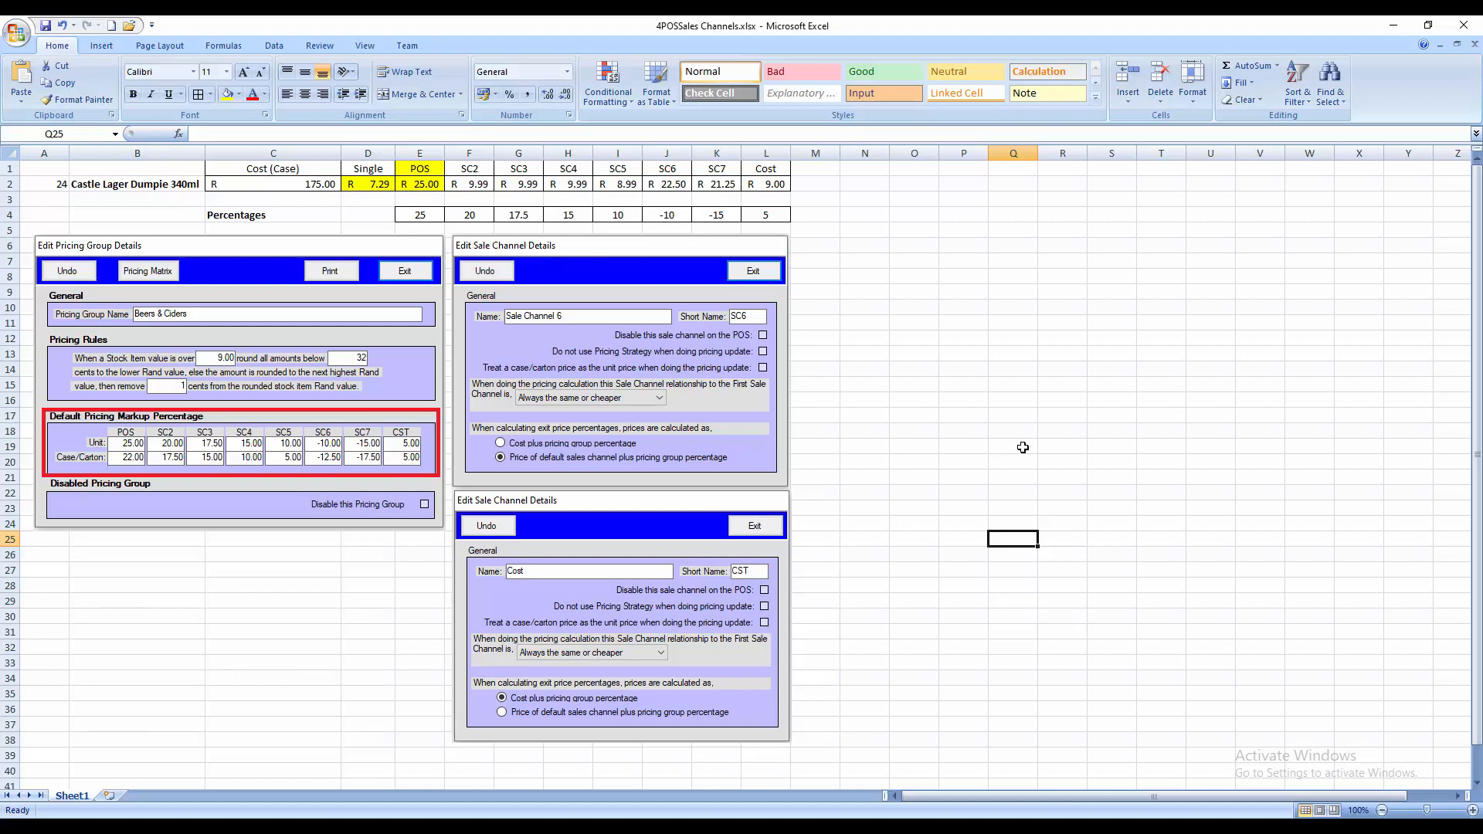
mouse_move(133, 216)
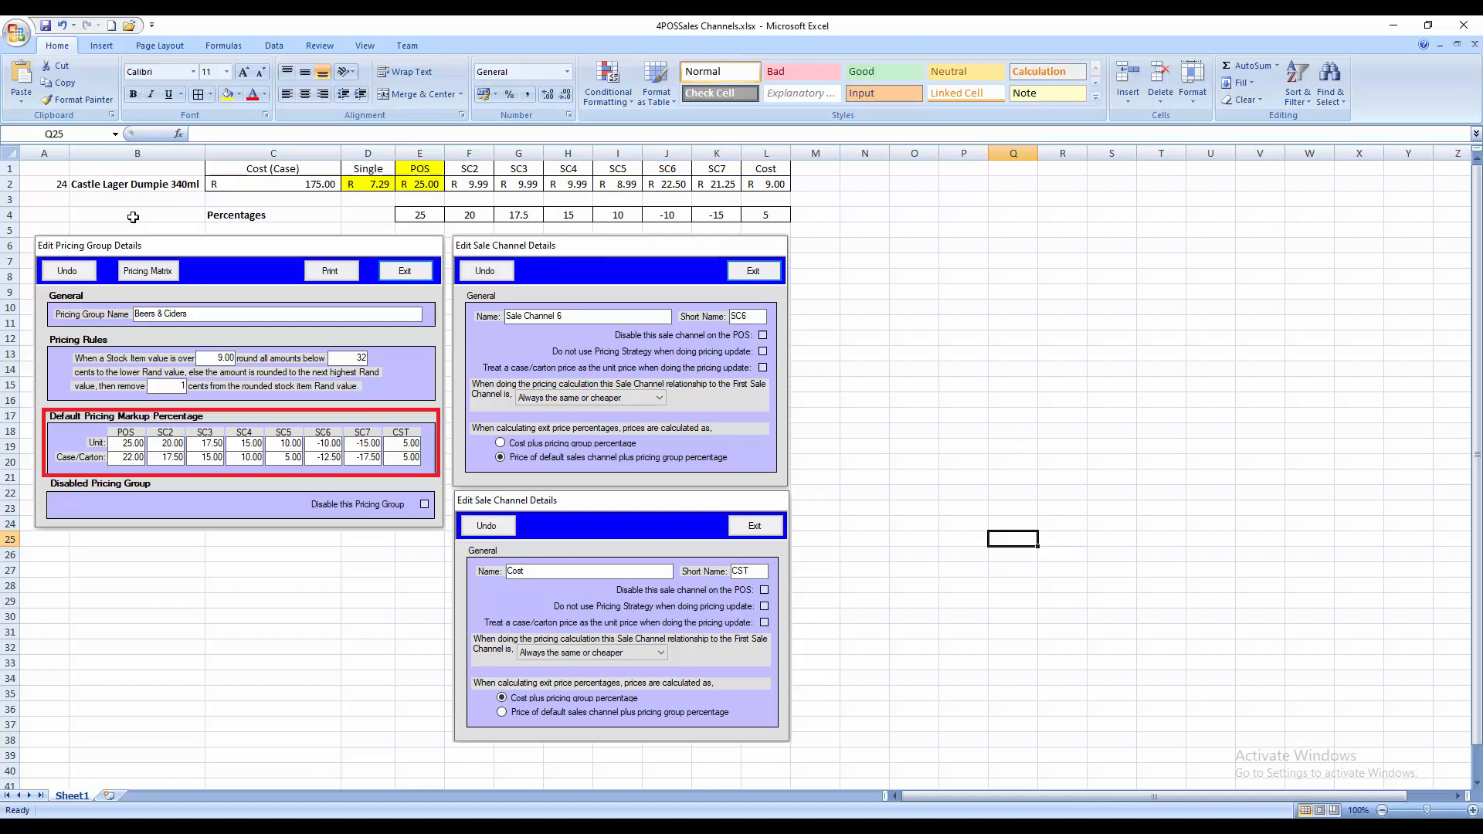
left_click(138, 184)
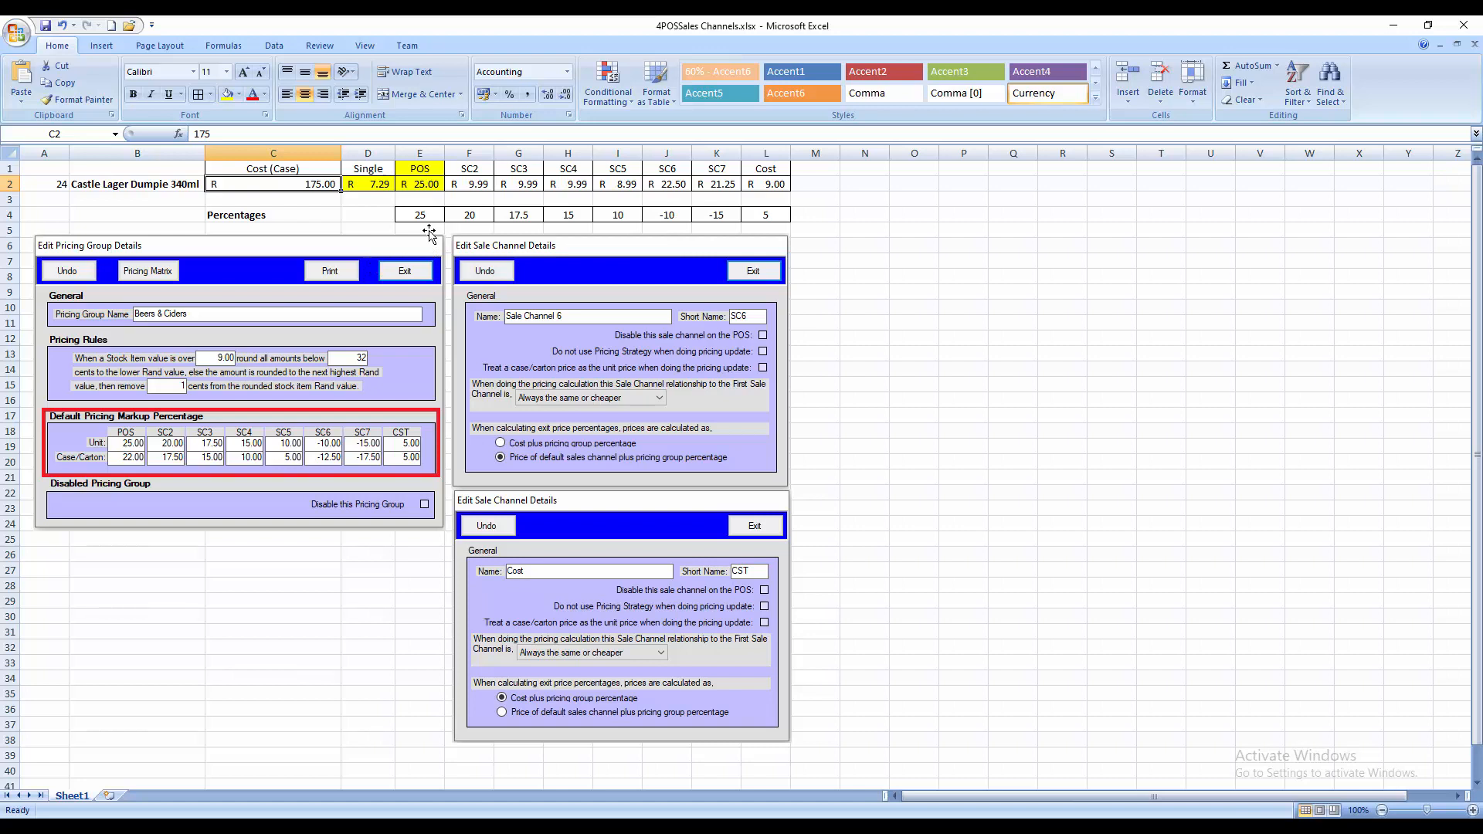
left_click(368, 183)
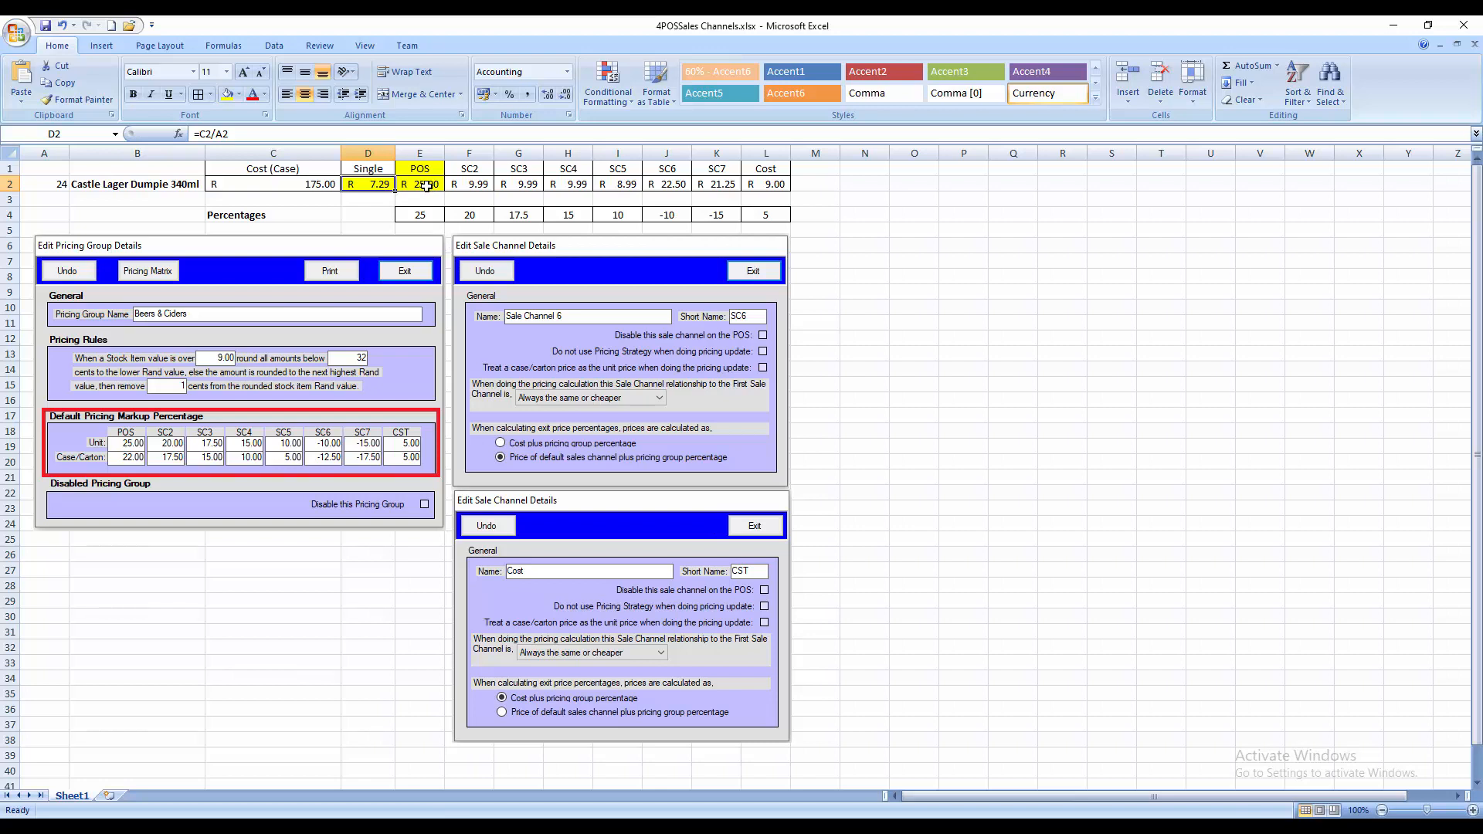
left_click(418, 183)
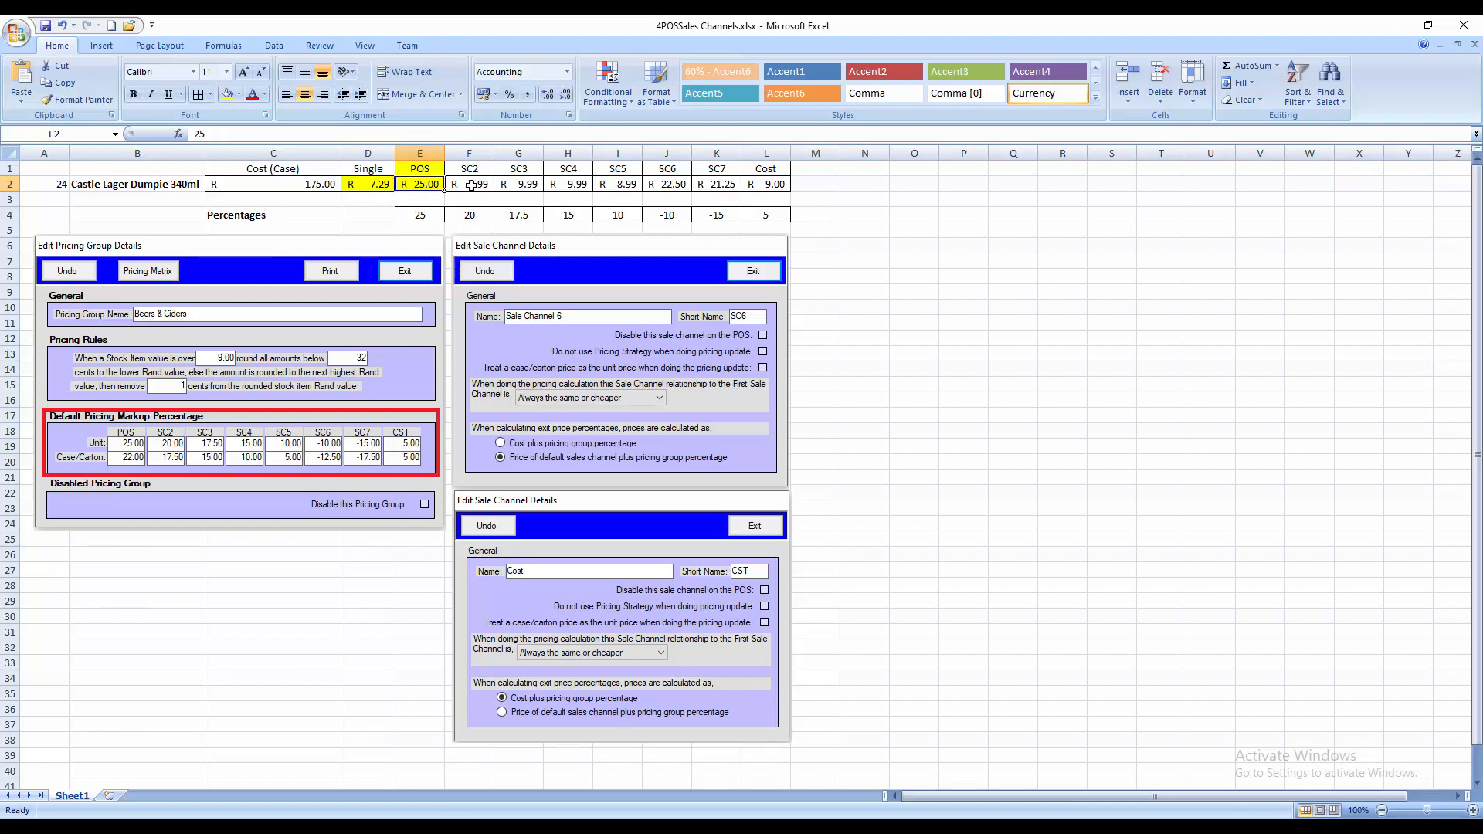
left_click(467, 184)
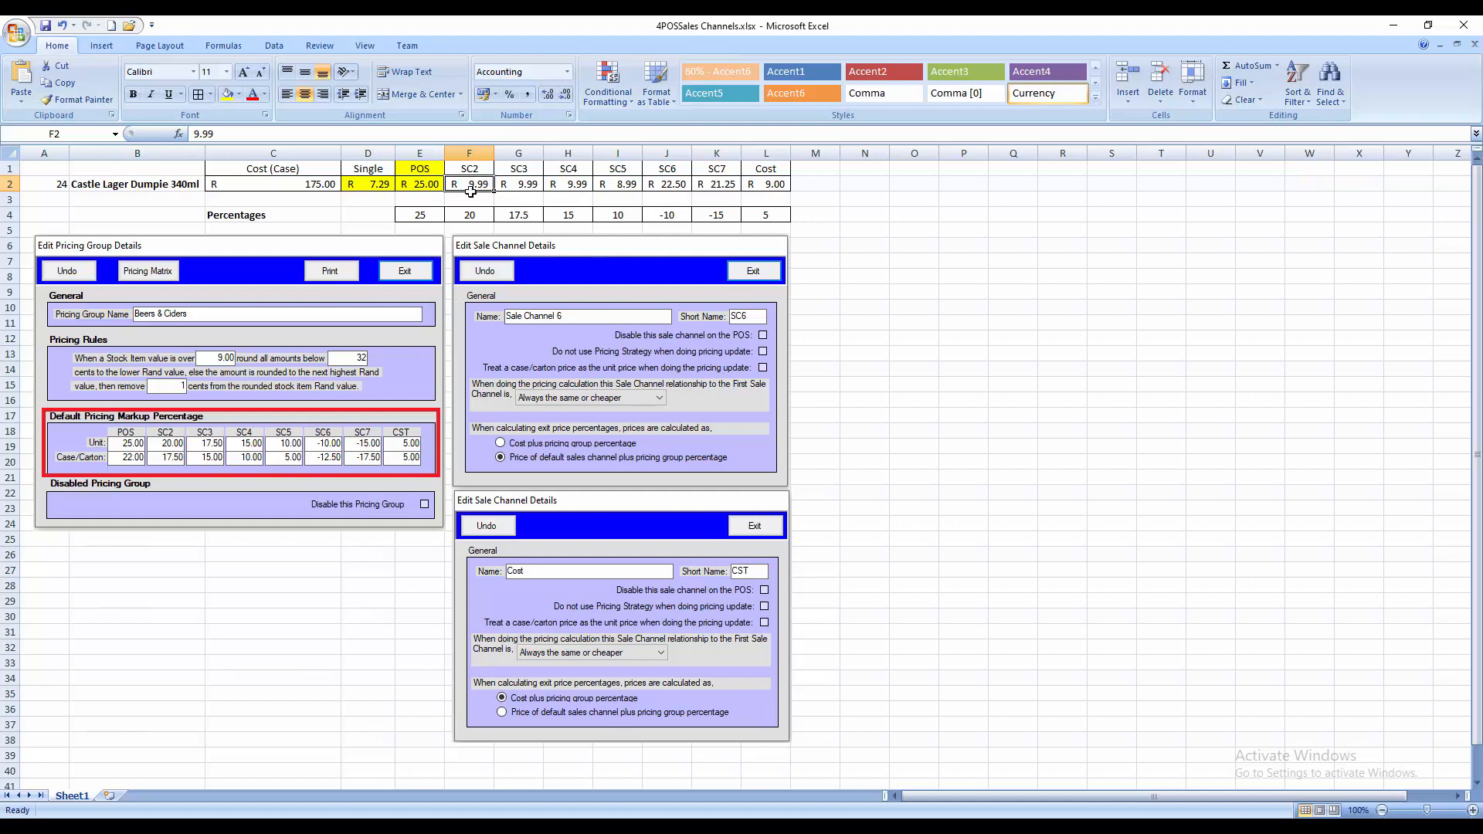
mouse_move(267, 428)
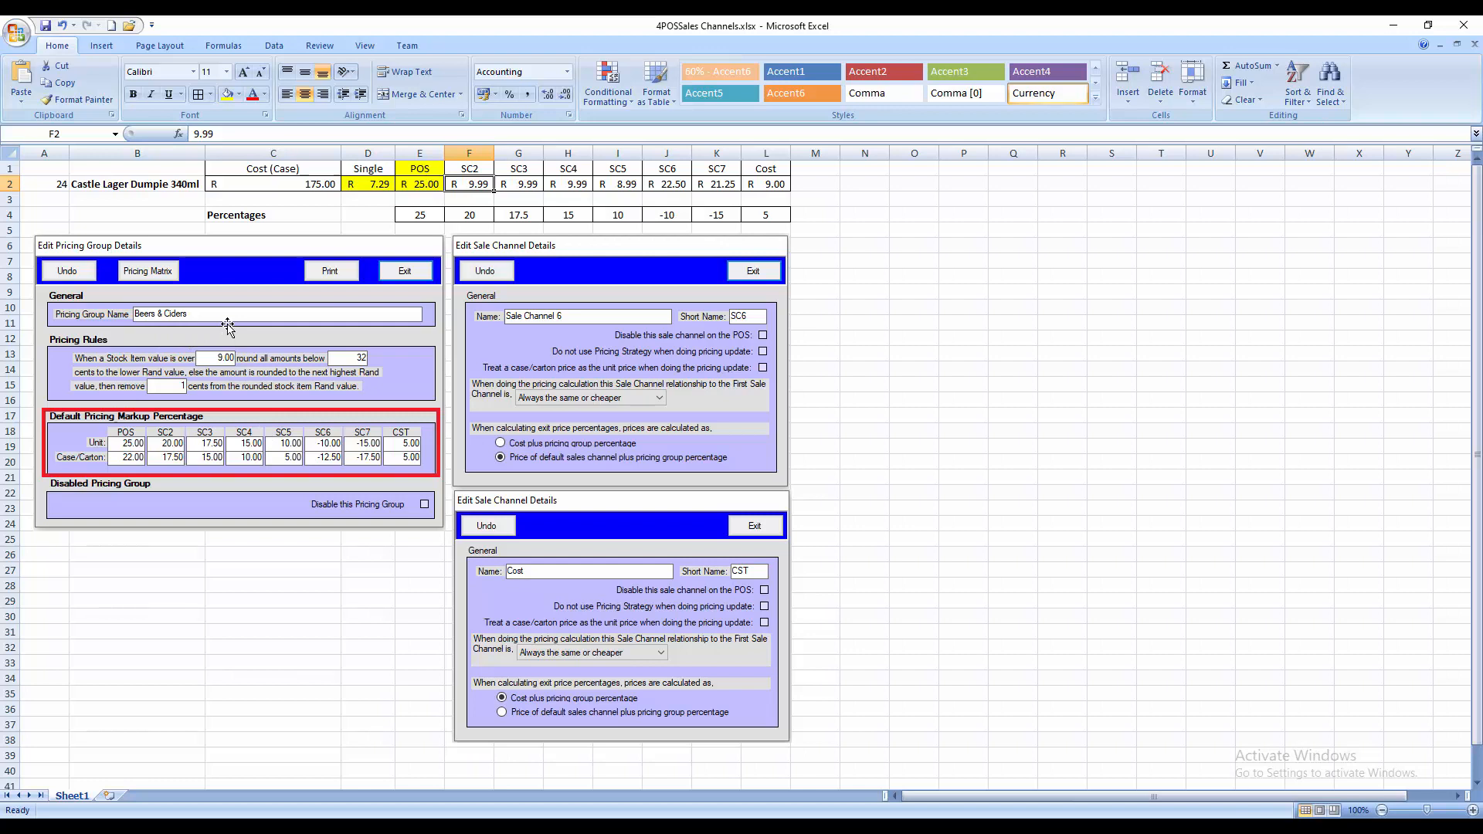
mouse_move(201, 343)
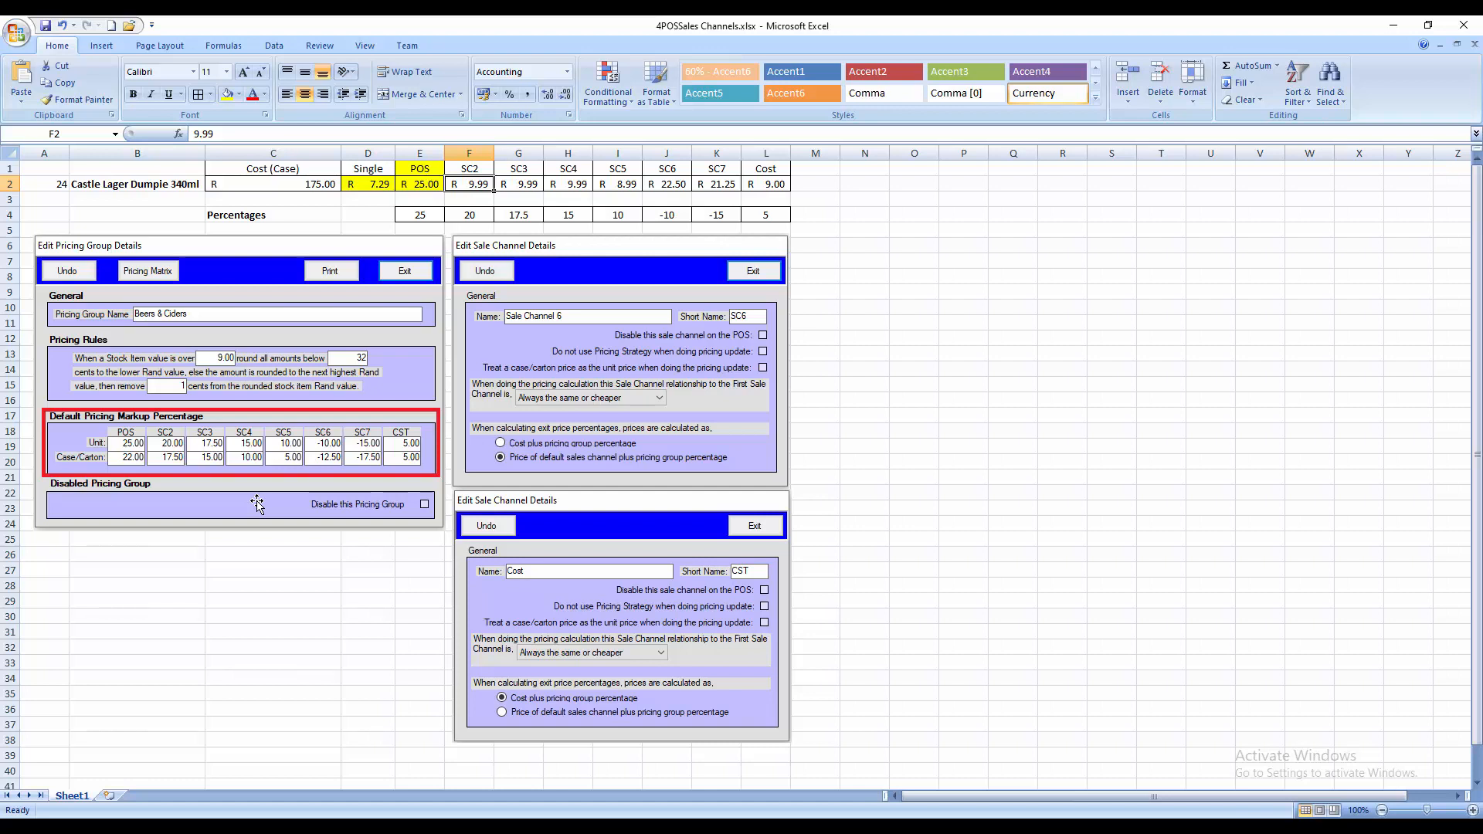
mouse_move(372, 397)
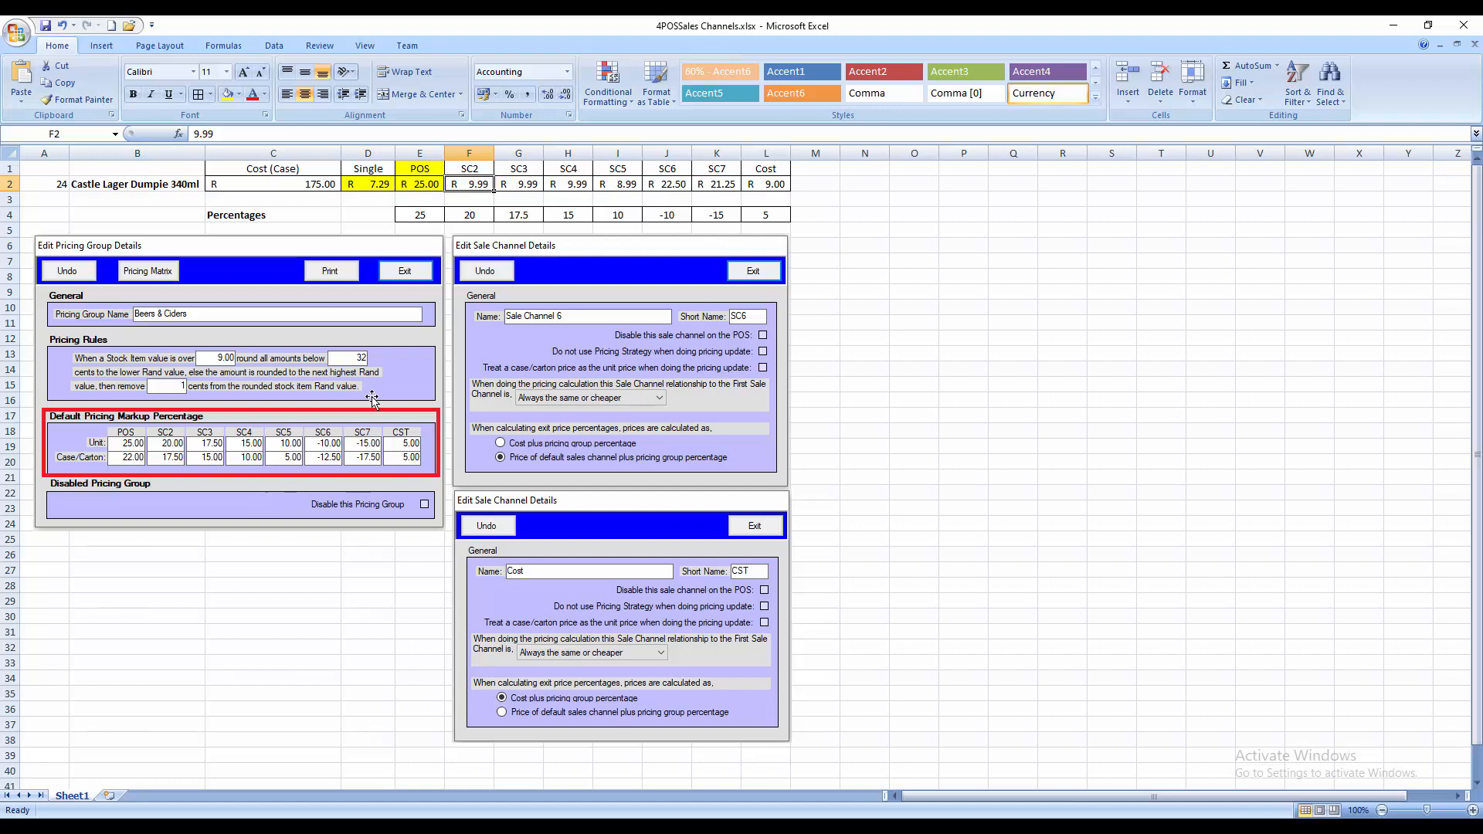
left_click(619, 360)
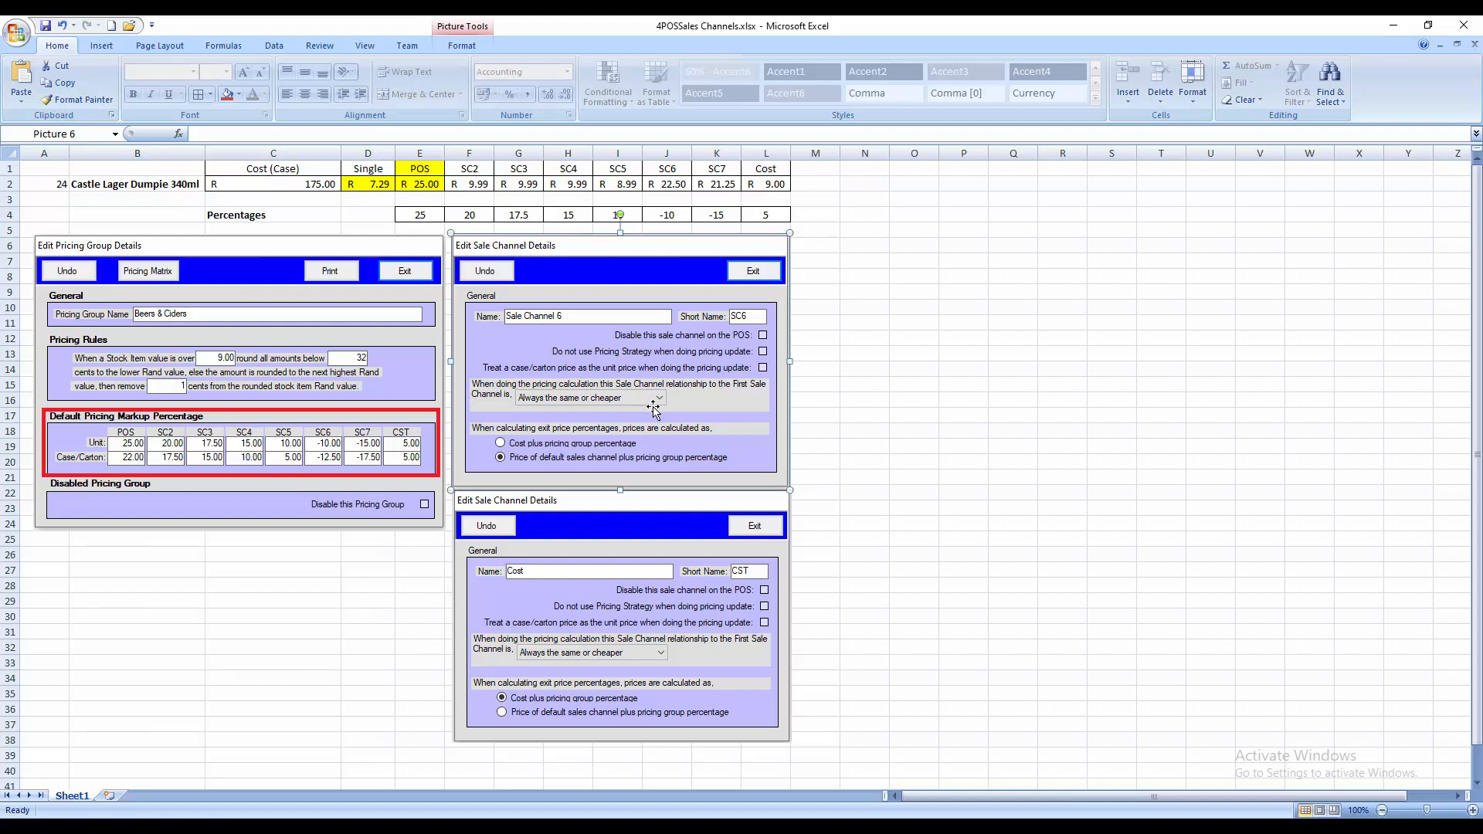
mouse_move(650, 411)
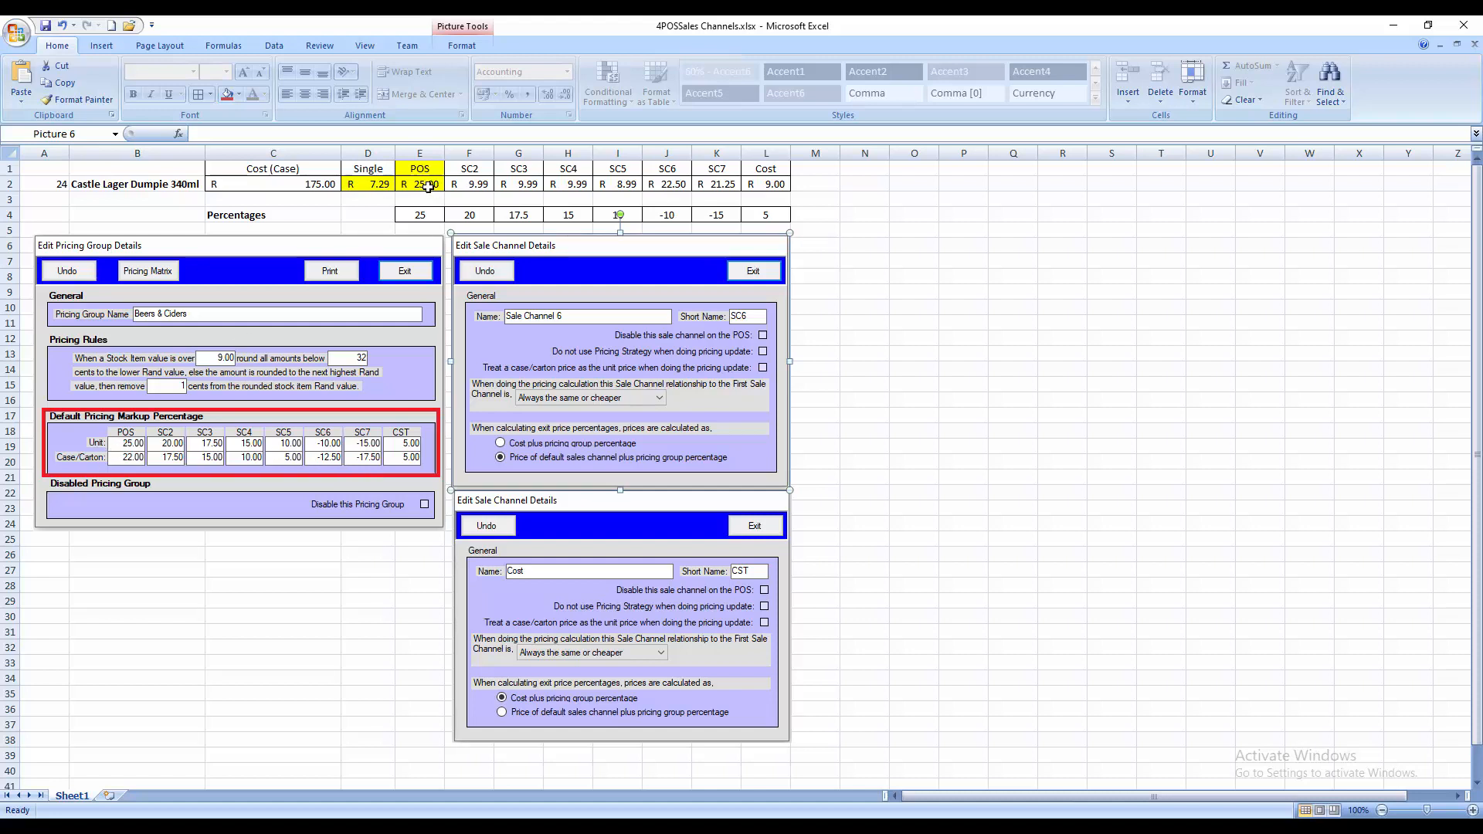
left_click(418, 184)
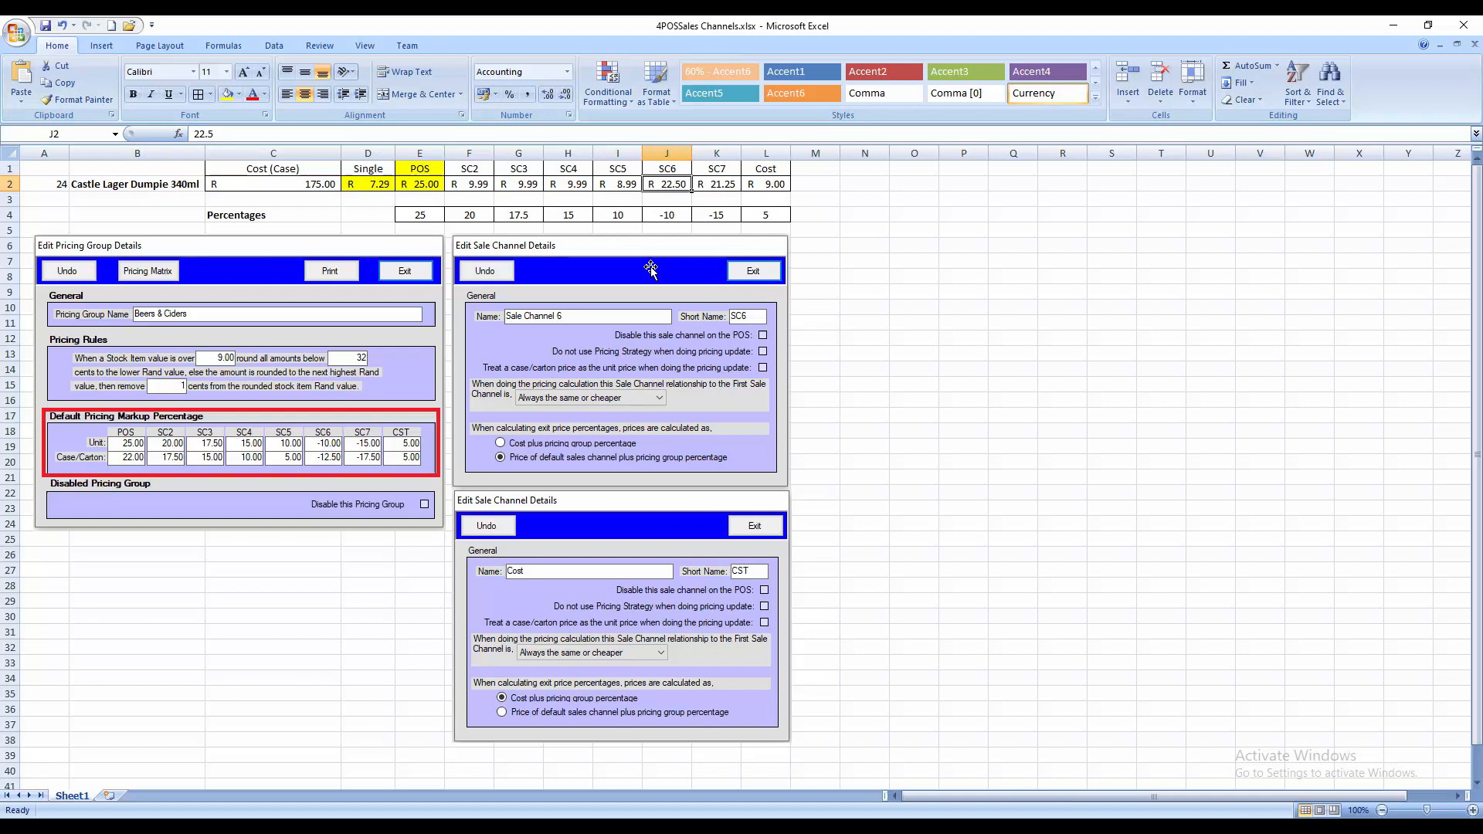
mouse_move(620, 280)
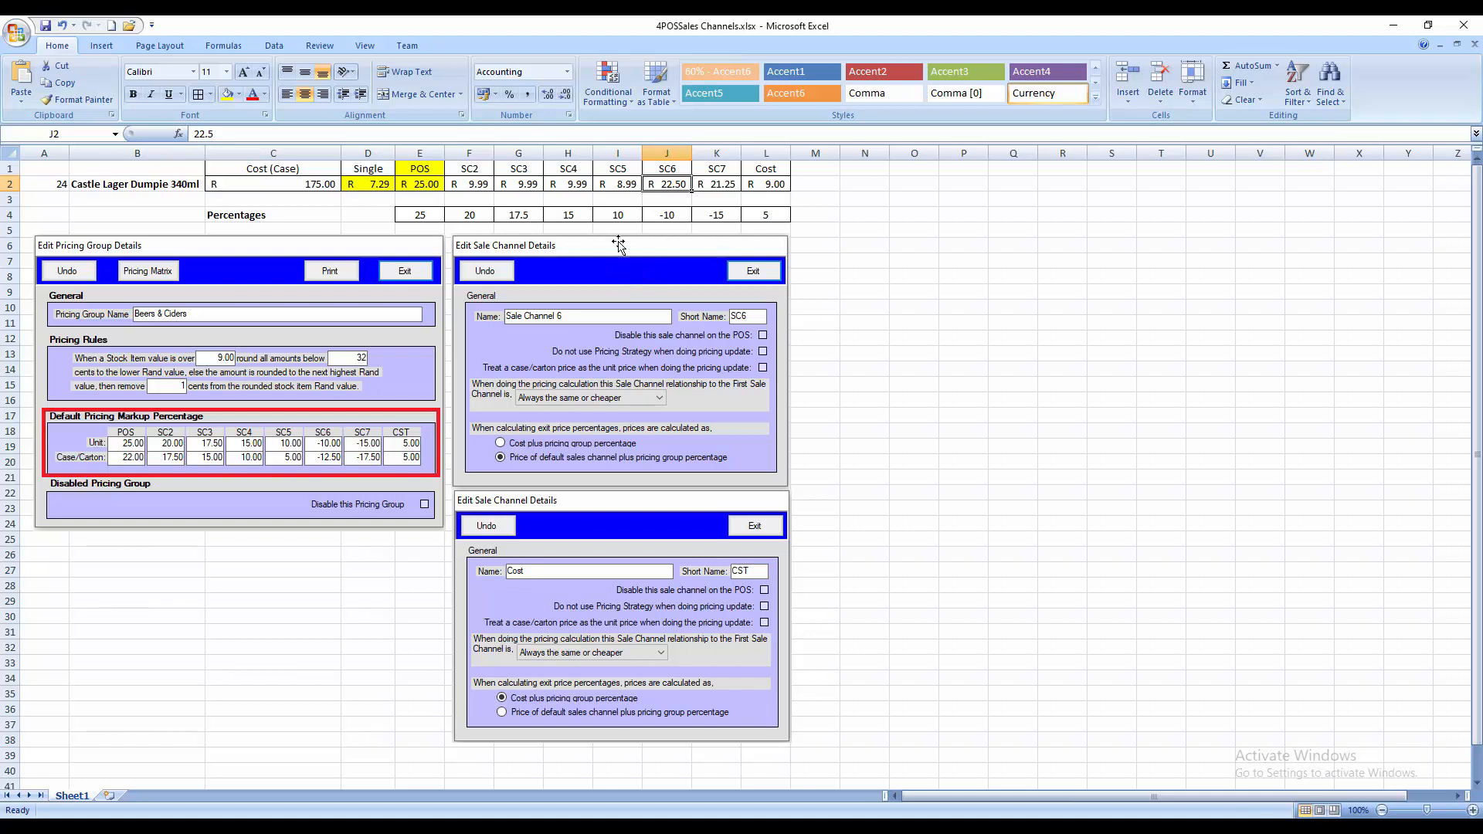
mouse_move(578, 524)
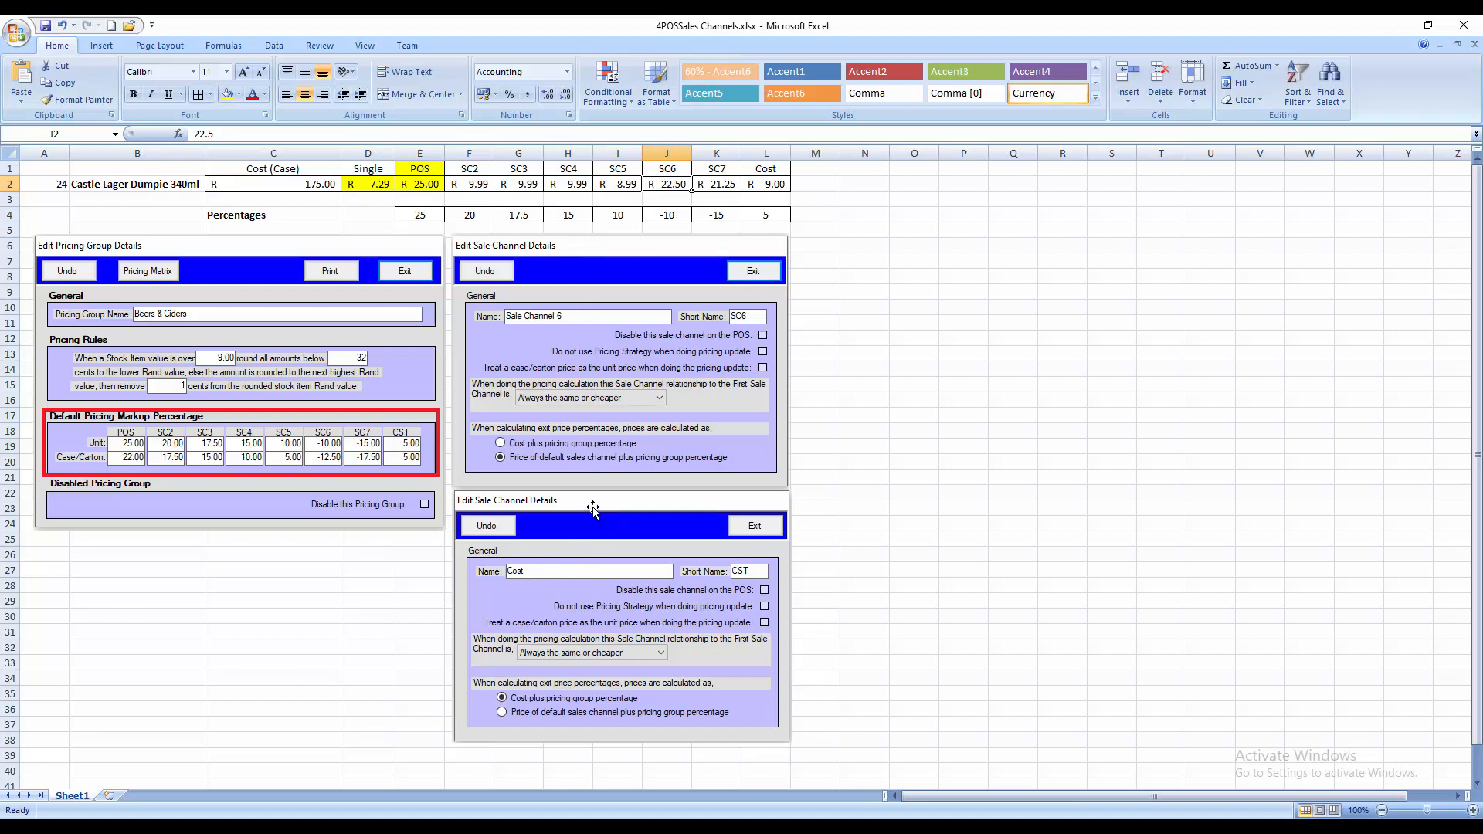
mouse_move(594, 662)
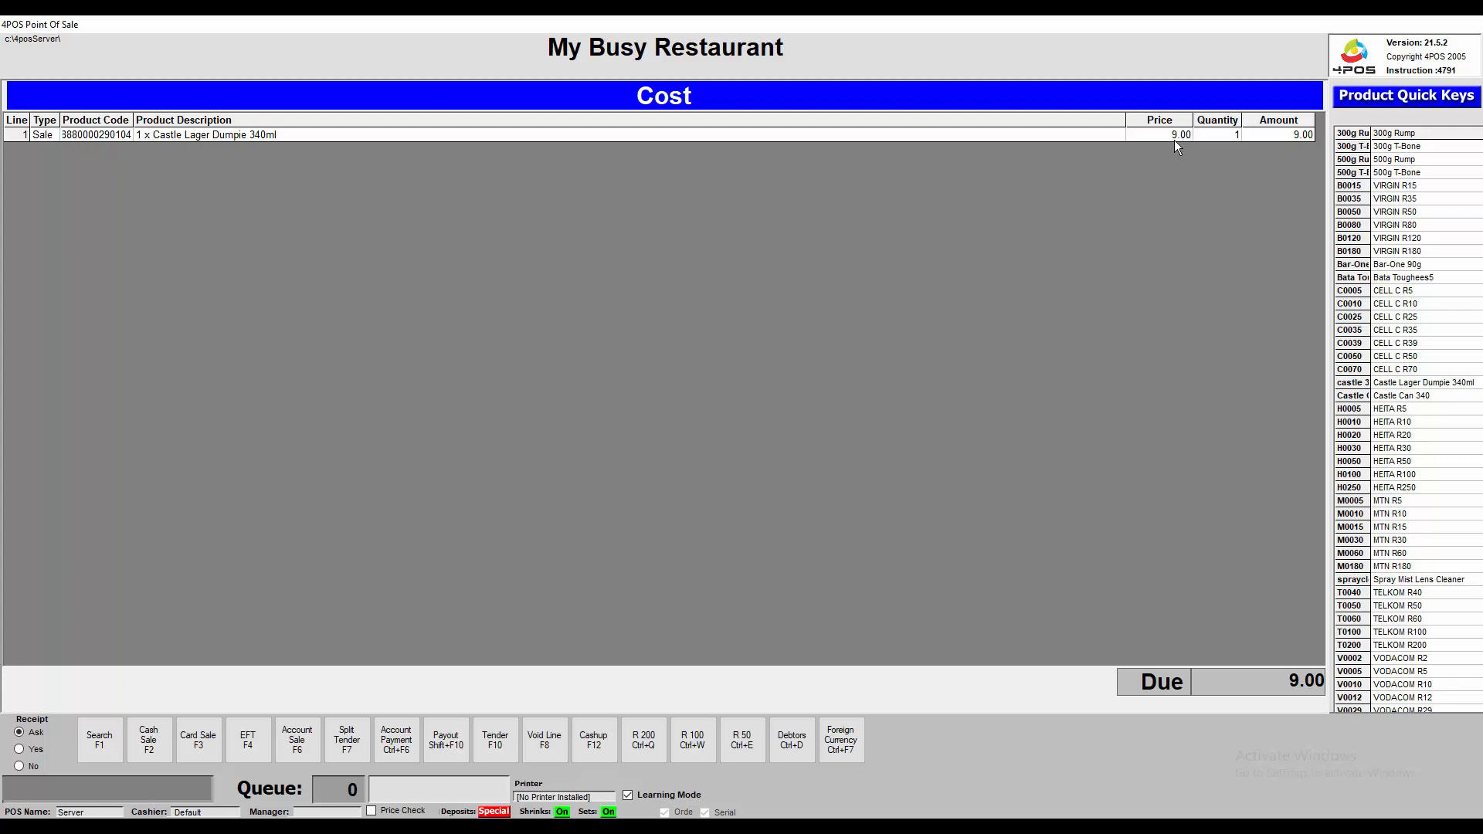
mouse_move(808, 620)
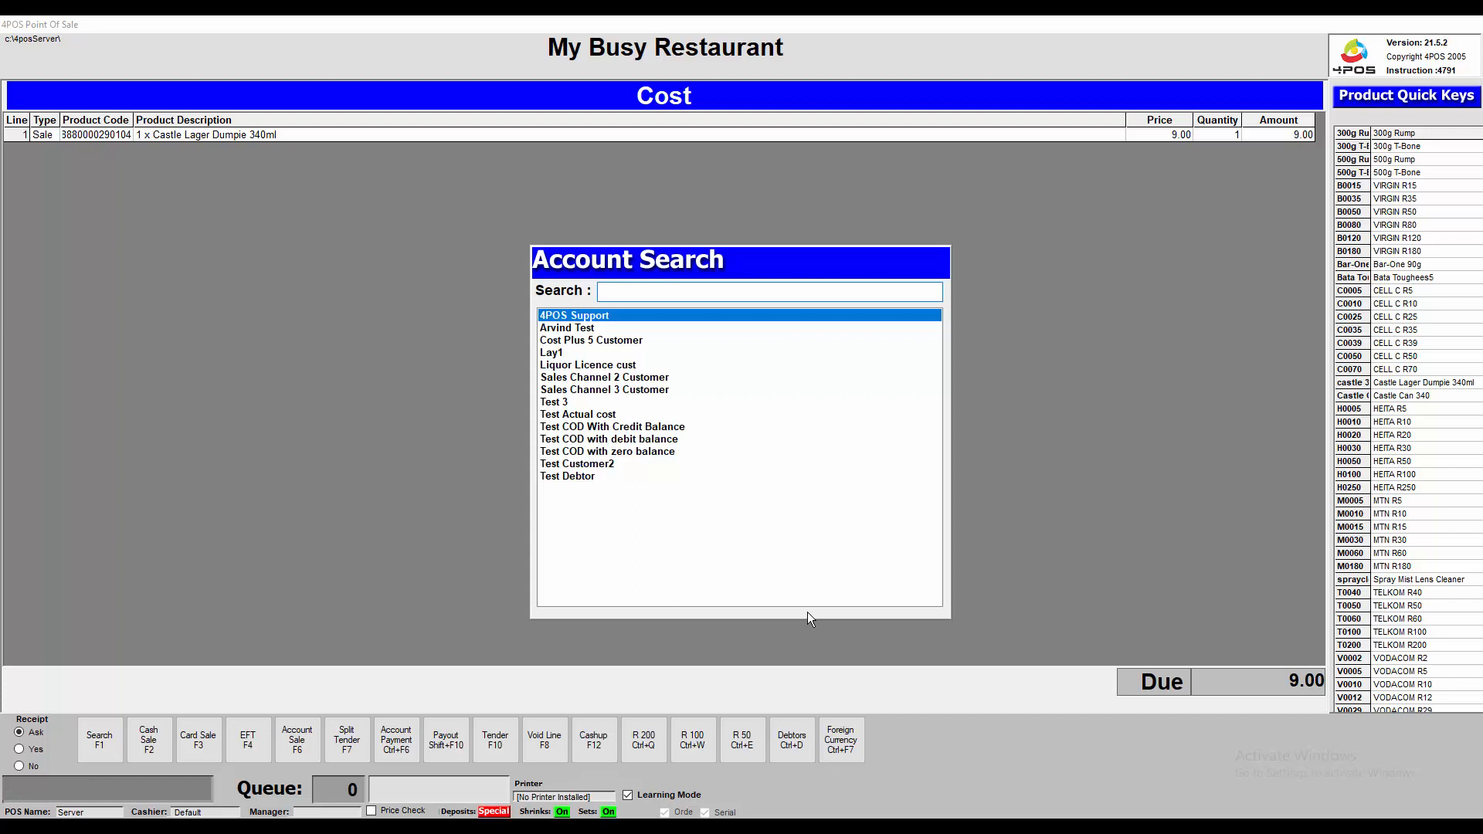
Choose the Sales Channel 3 Customer account from the account search for this sale.
left_click(577, 414)
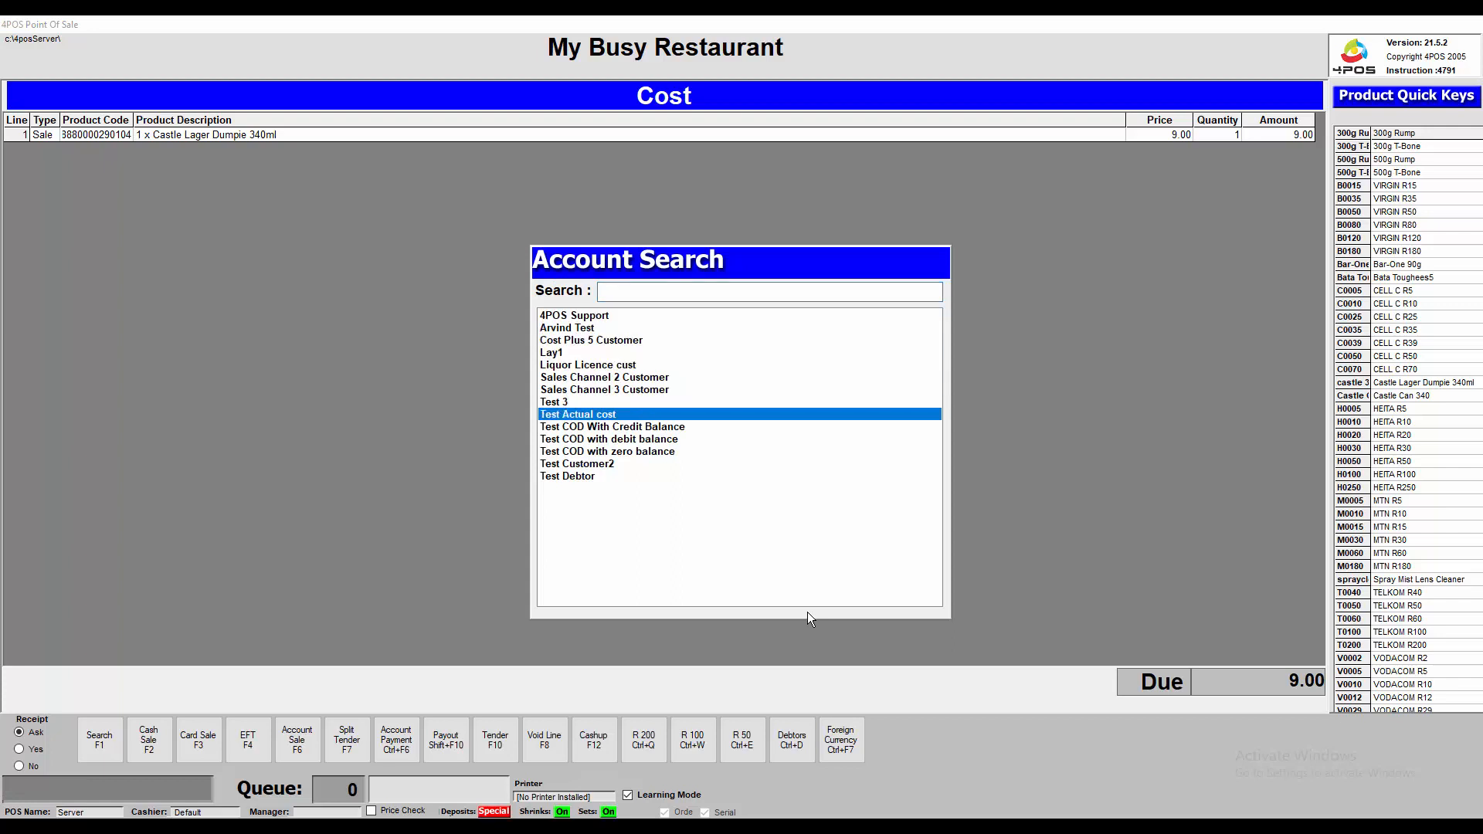
left_click(604, 390)
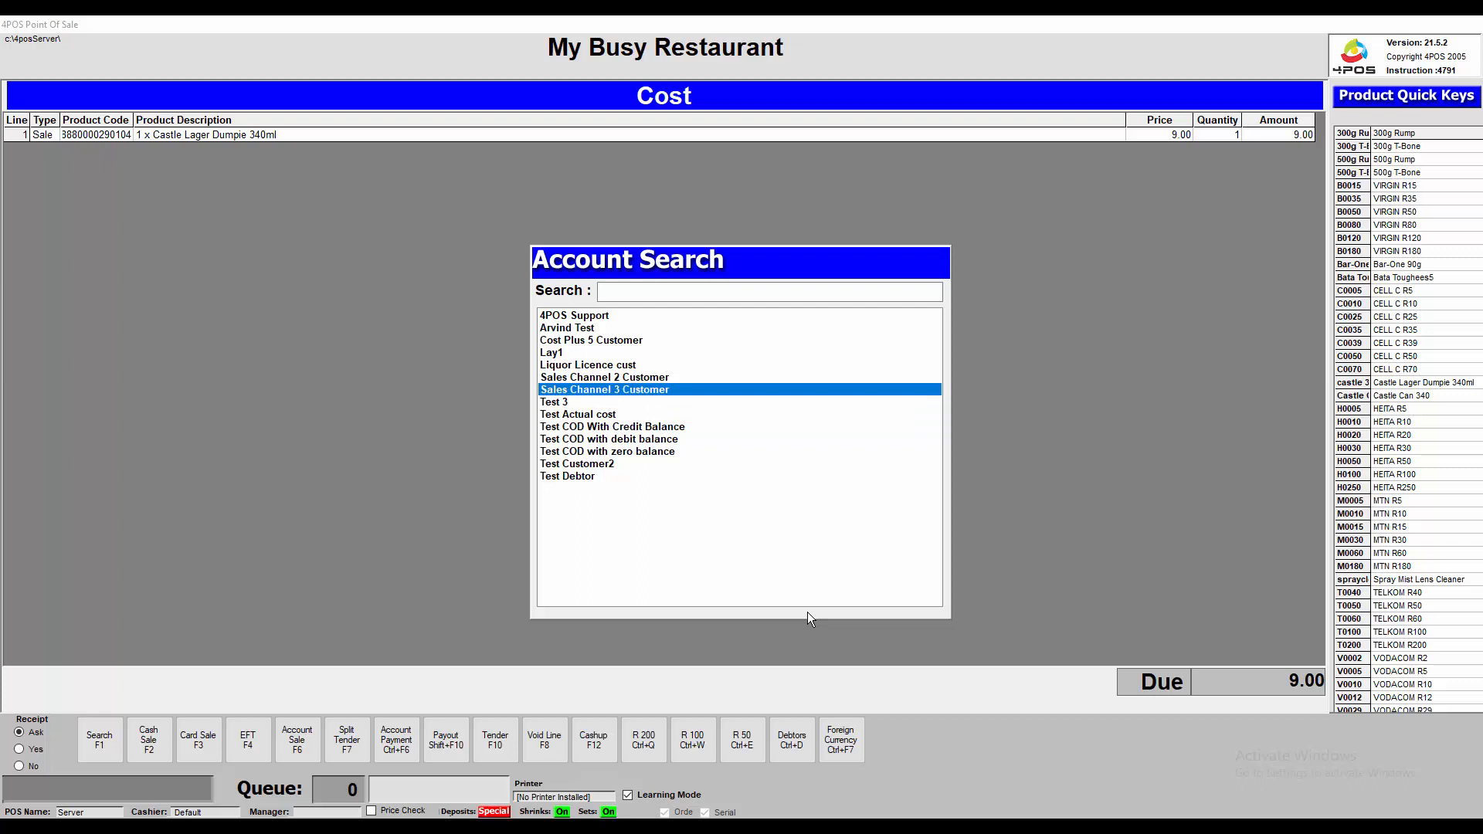
left_click(604, 377)
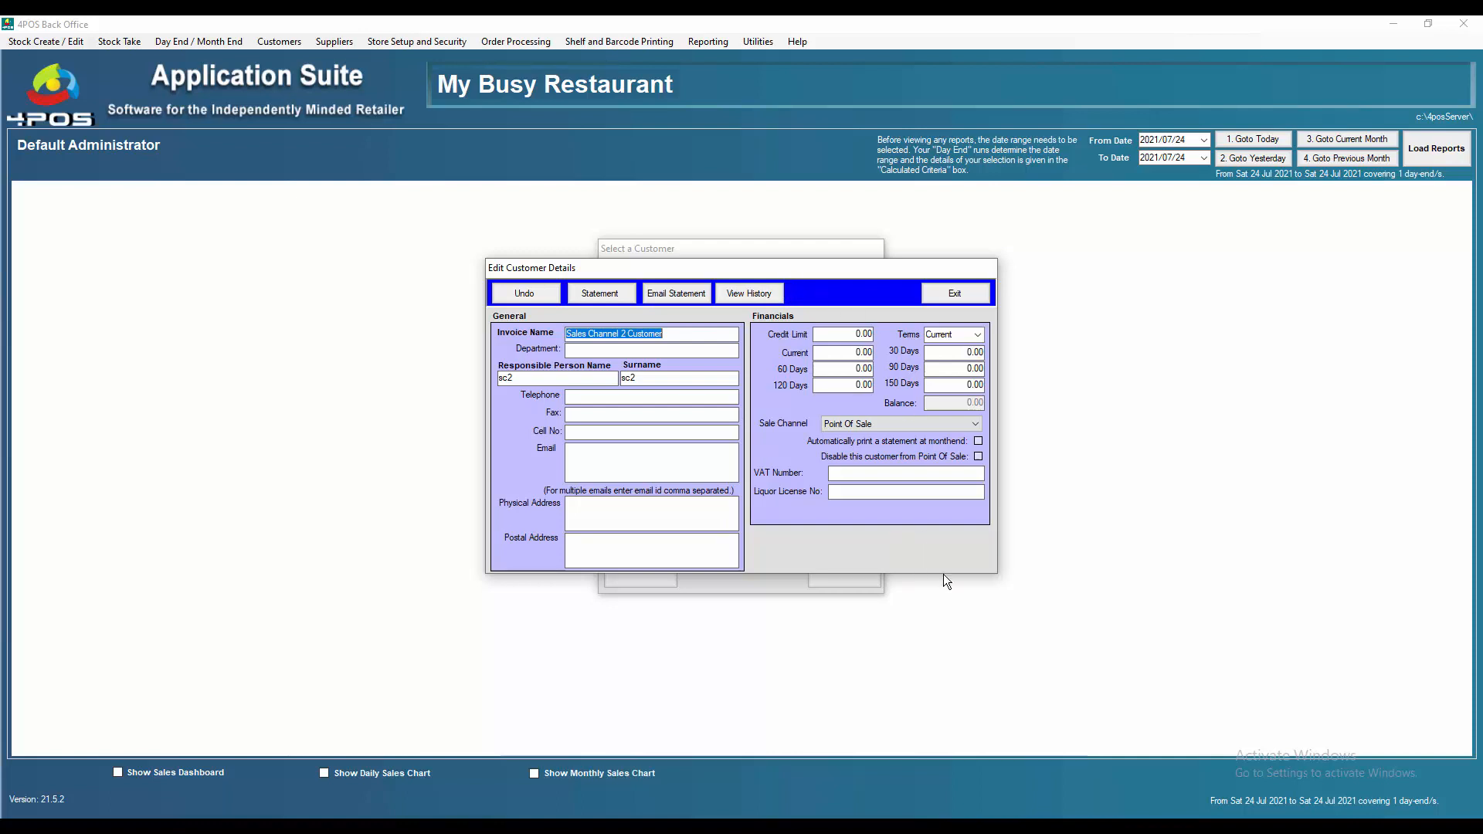
mouse_move(964, 621)
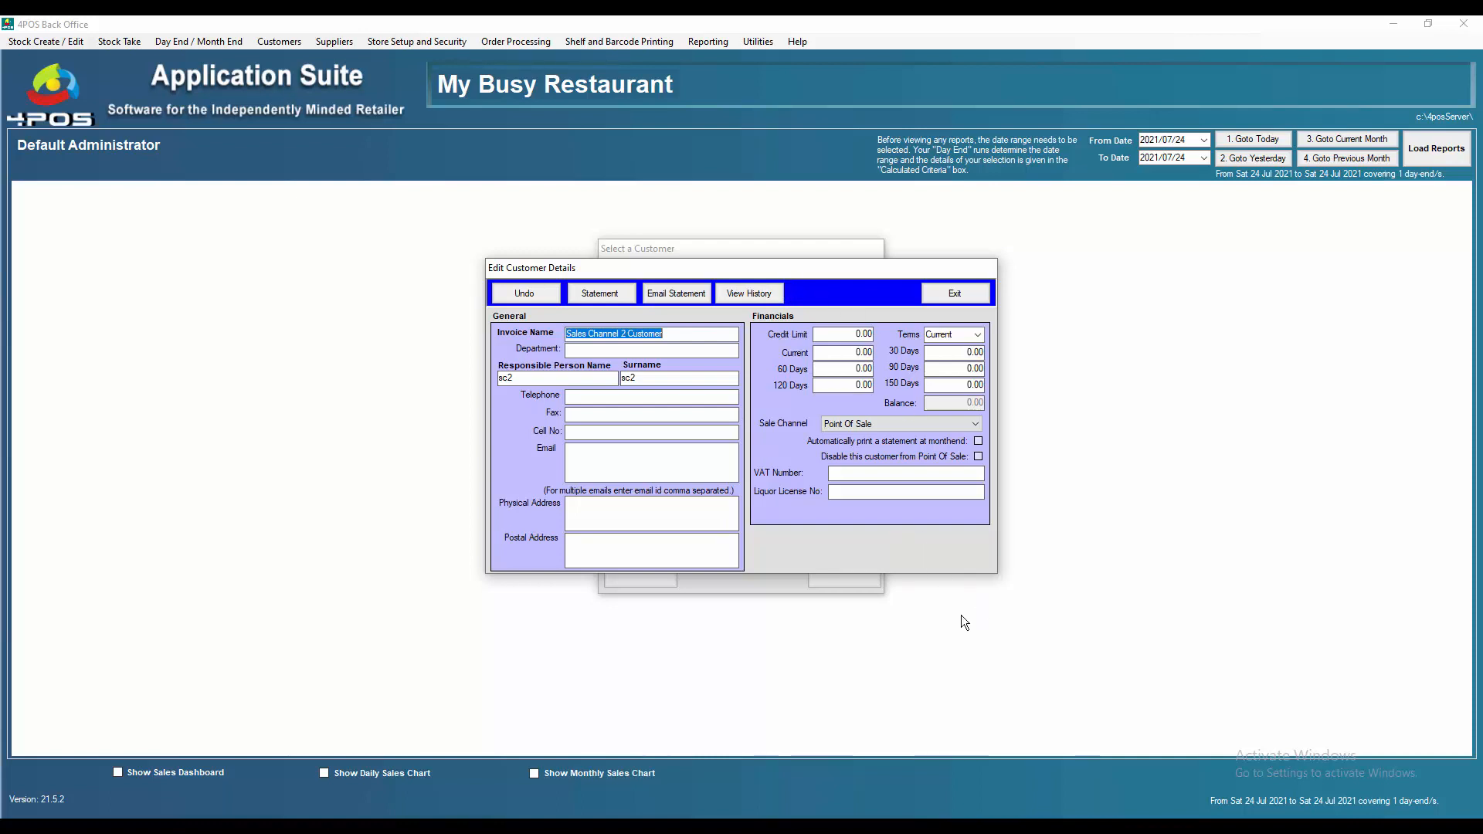
mouse_move(943, 621)
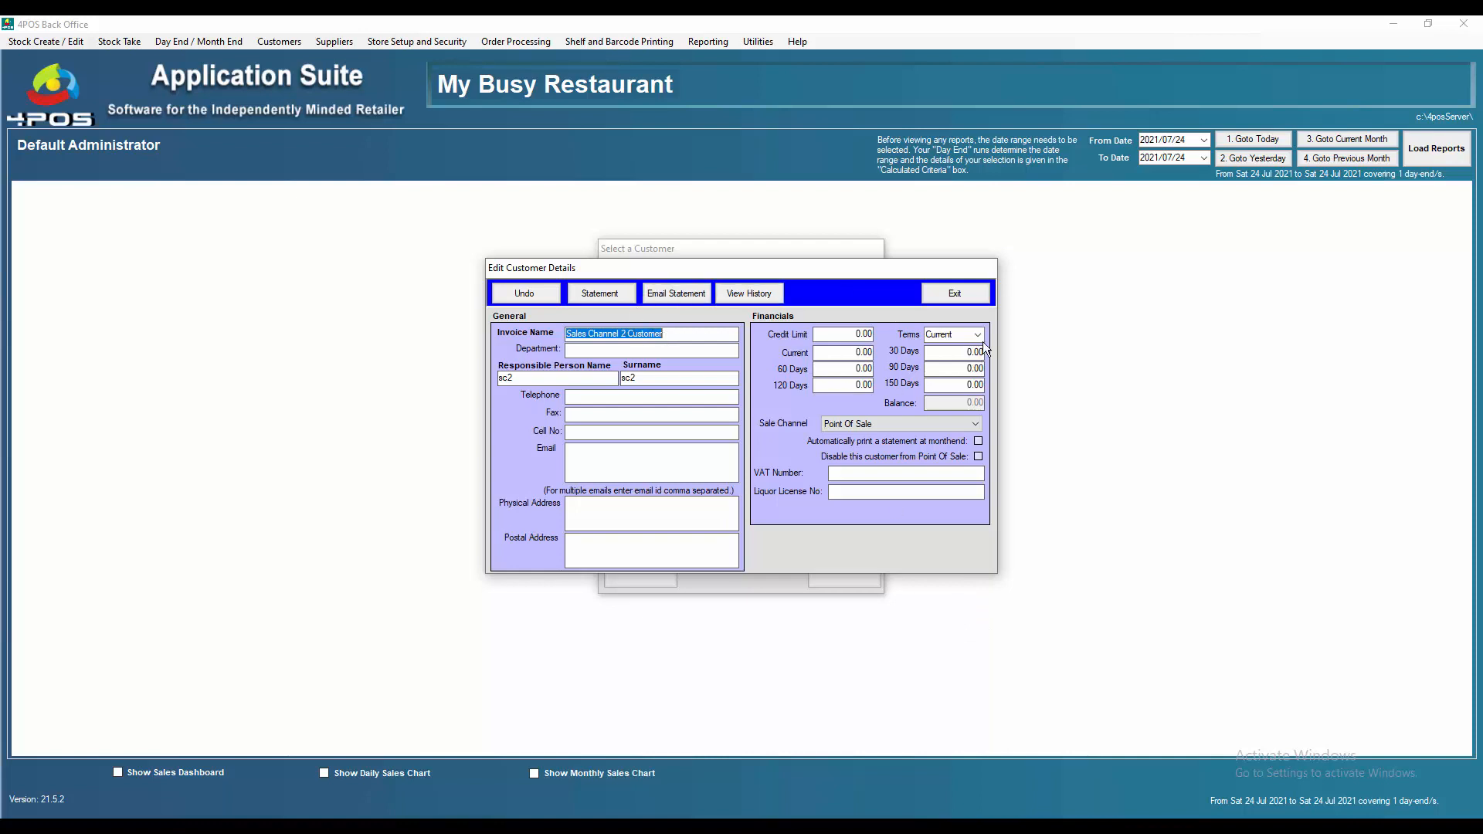
Give Sales Channel 2 Customer C.O.D. terms and Sale Channel 2, then return to the customer list.
left_click(977, 334)
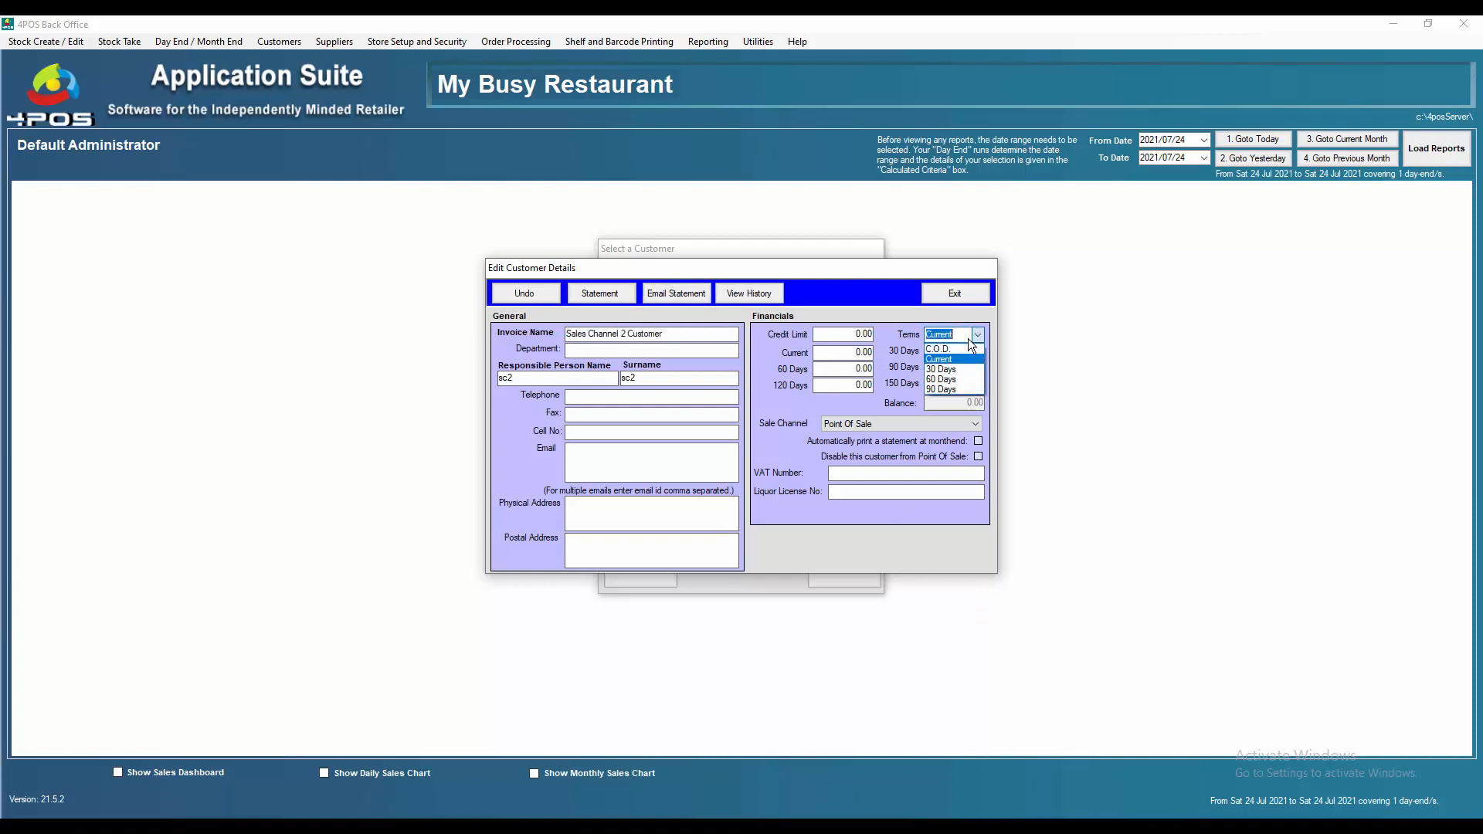
left_click(938, 350)
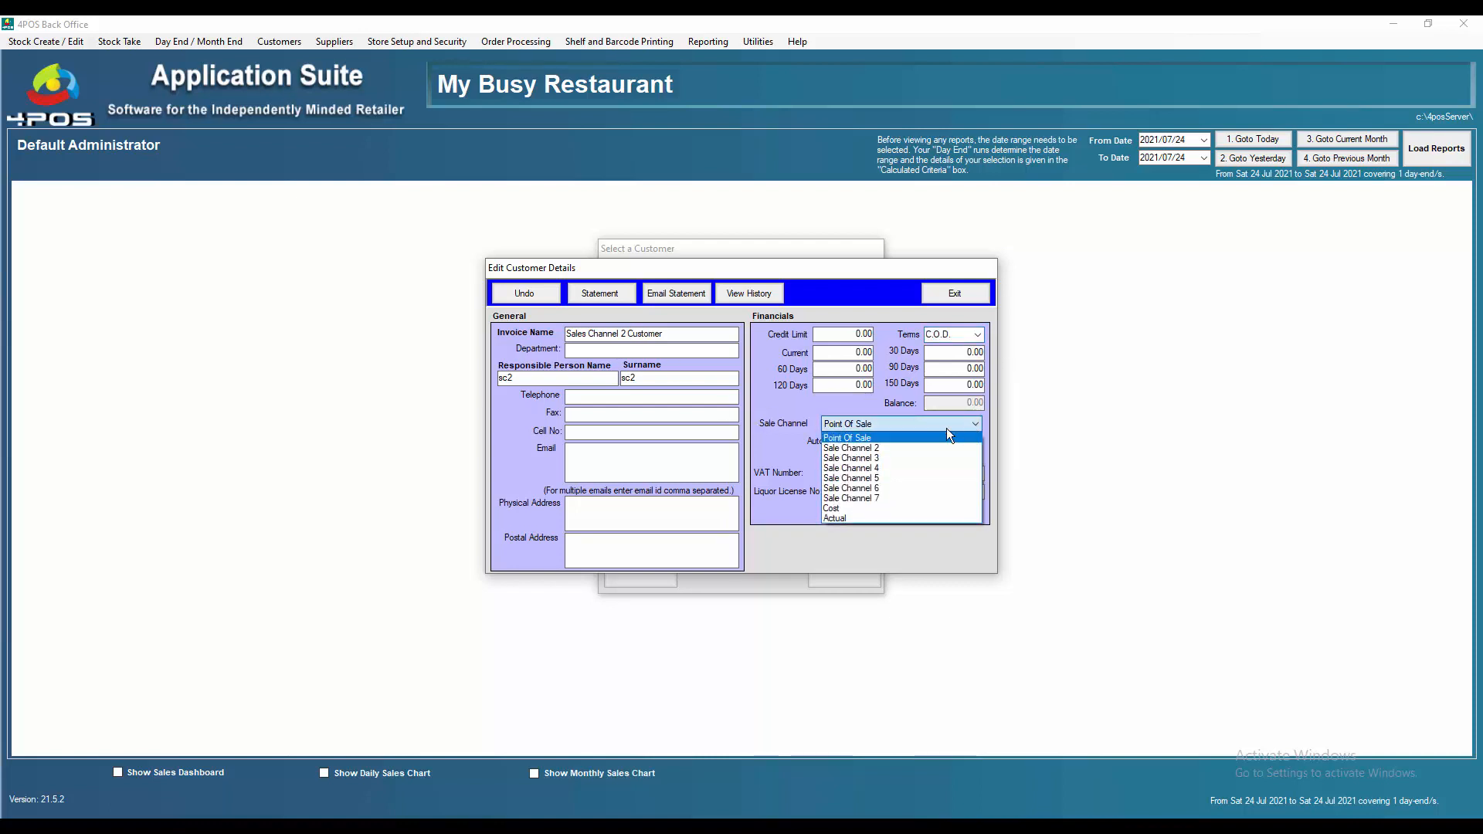
left_click(847, 435)
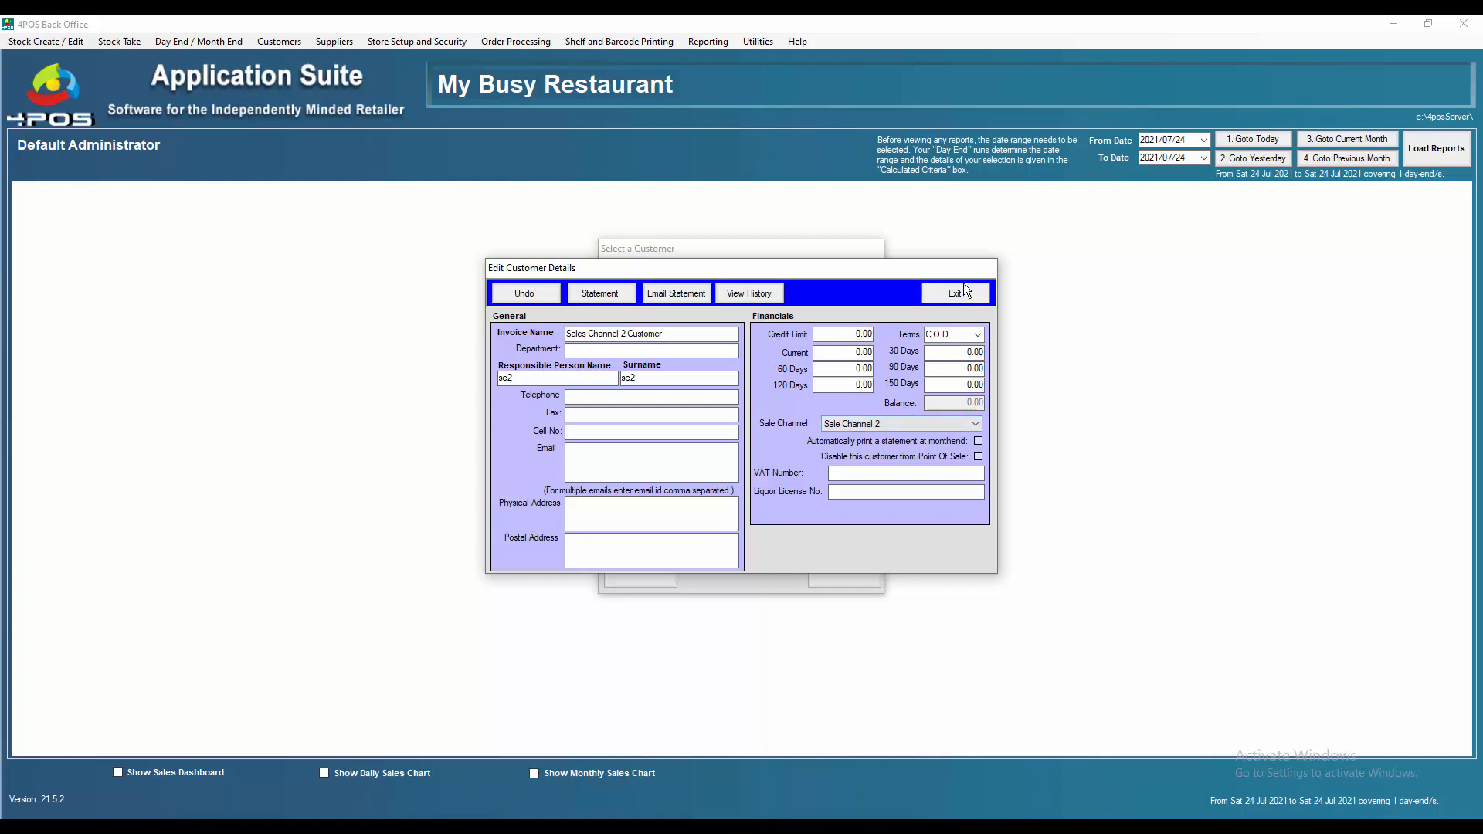
left_click(955, 292)
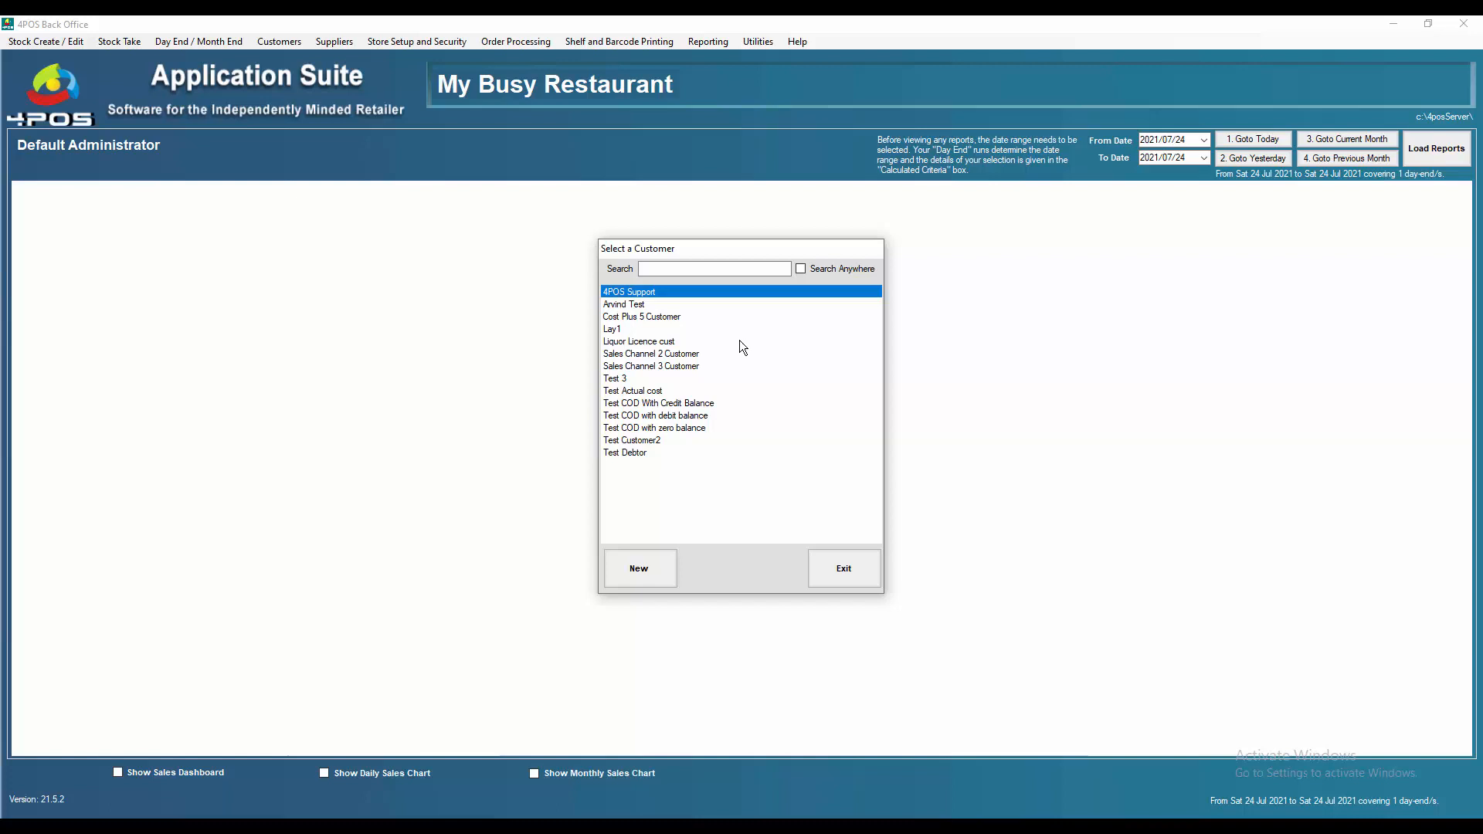
Assign the Cost Plus 5 Customer a sales channel other than Point Of Sale.
double_click(651, 366)
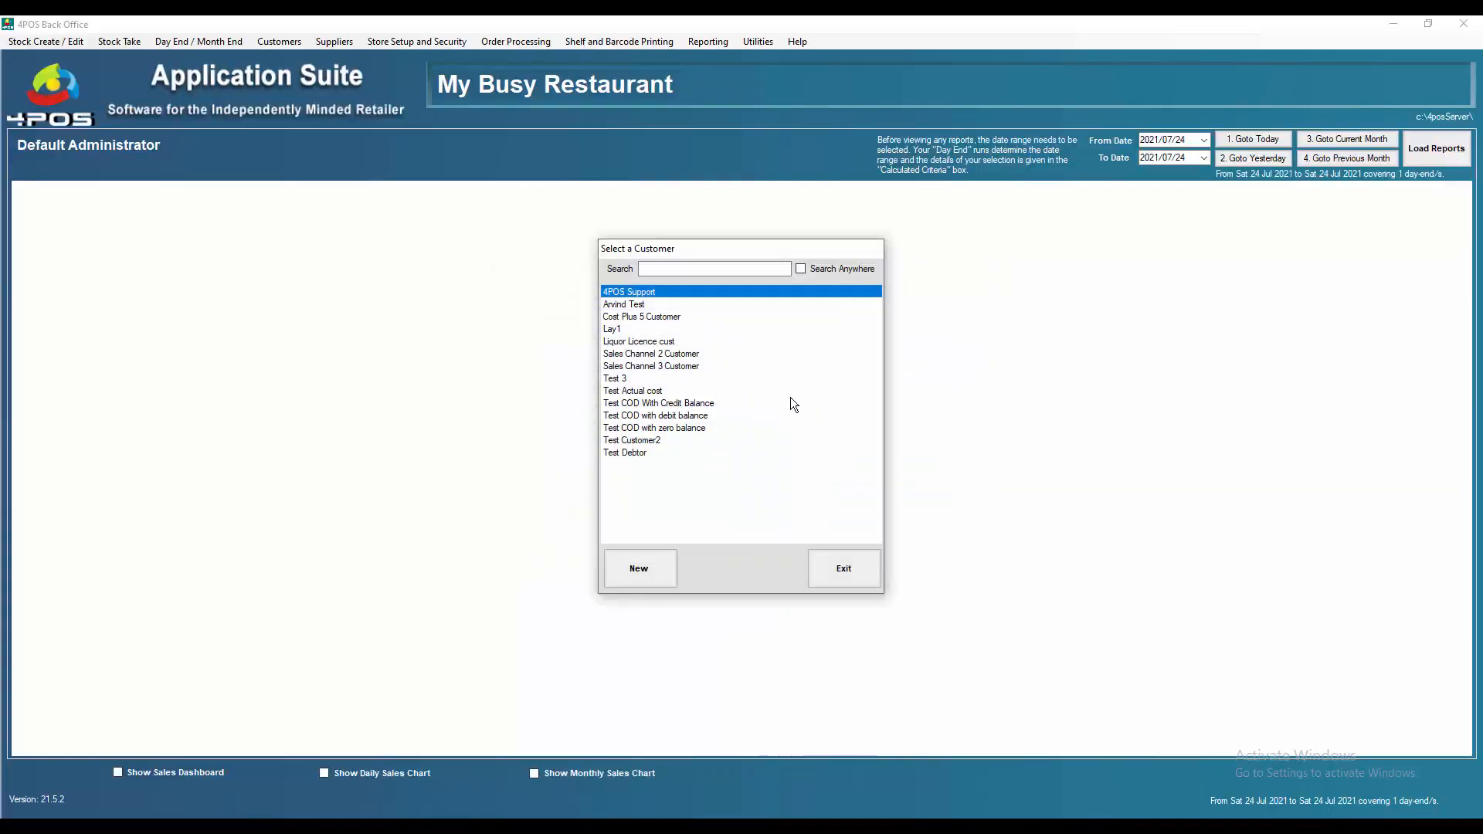
double_click(642, 315)
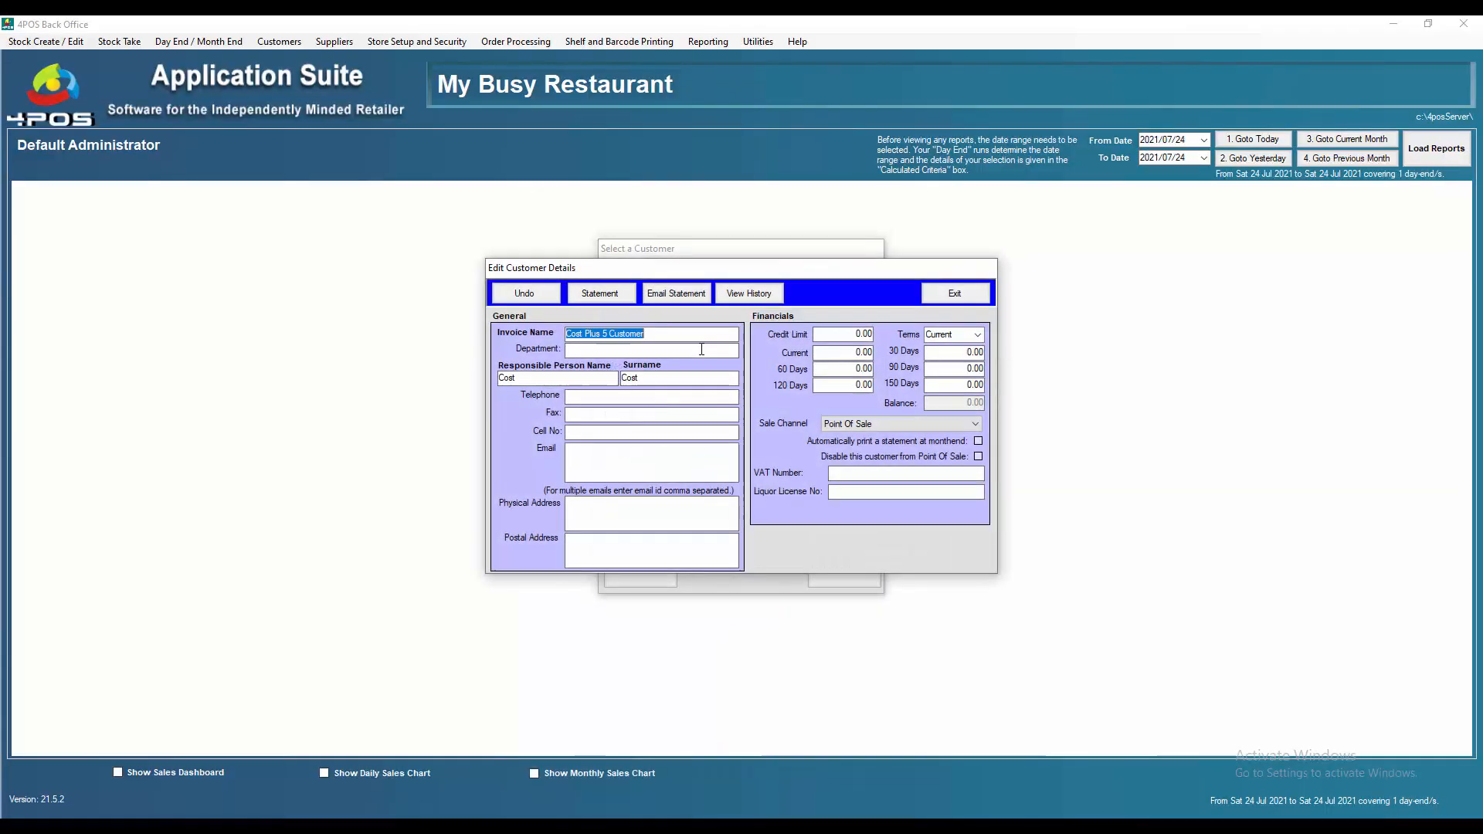
left_click(975, 423)
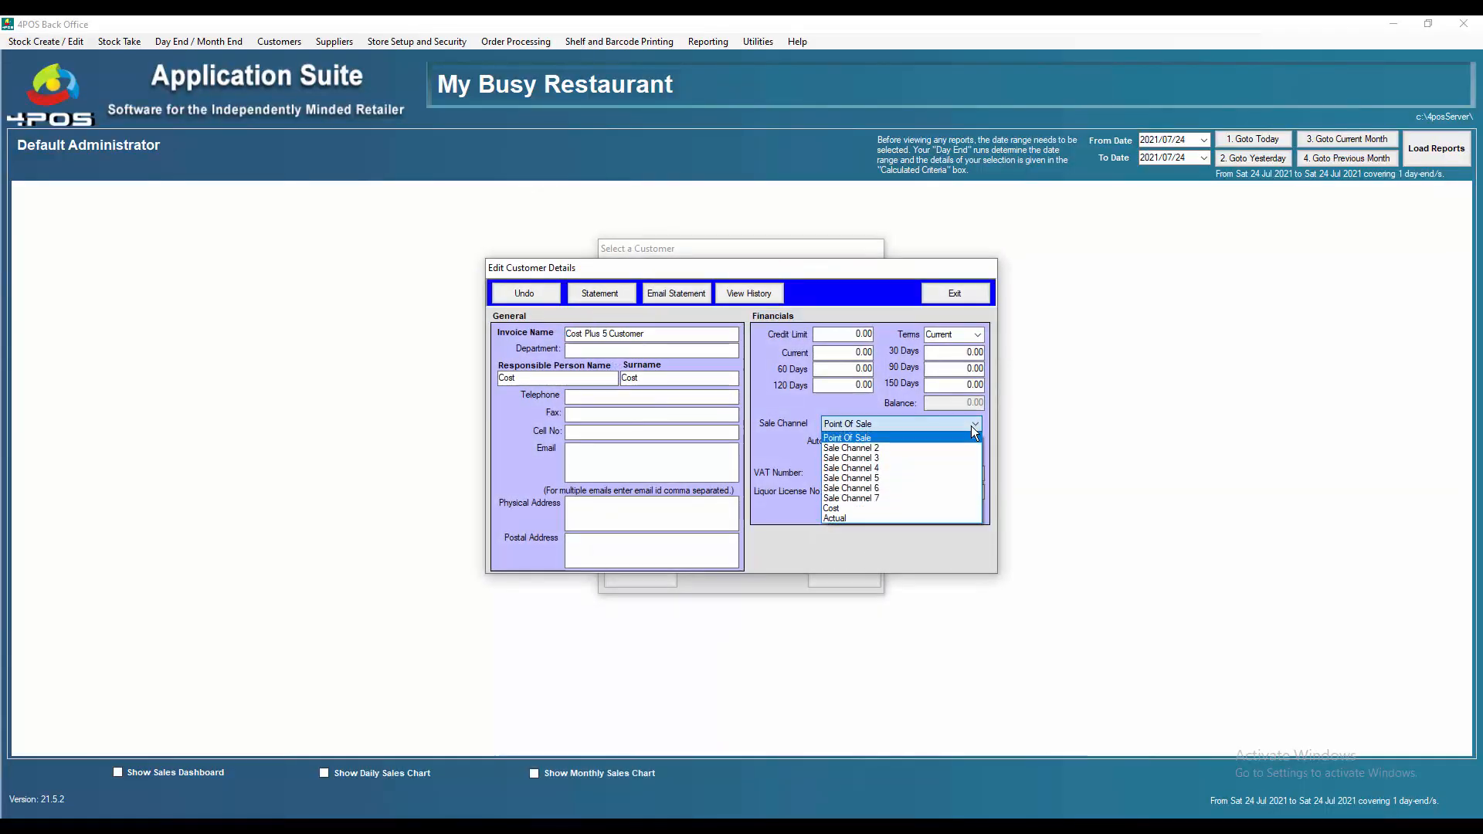
mouse_move(887, 499)
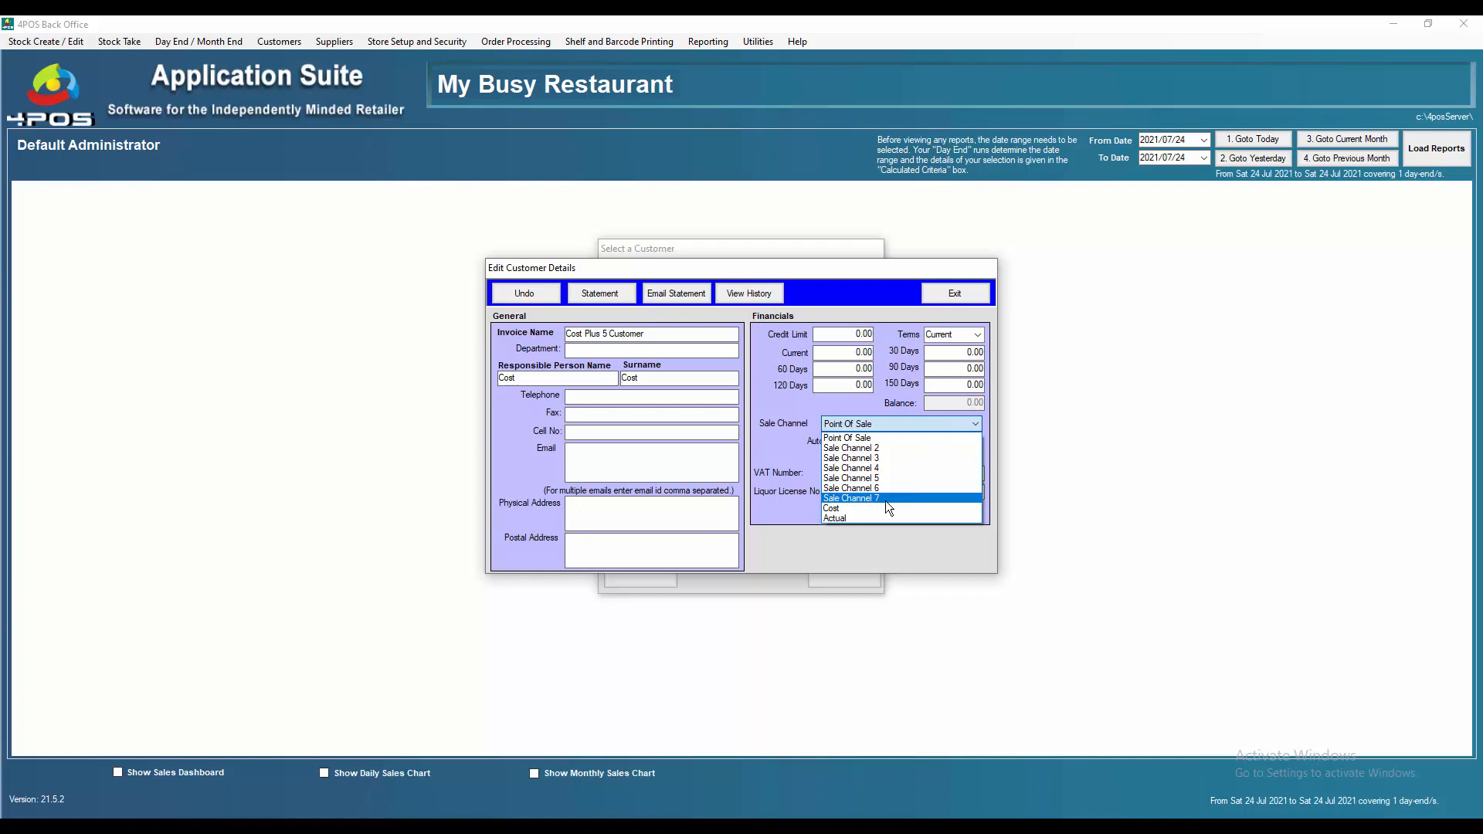
left_click(832, 508)
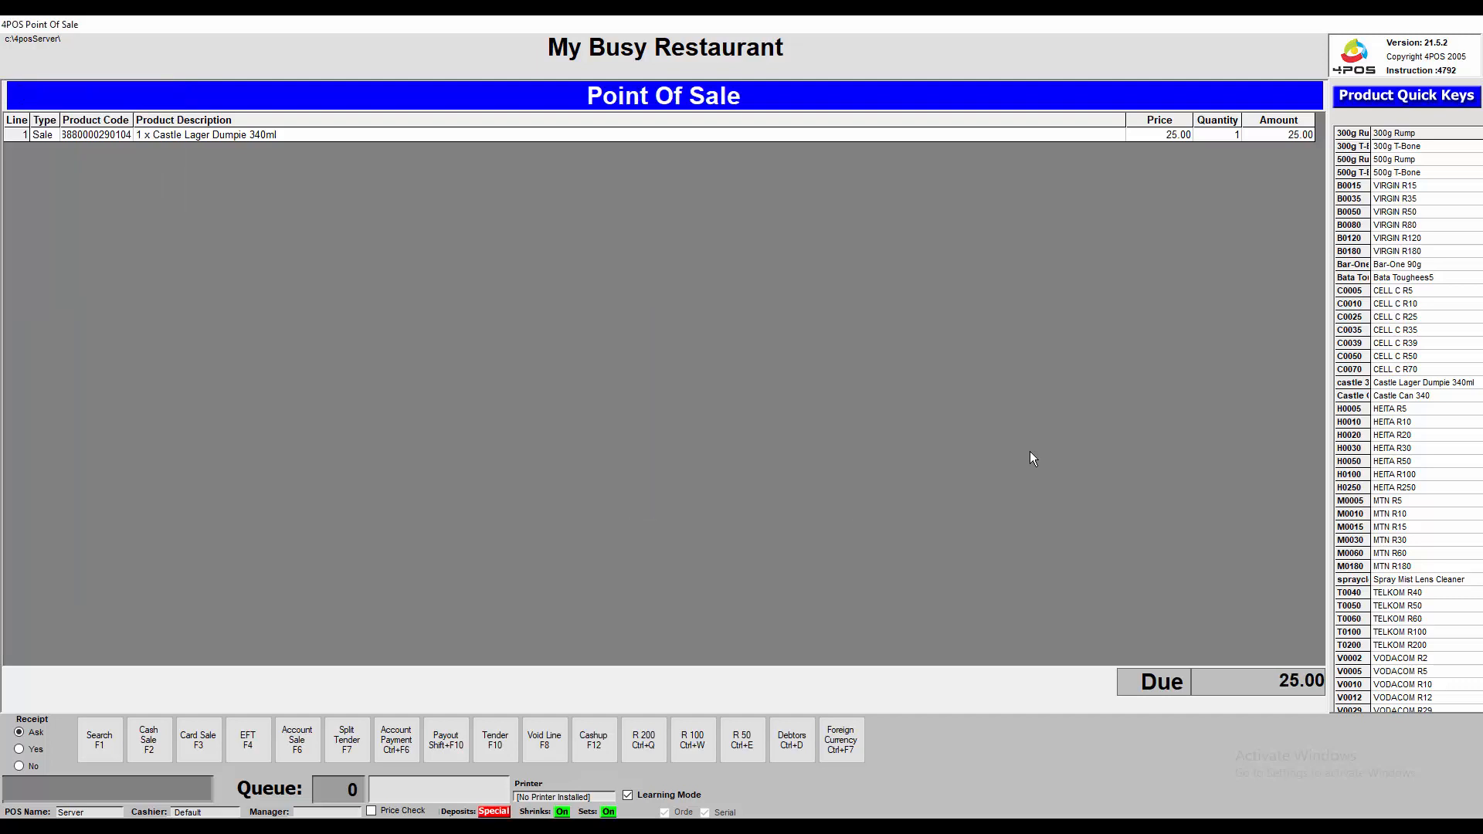
mouse_move(530, 360)
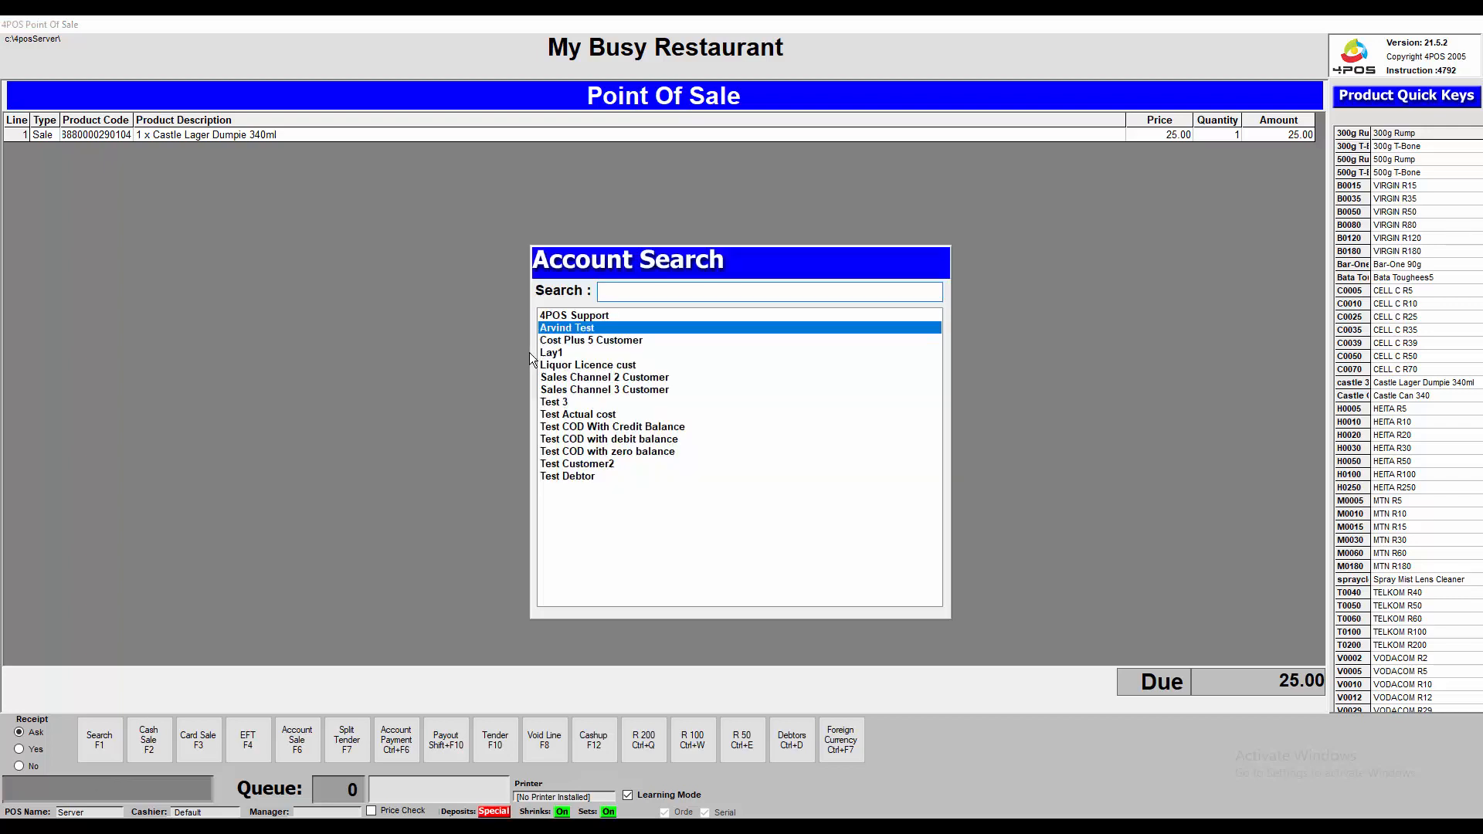
Start an account sale for Cost Plus 5 Customer and proceed with it.
left_click(552, 352)
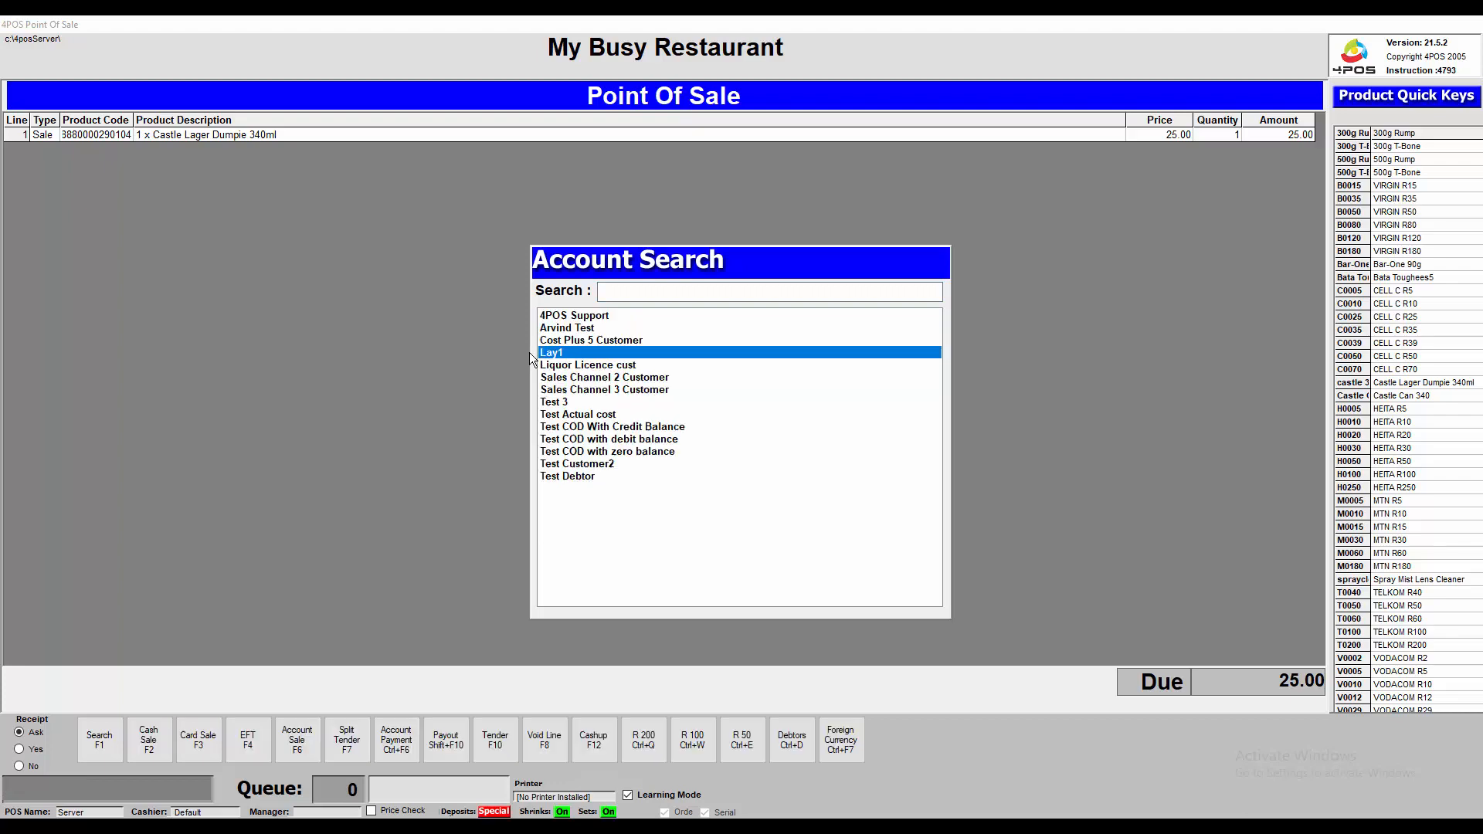
double_click(590, 340)
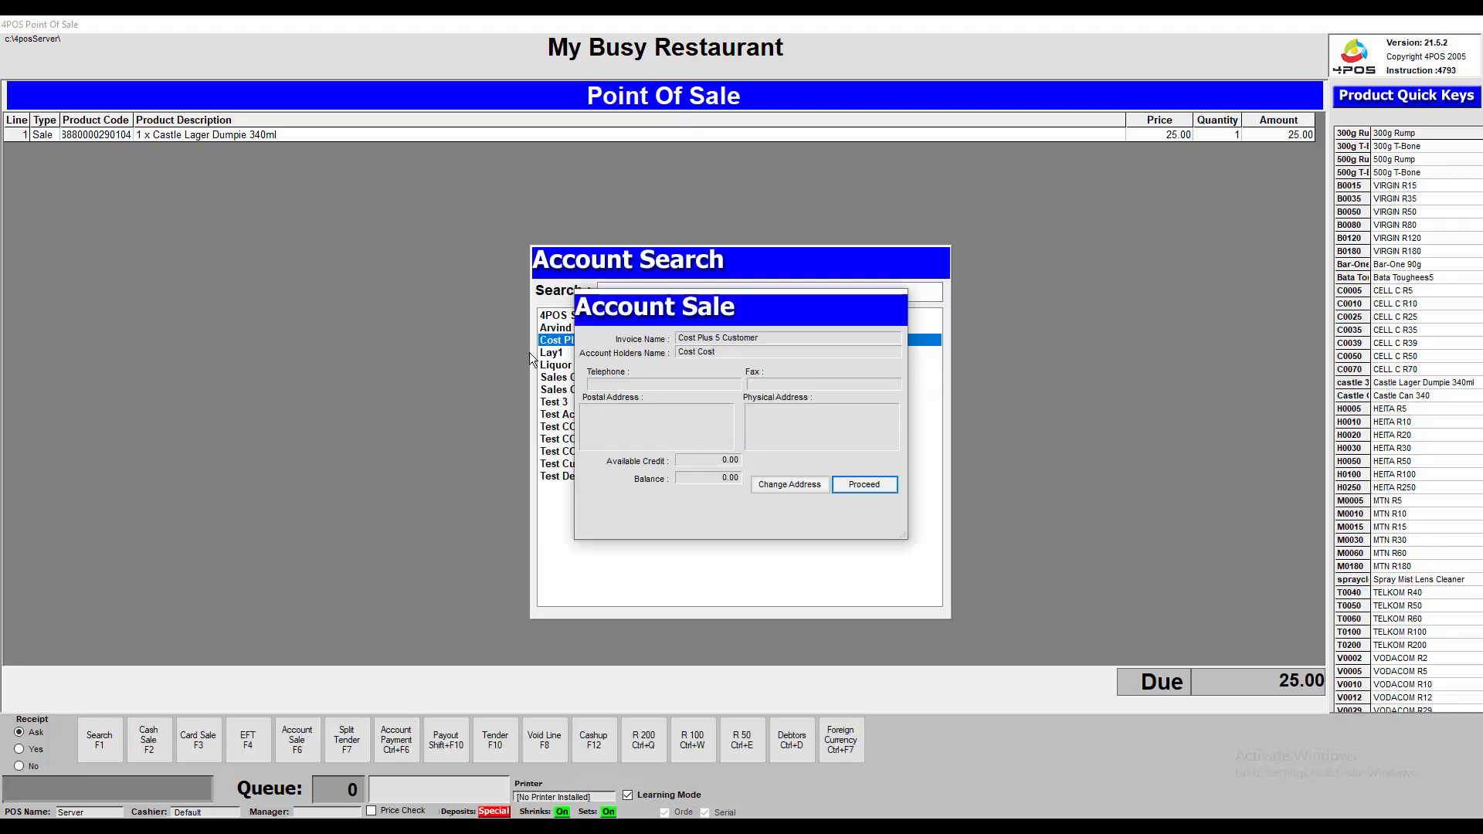
left_click(863, 484)
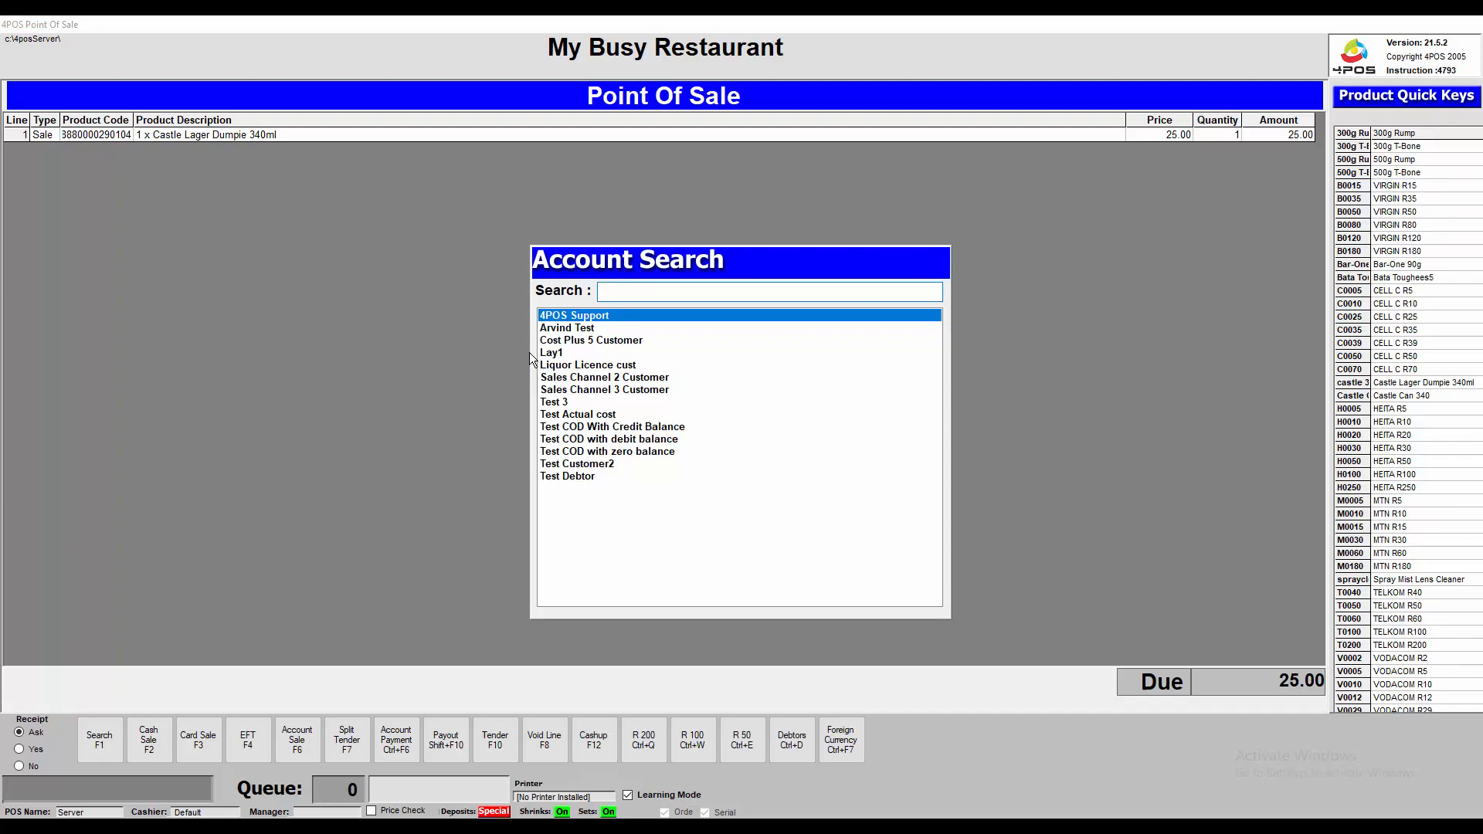
Close the account search and return to the 4POS Back Office main screen.
left_click(604, 377)
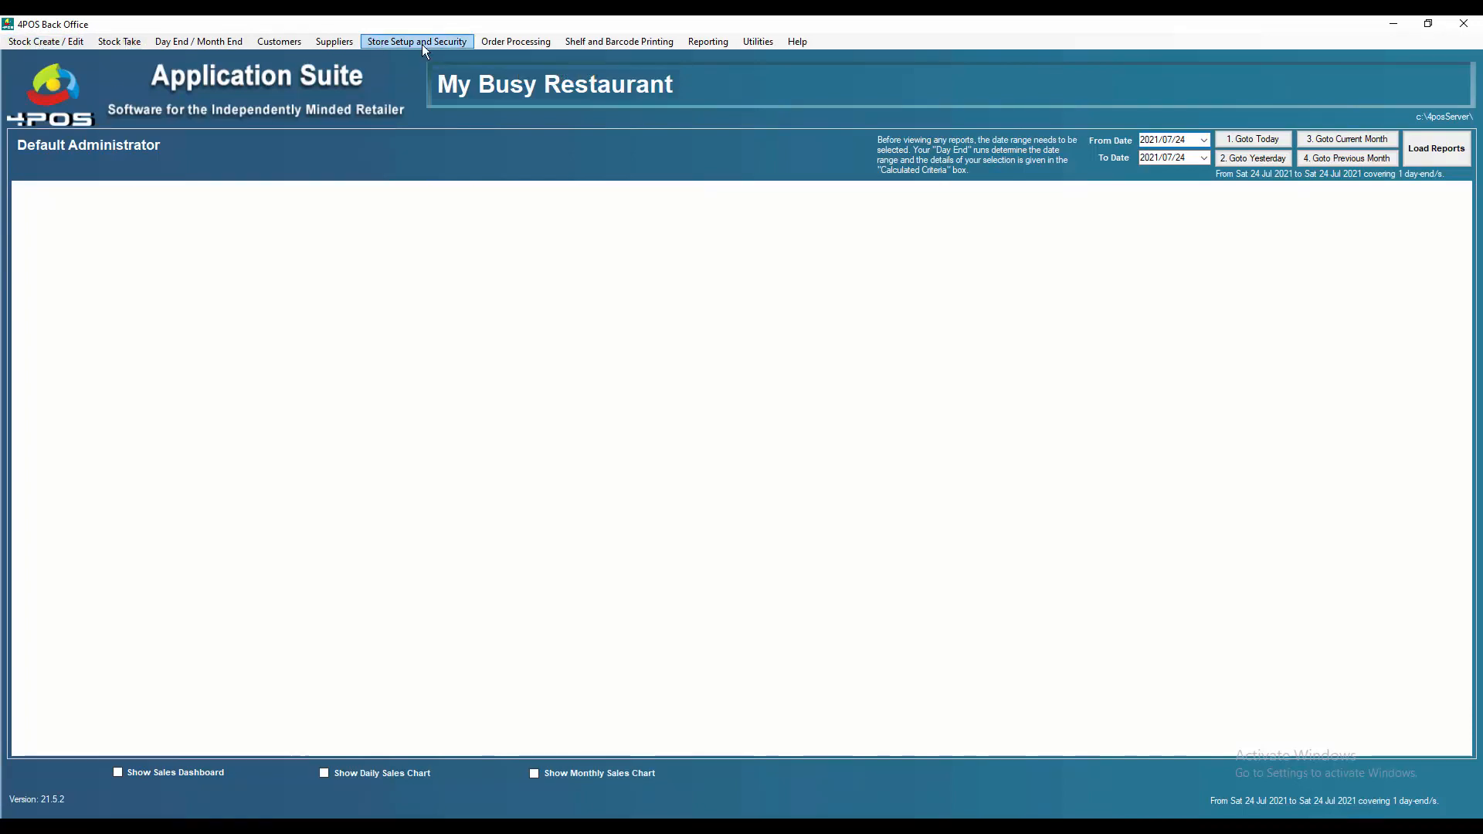
Review the Default Administrator's Point Of Sale channel permissions under Maintain Employee Details.
left_click(416, 40)
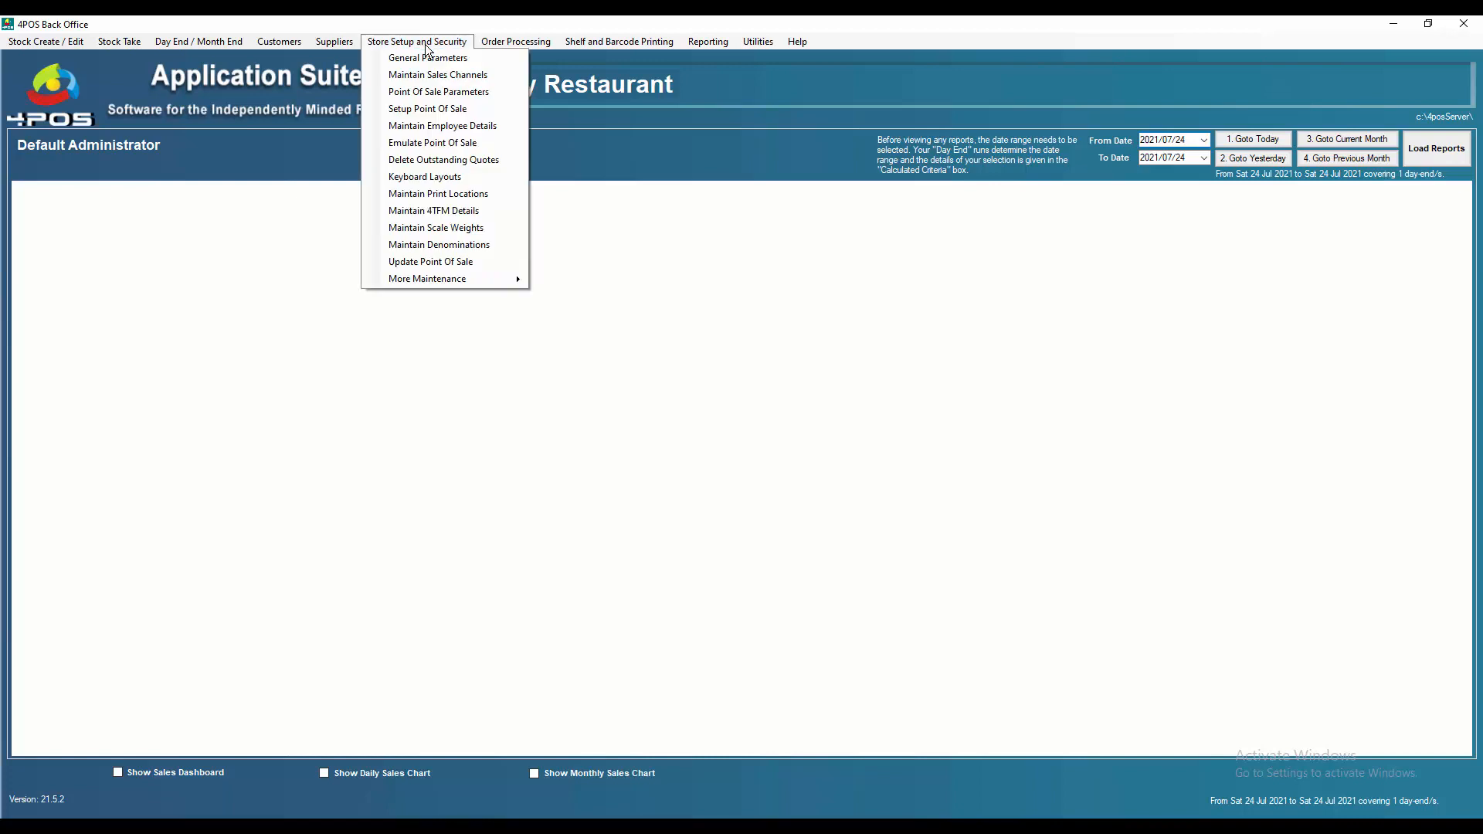
mouse_move(442, 125)
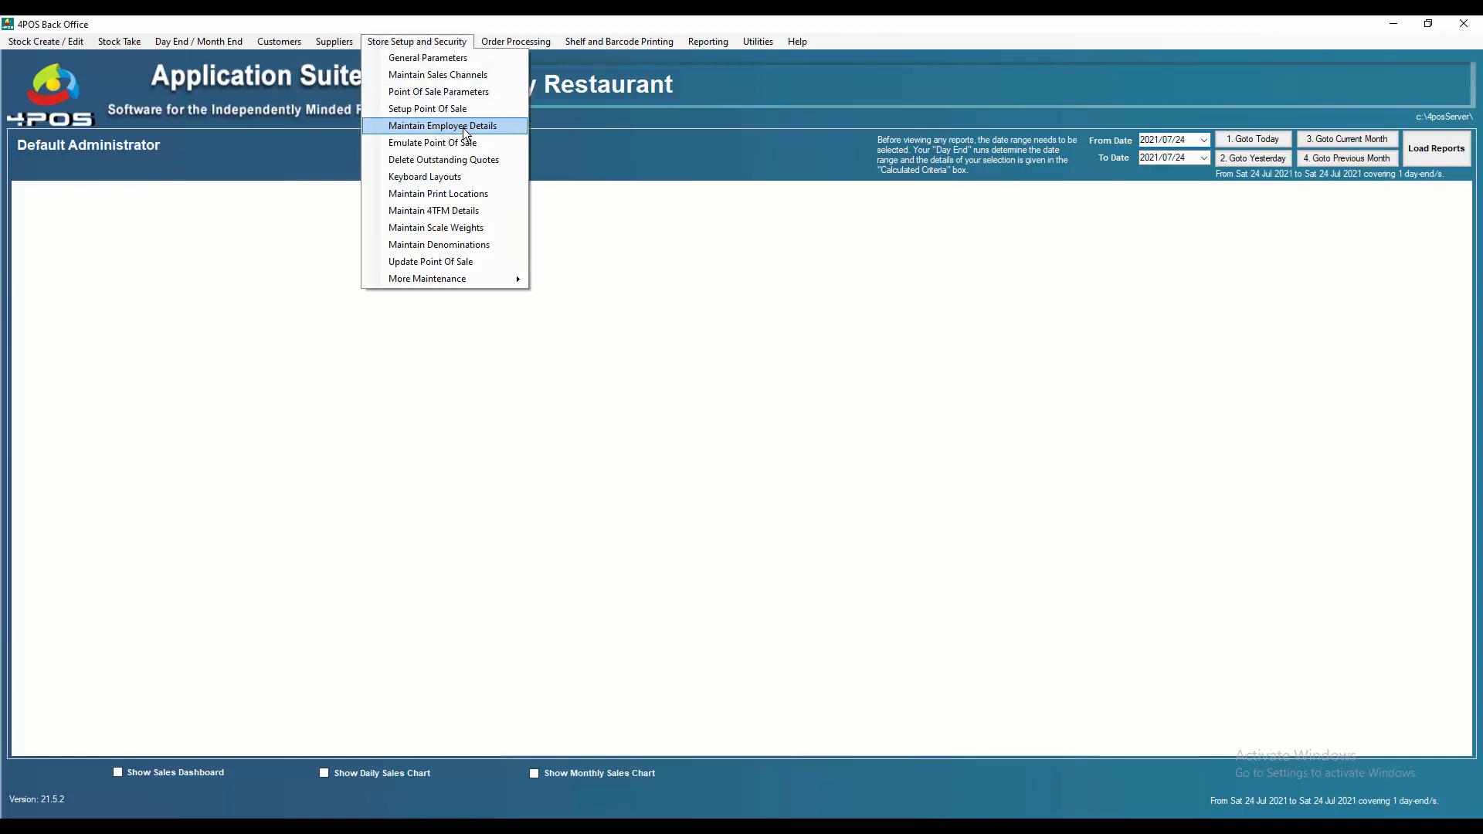
left_click(441, 125)
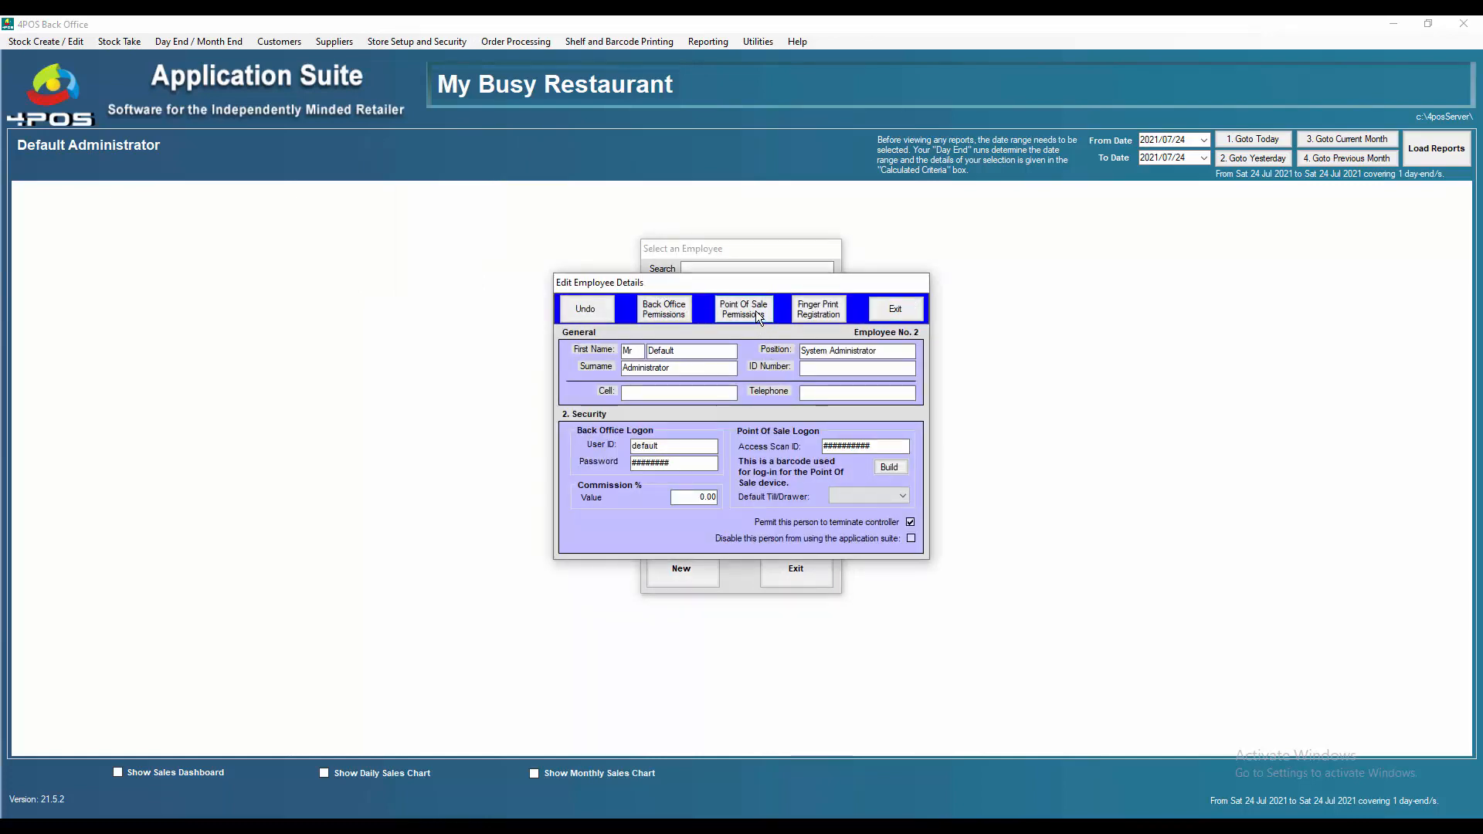
left_click(743, 309)
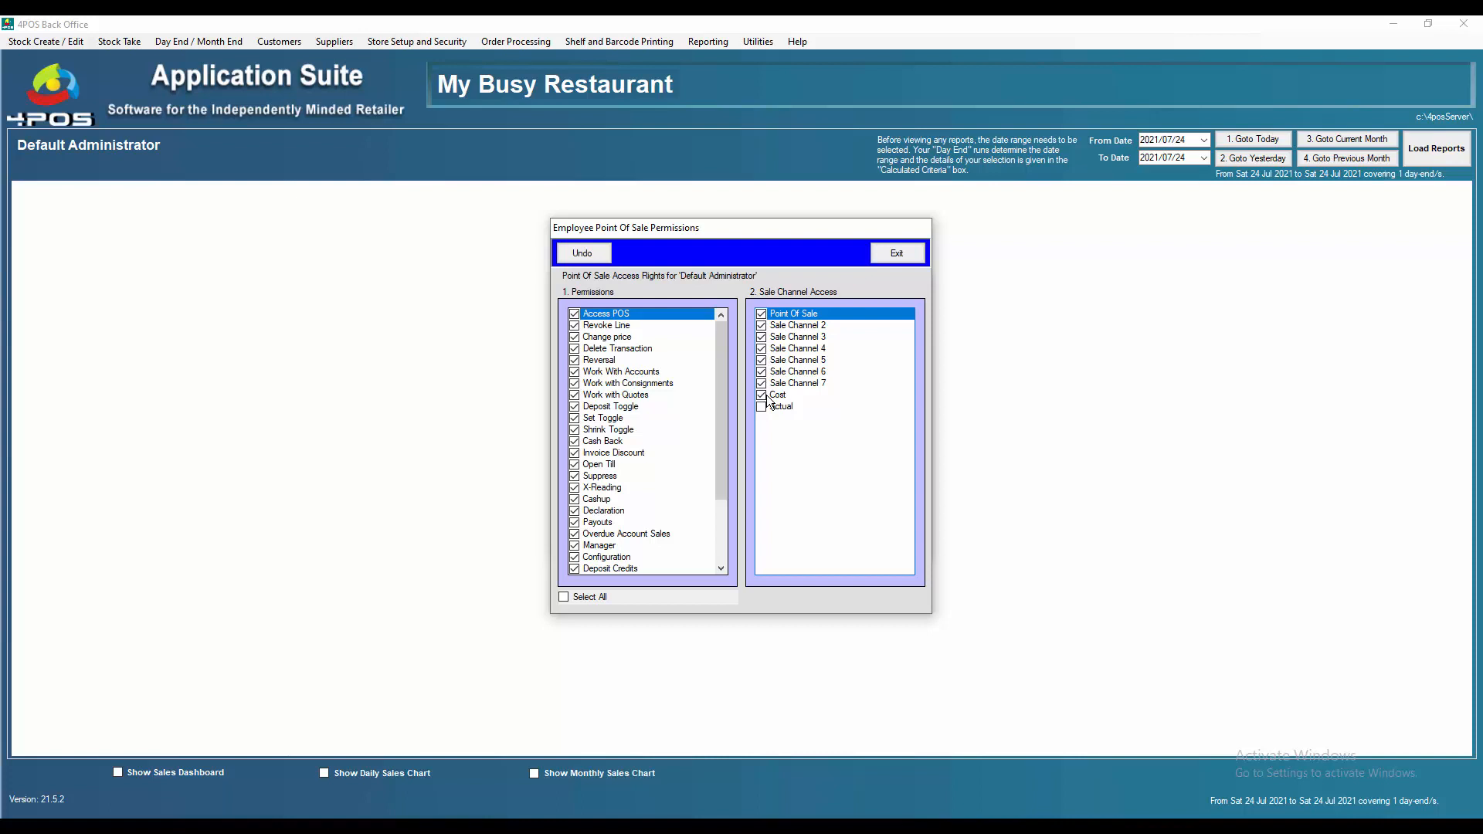
mouse_move(802, 406)
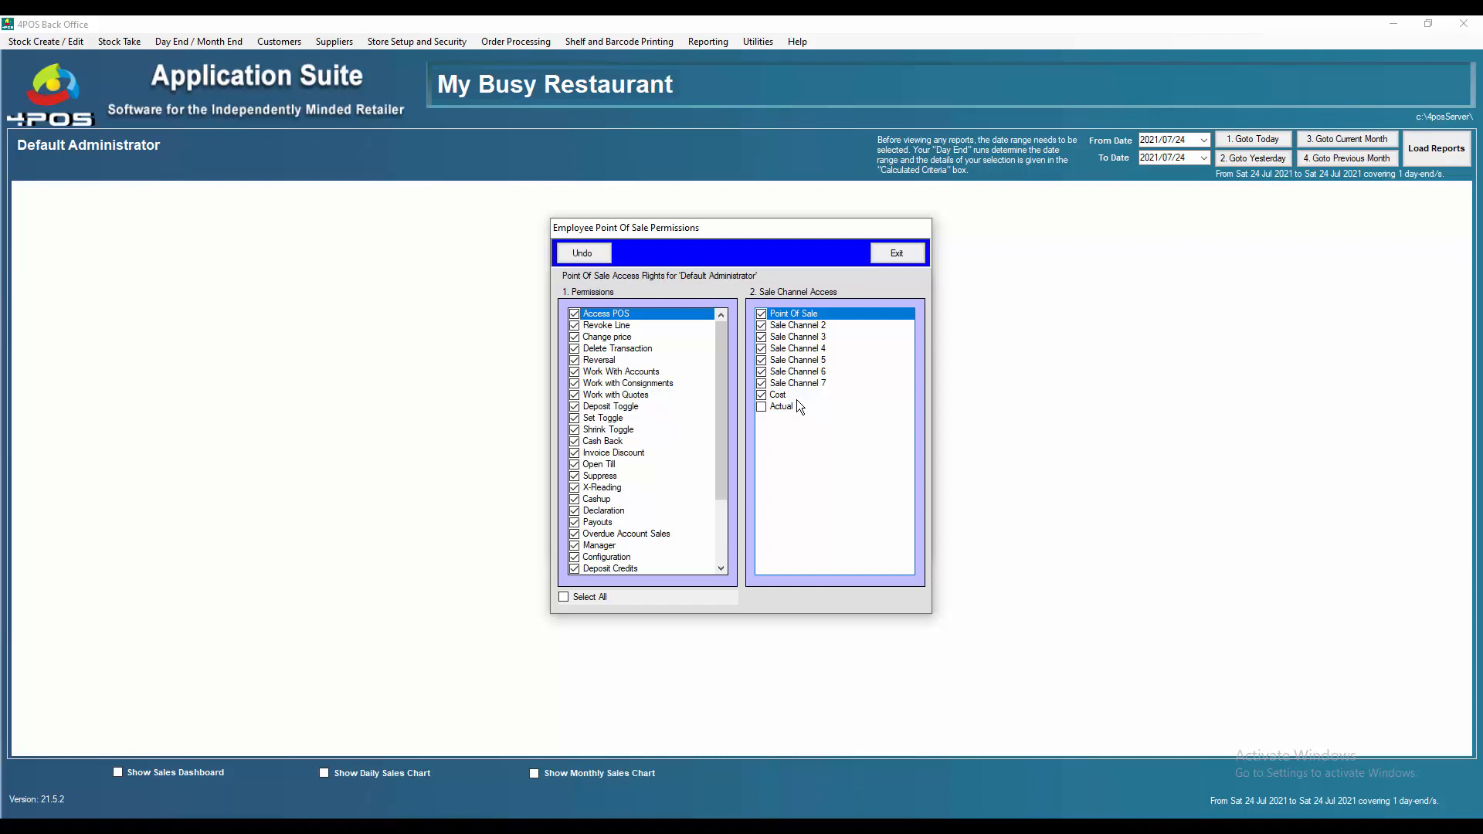
mouse_move(874, 343)
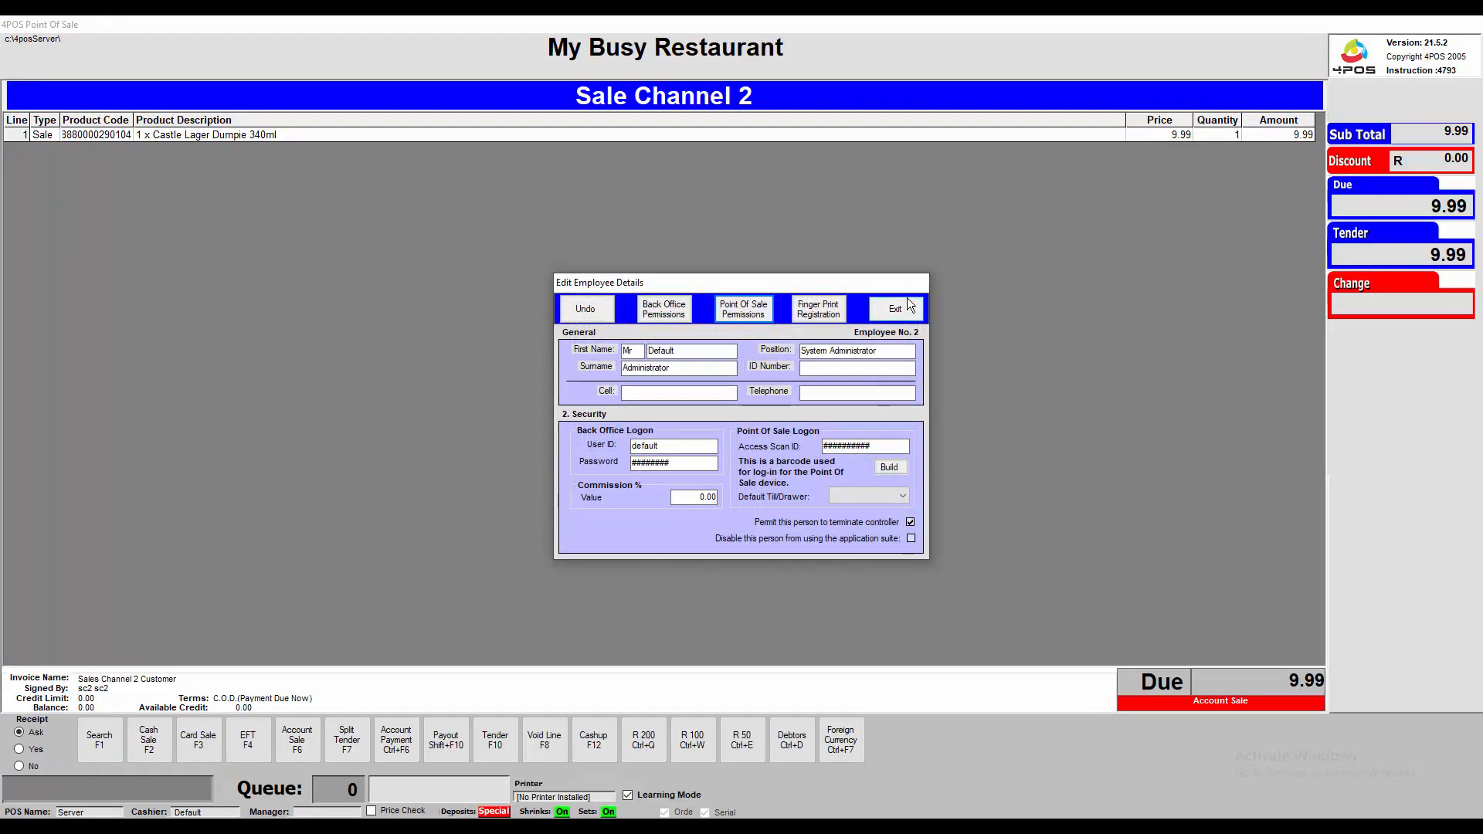
Leave the employee records and confirm running the Update POS.
left_click(895, 307)
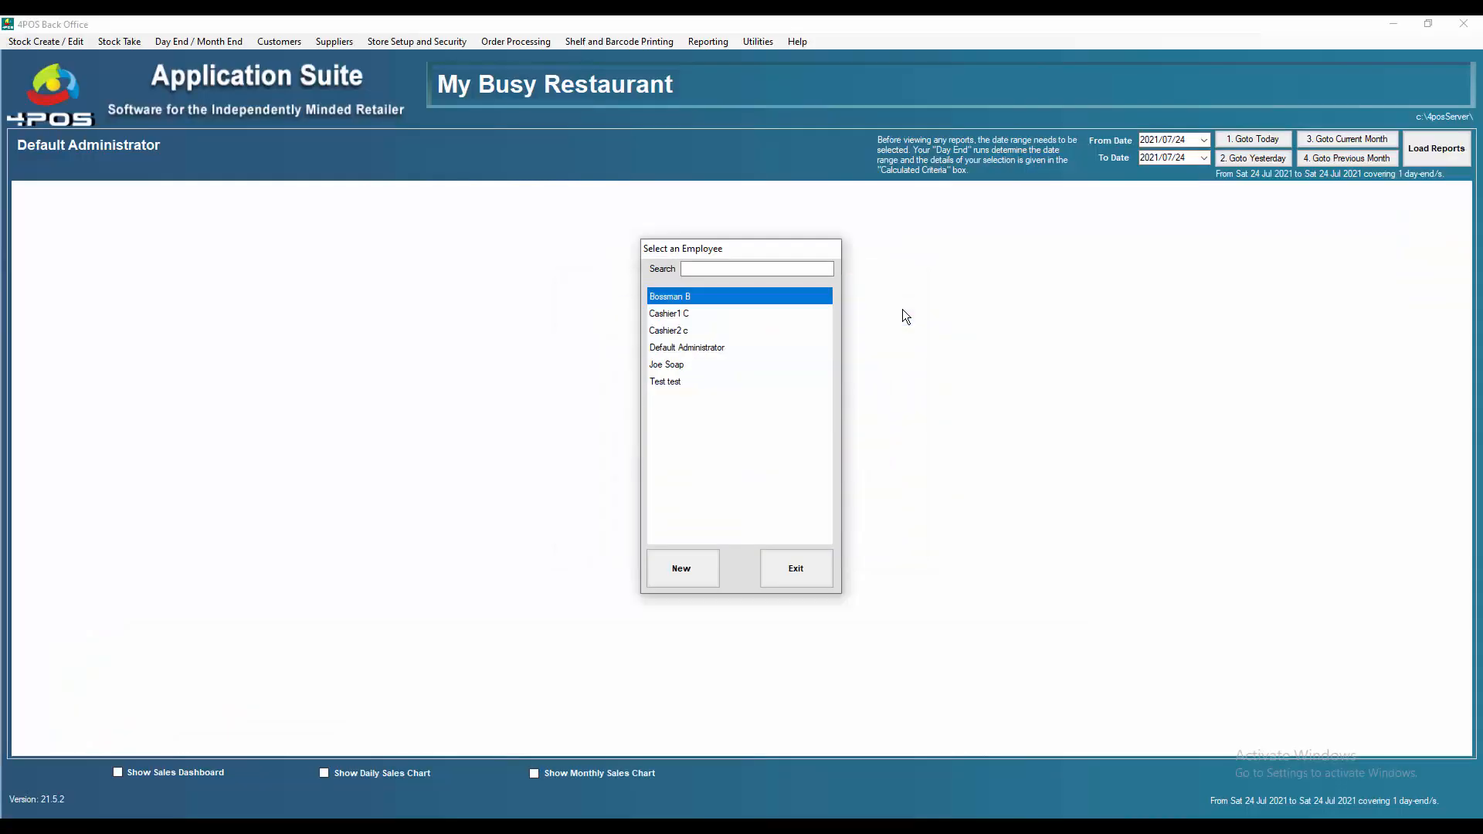
left_click(794, 569)
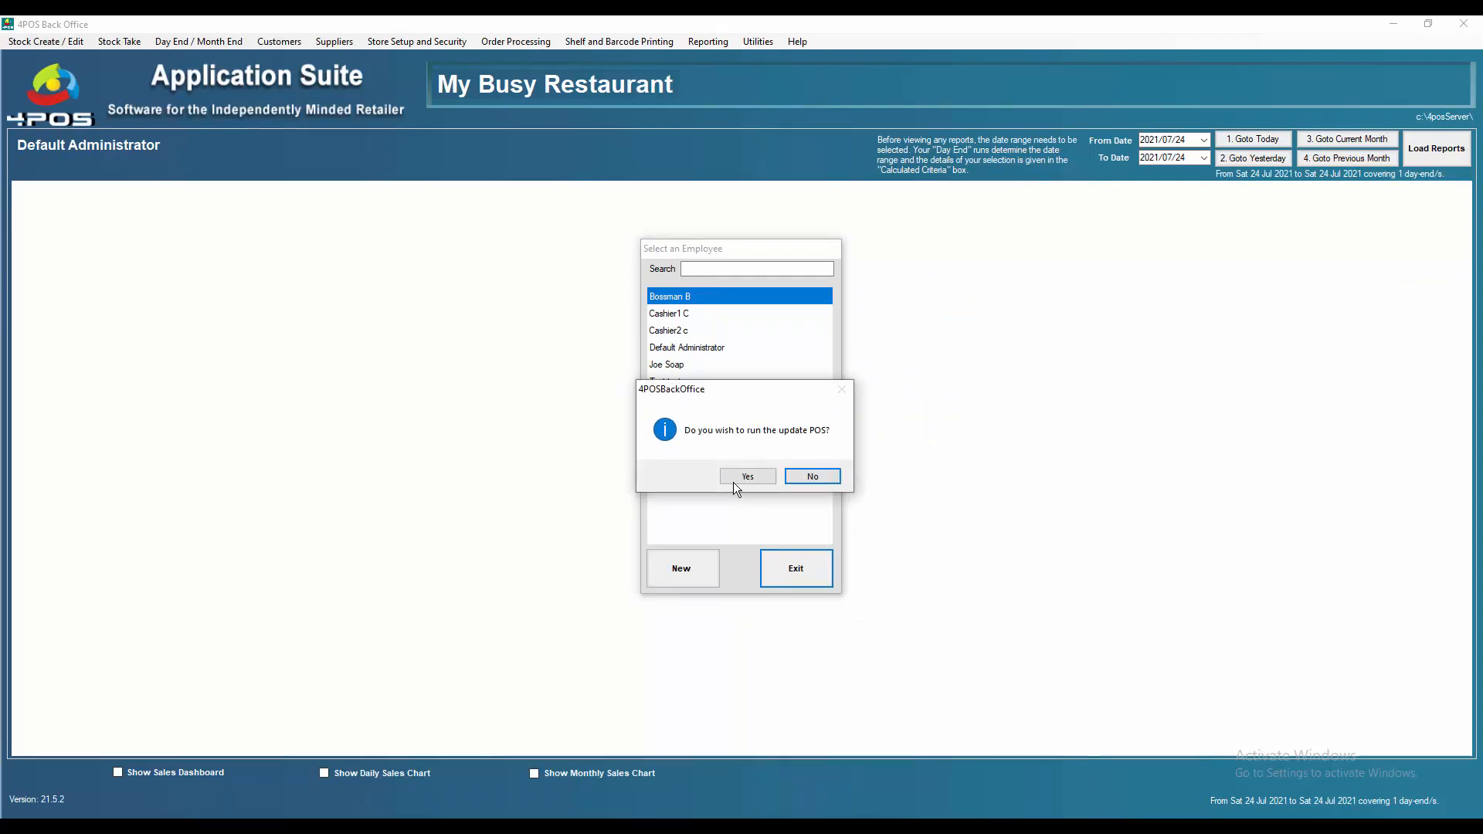
left_click(811, 476)
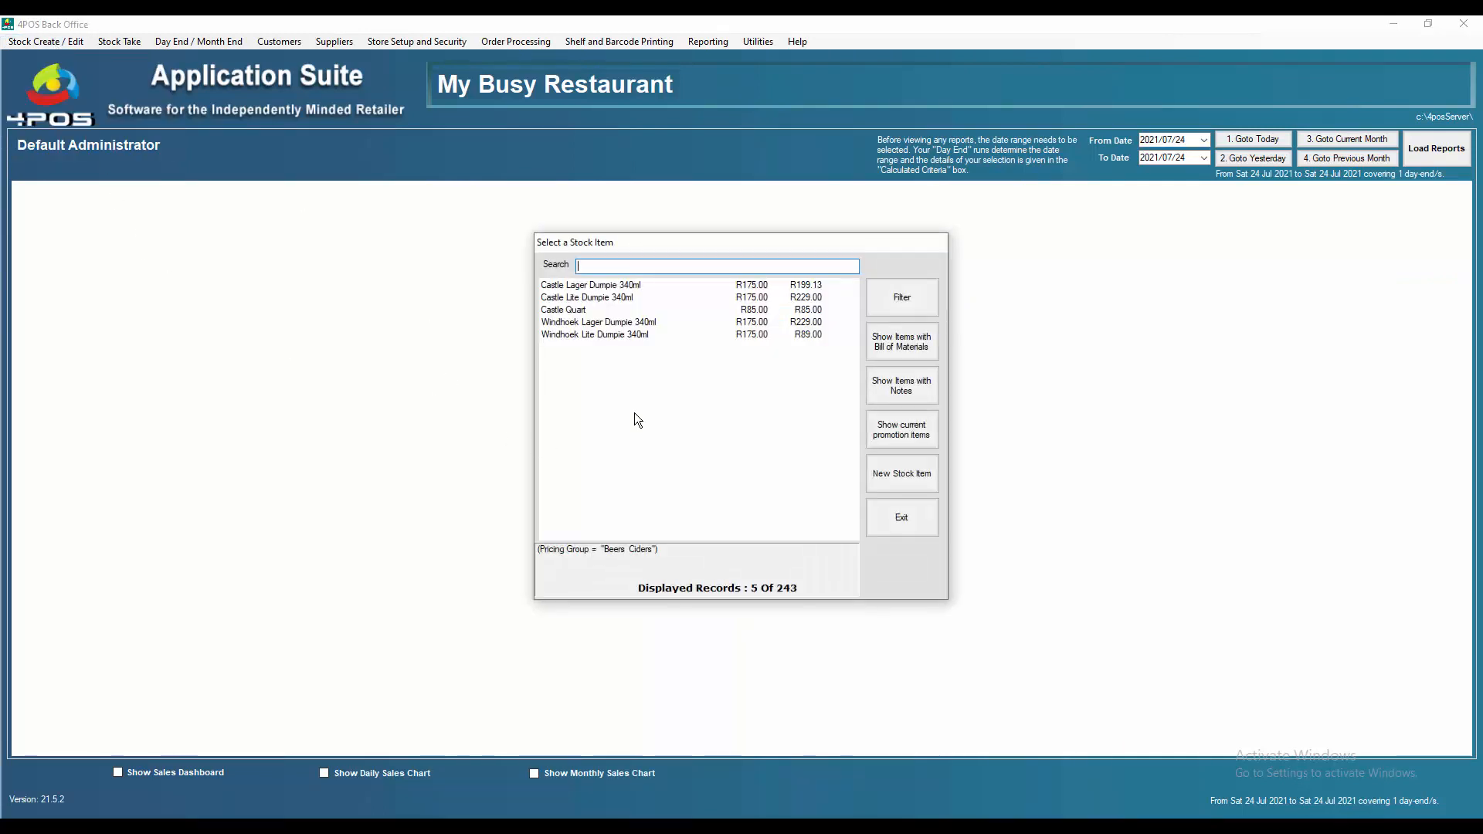
View Castle Lager Dumpie 340ml's pricing per pack size on the Point Of Sale channel.
left_click(592, 285)
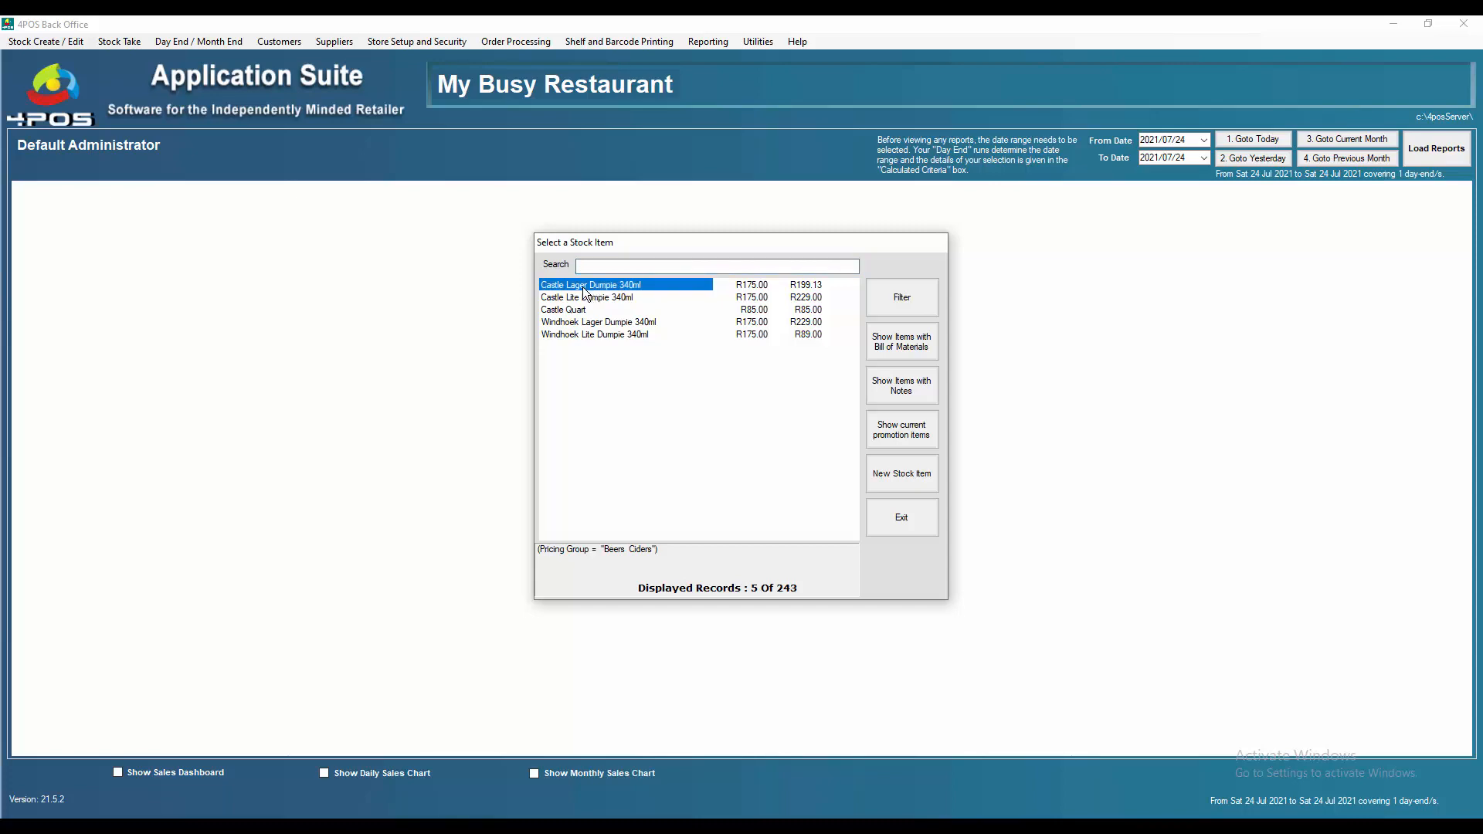
double_click(592, 284)
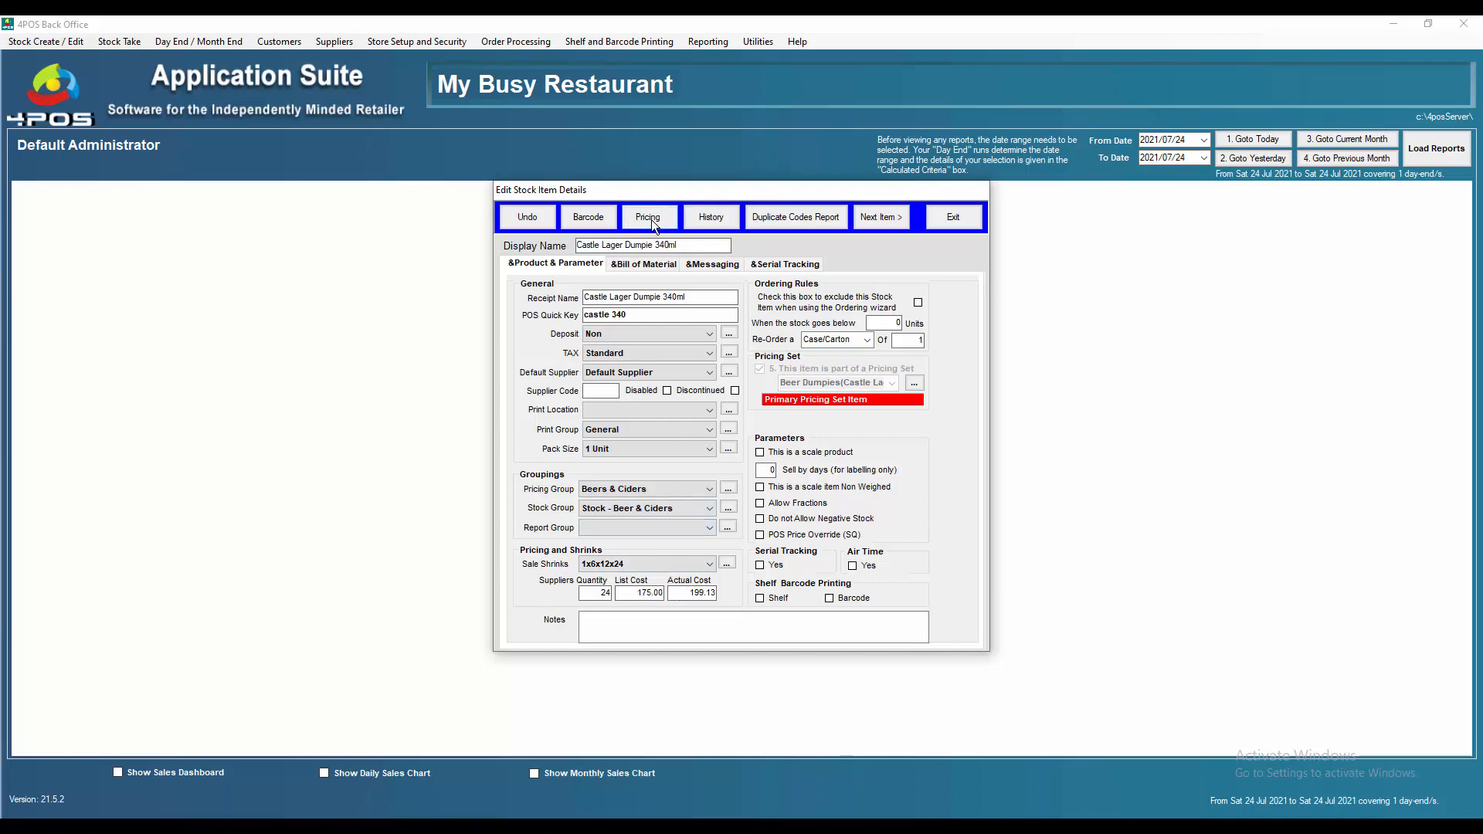
left_click(649, 216)
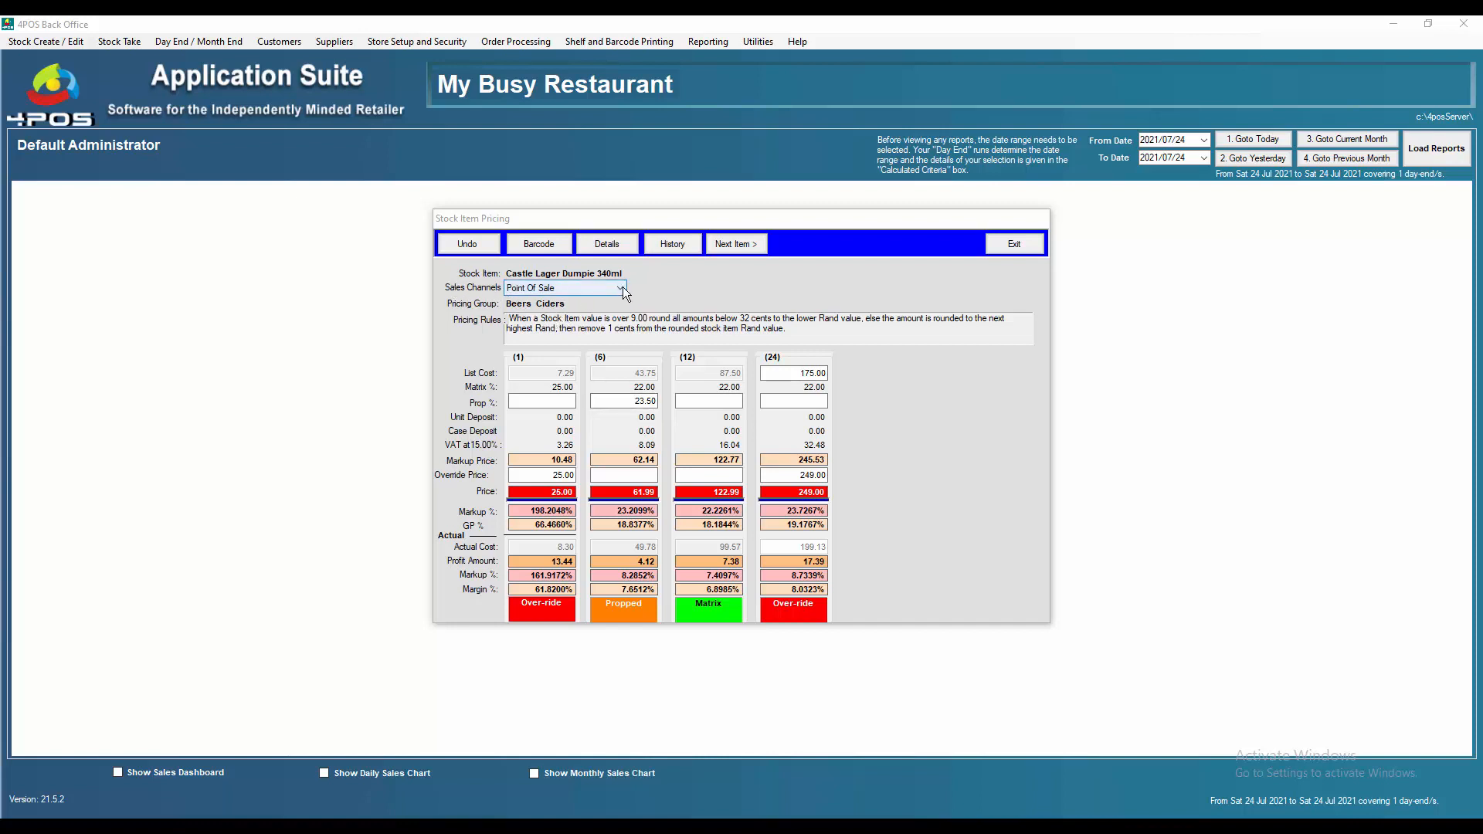
left_click(623, 287)
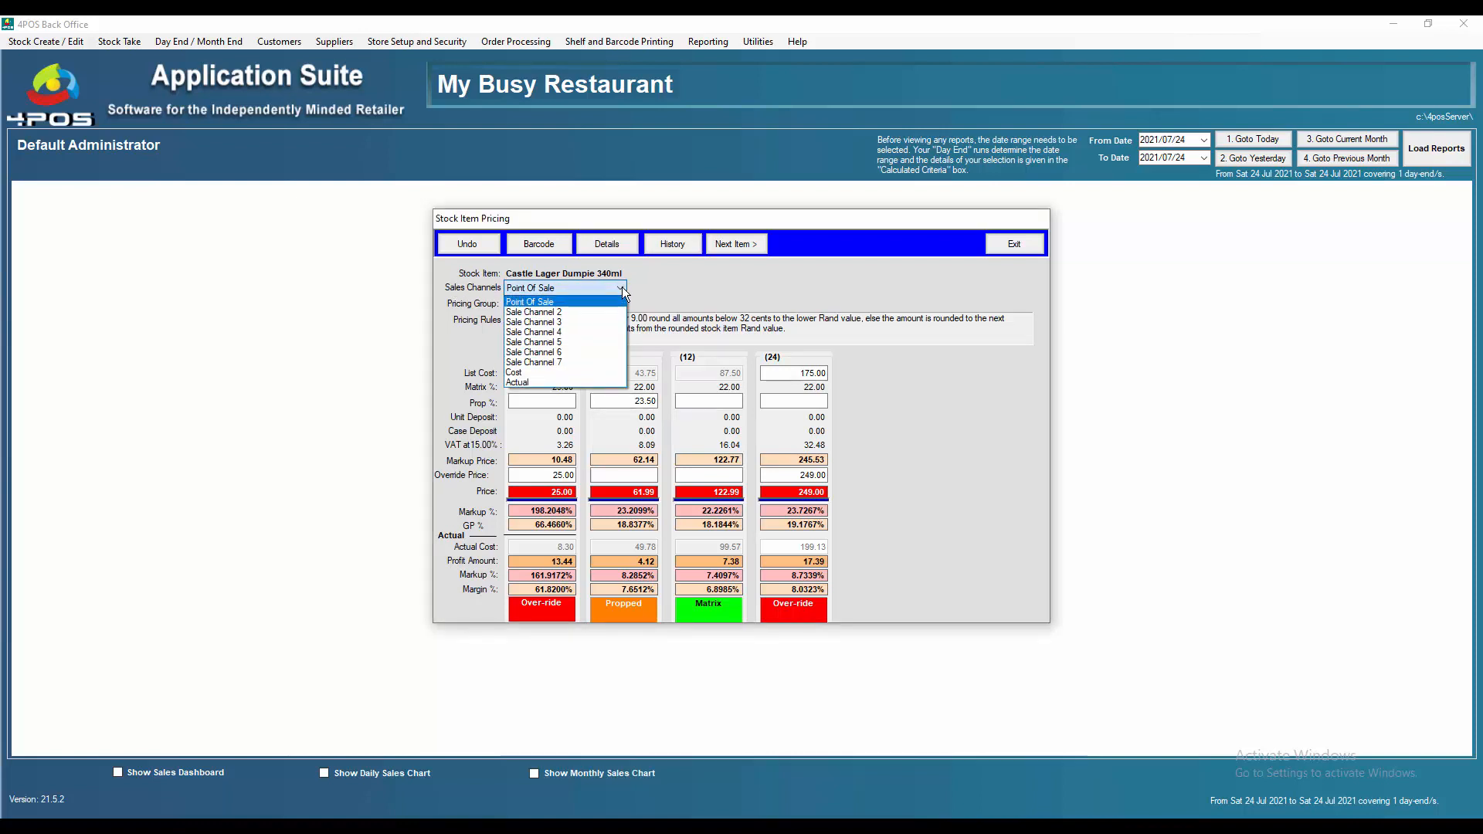
left_click(530, 301)
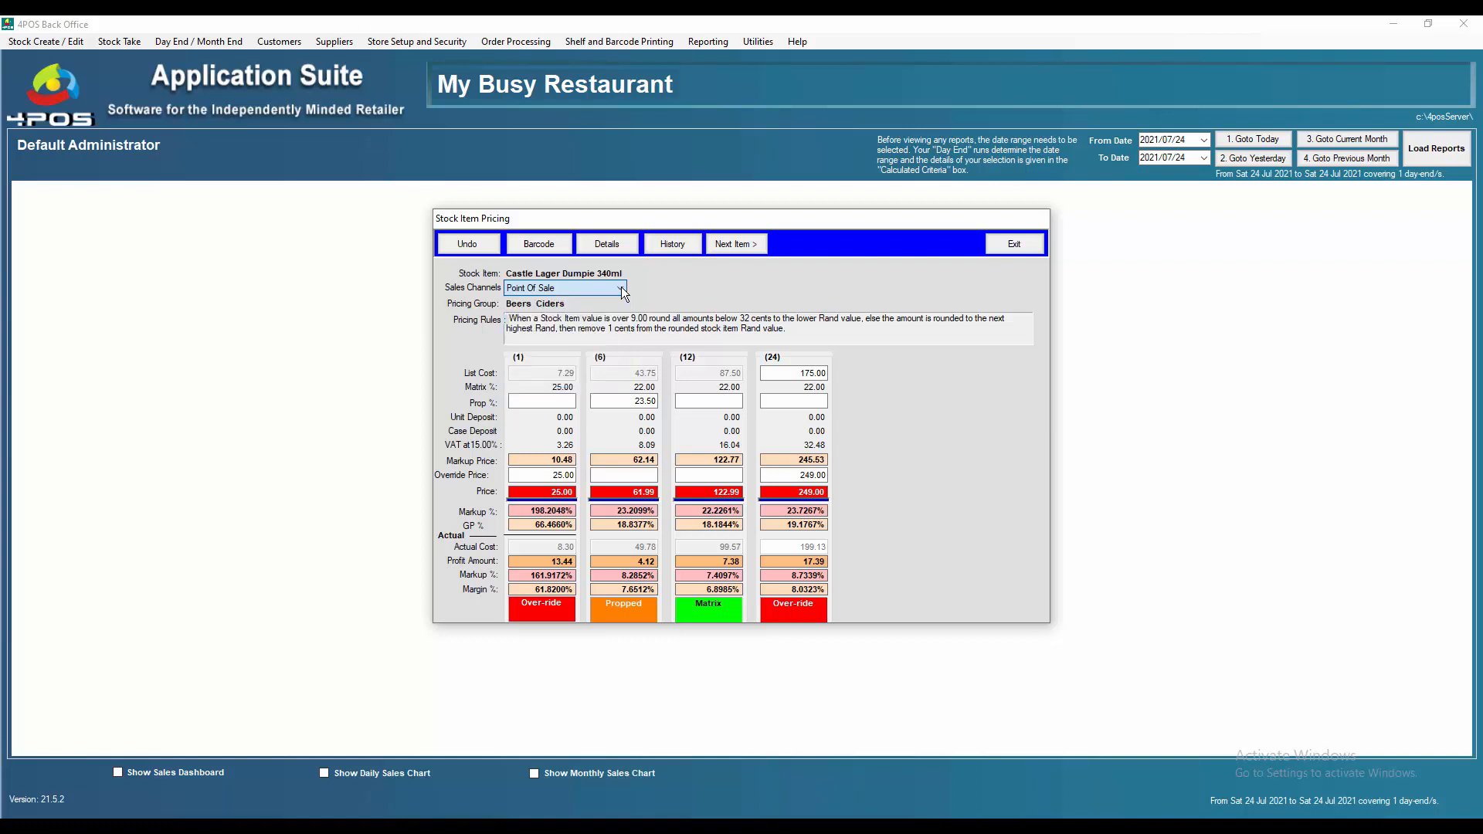
Compare the item's Sale Channel 2 and Cost channel prices, then bring up its stock item details.
left_click(540, 475)
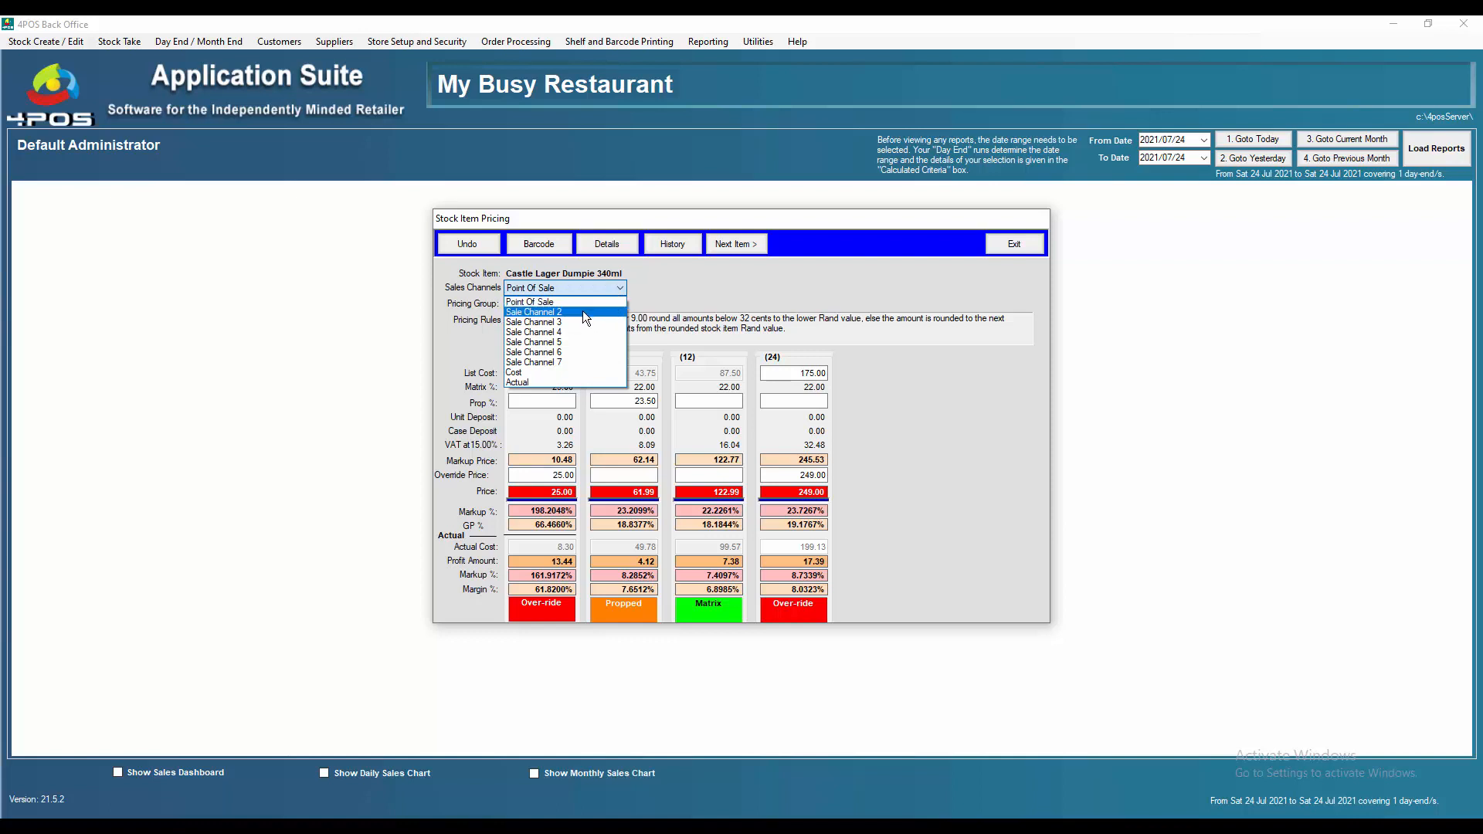
left_click(535, 311)
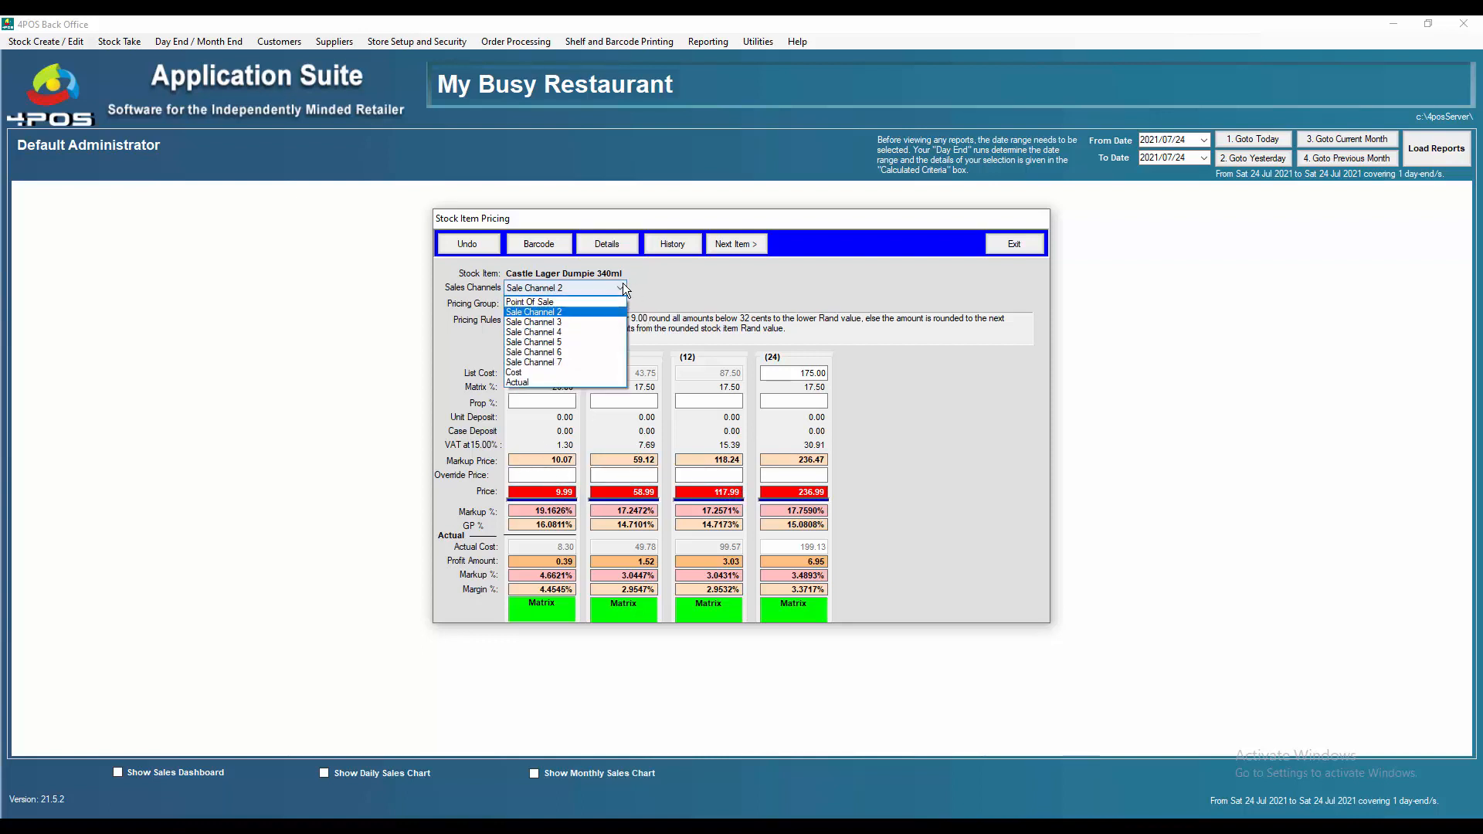
left_click(533, 321)
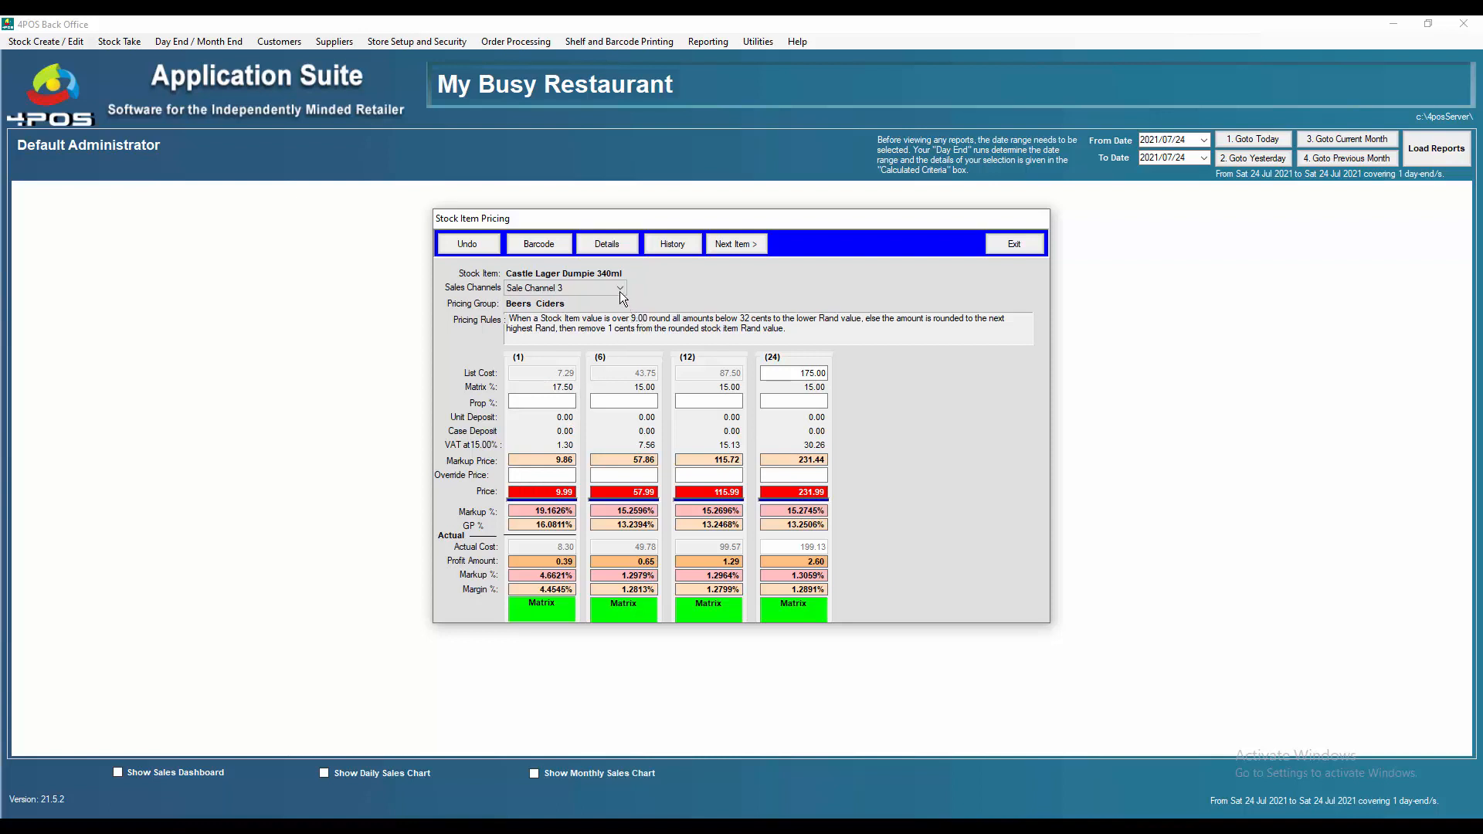
left_click(621, 287)
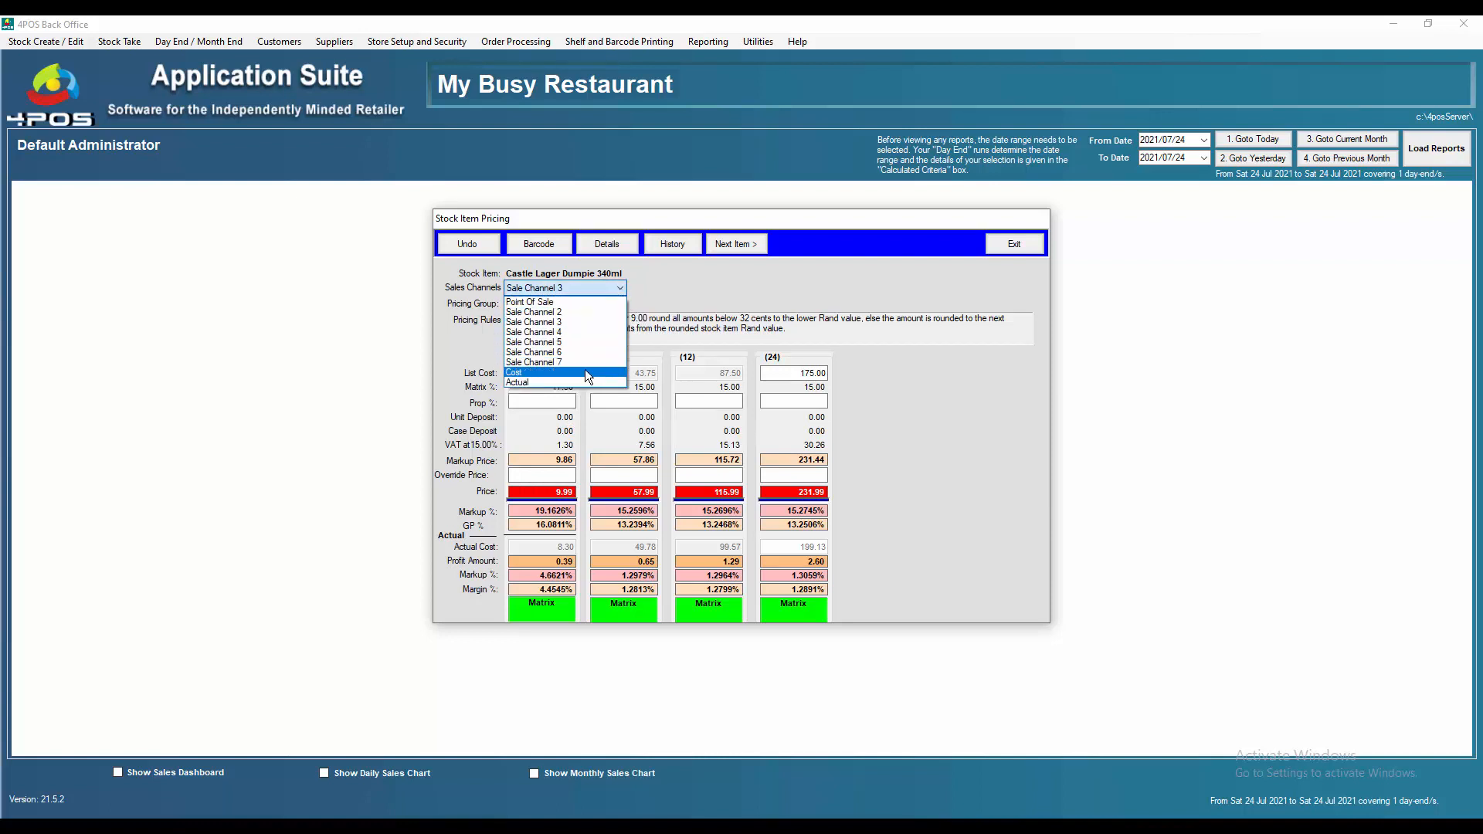
left_click(513, 373)
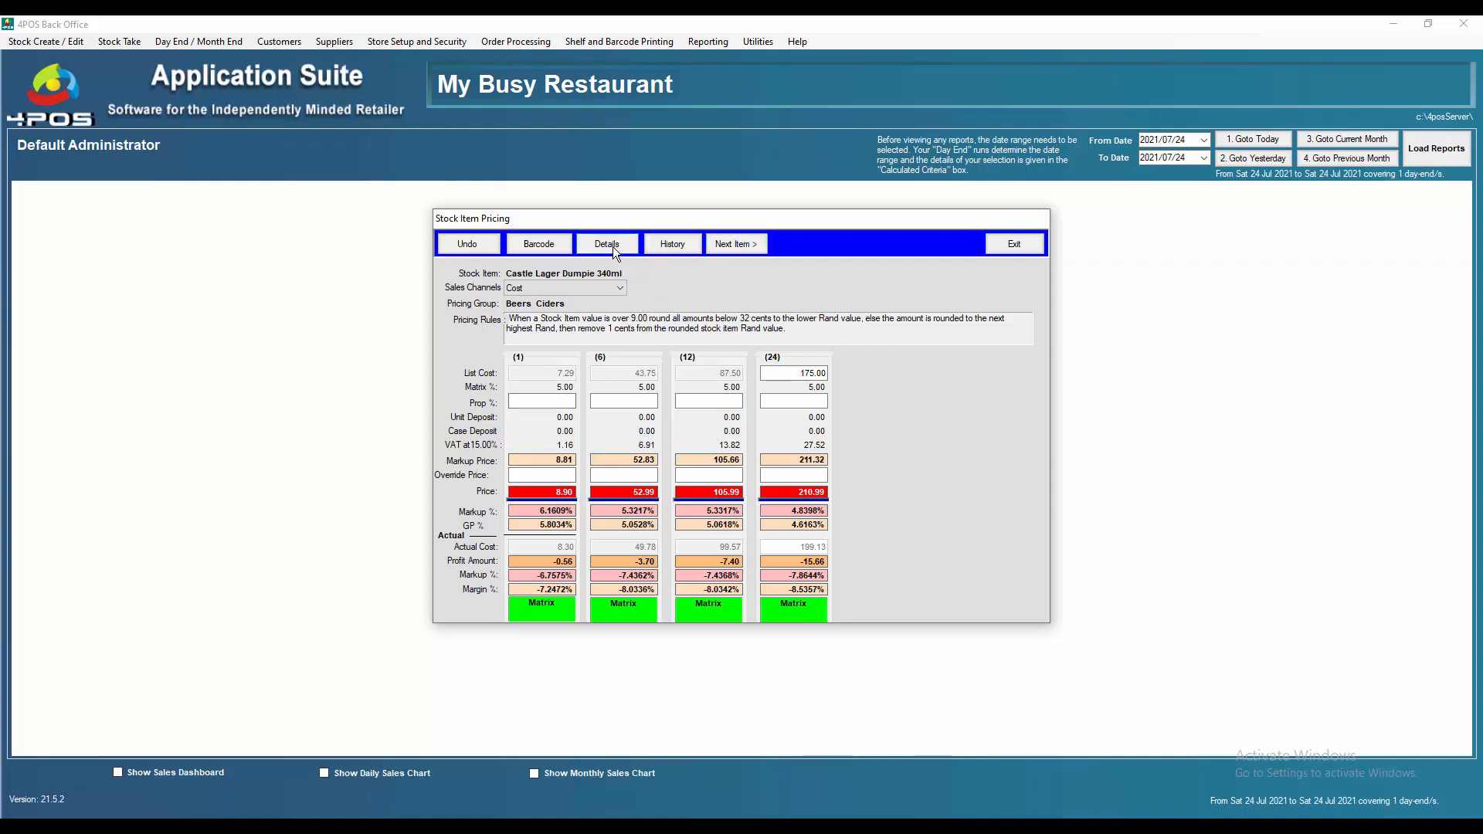
left_click(606, 242)
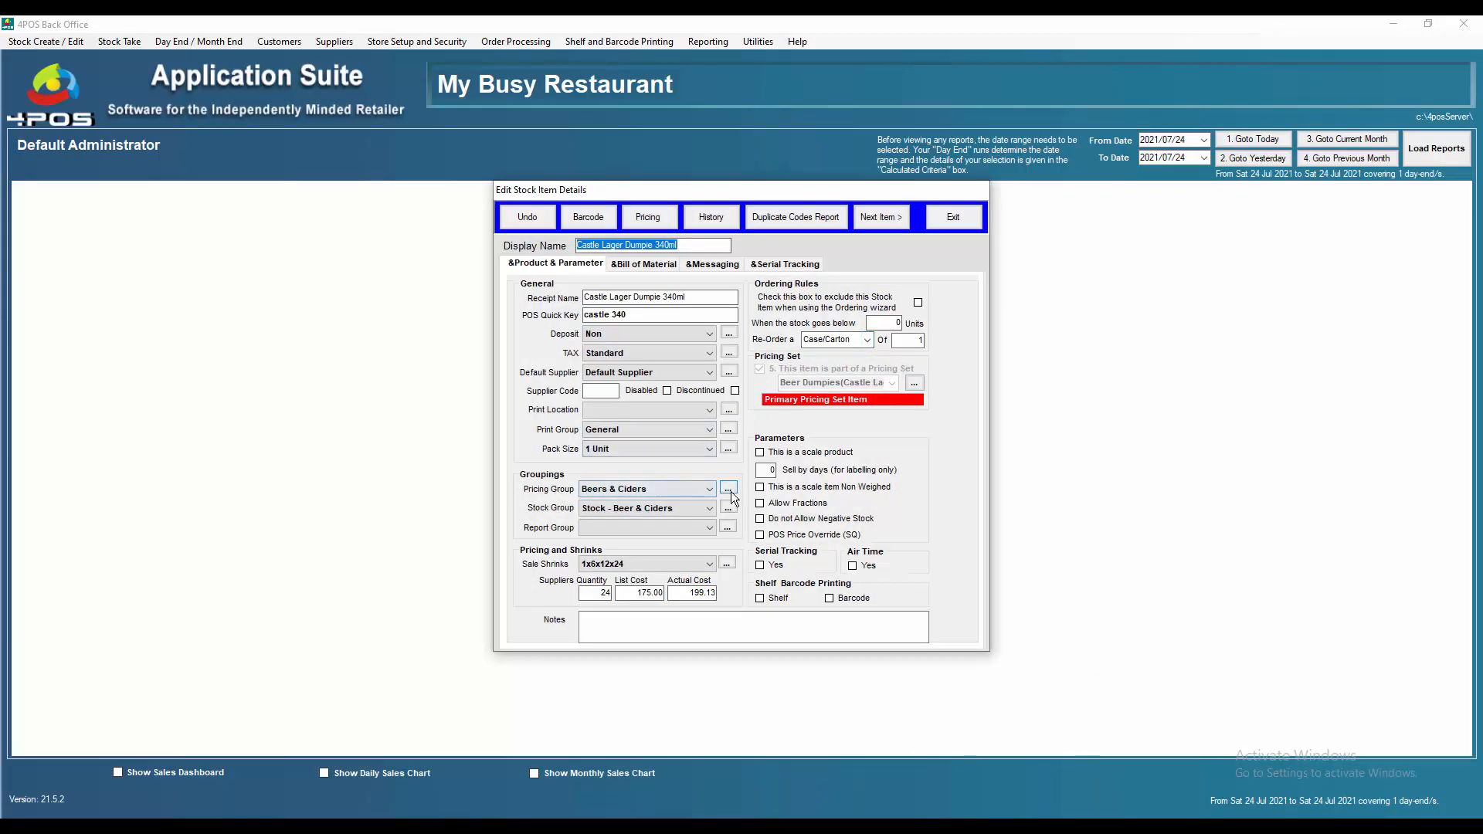
left_click(728, 490)
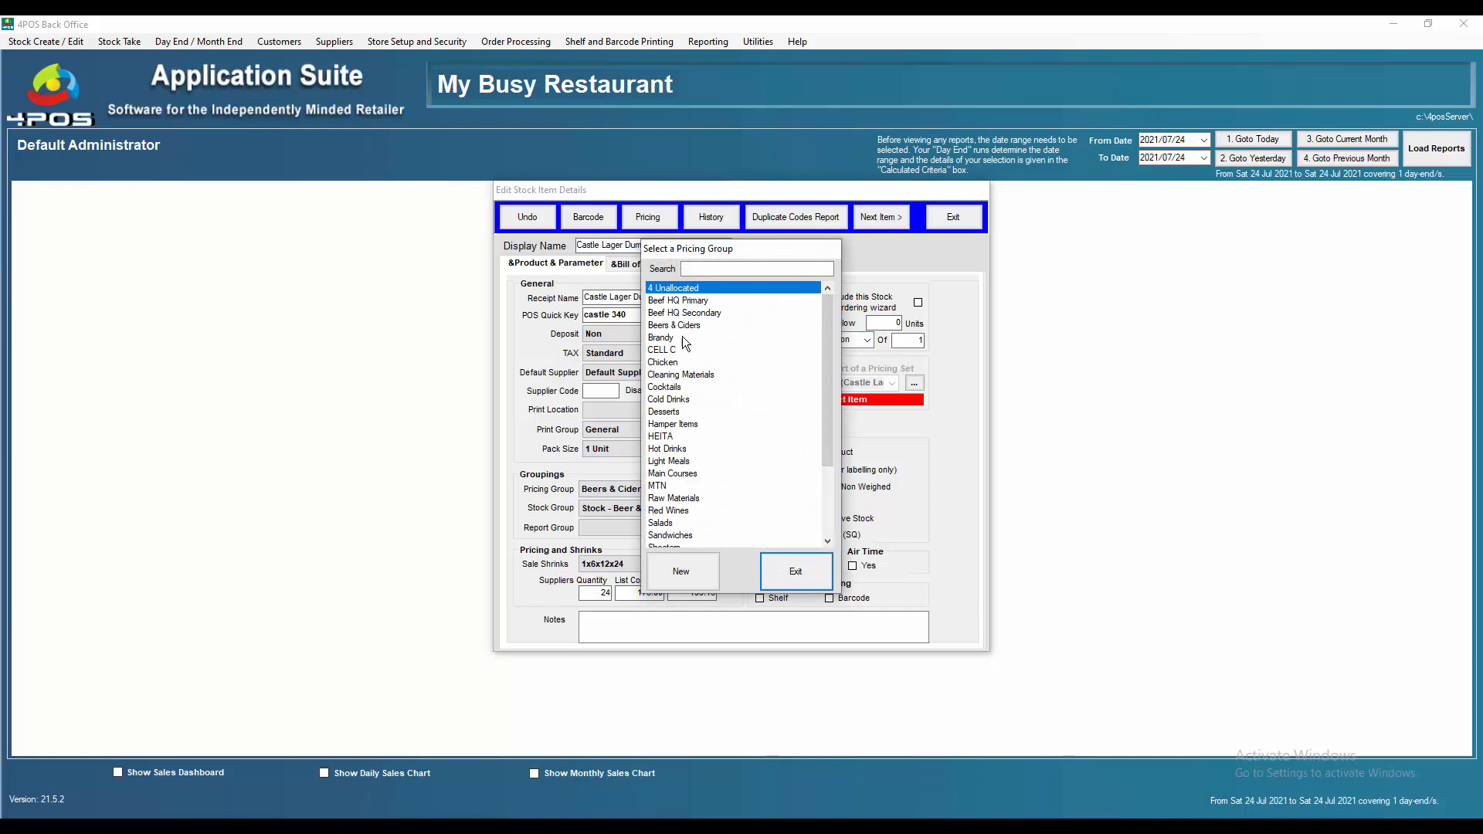
double_click(675, 325)
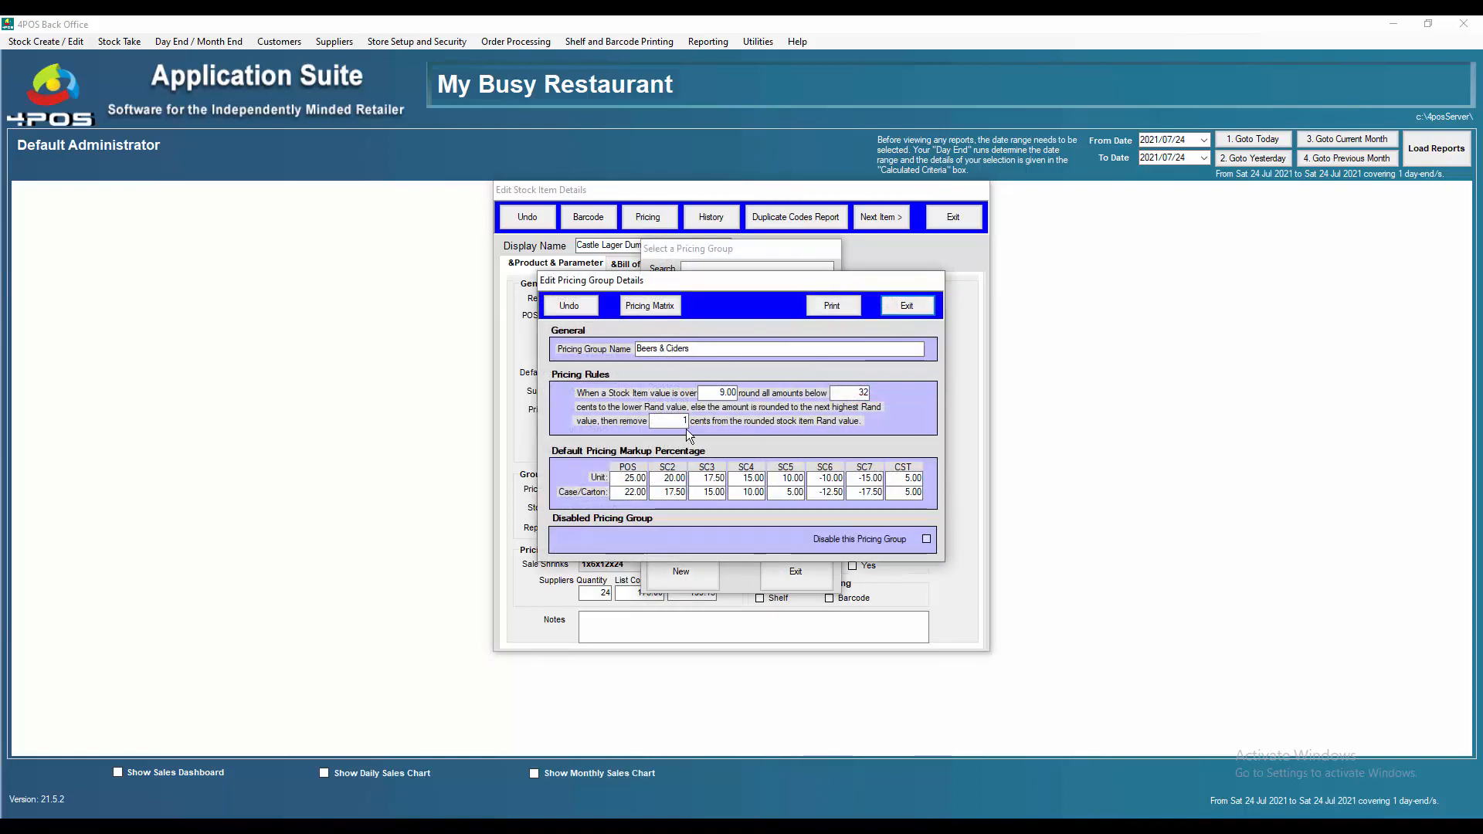
left_click(717, 393)
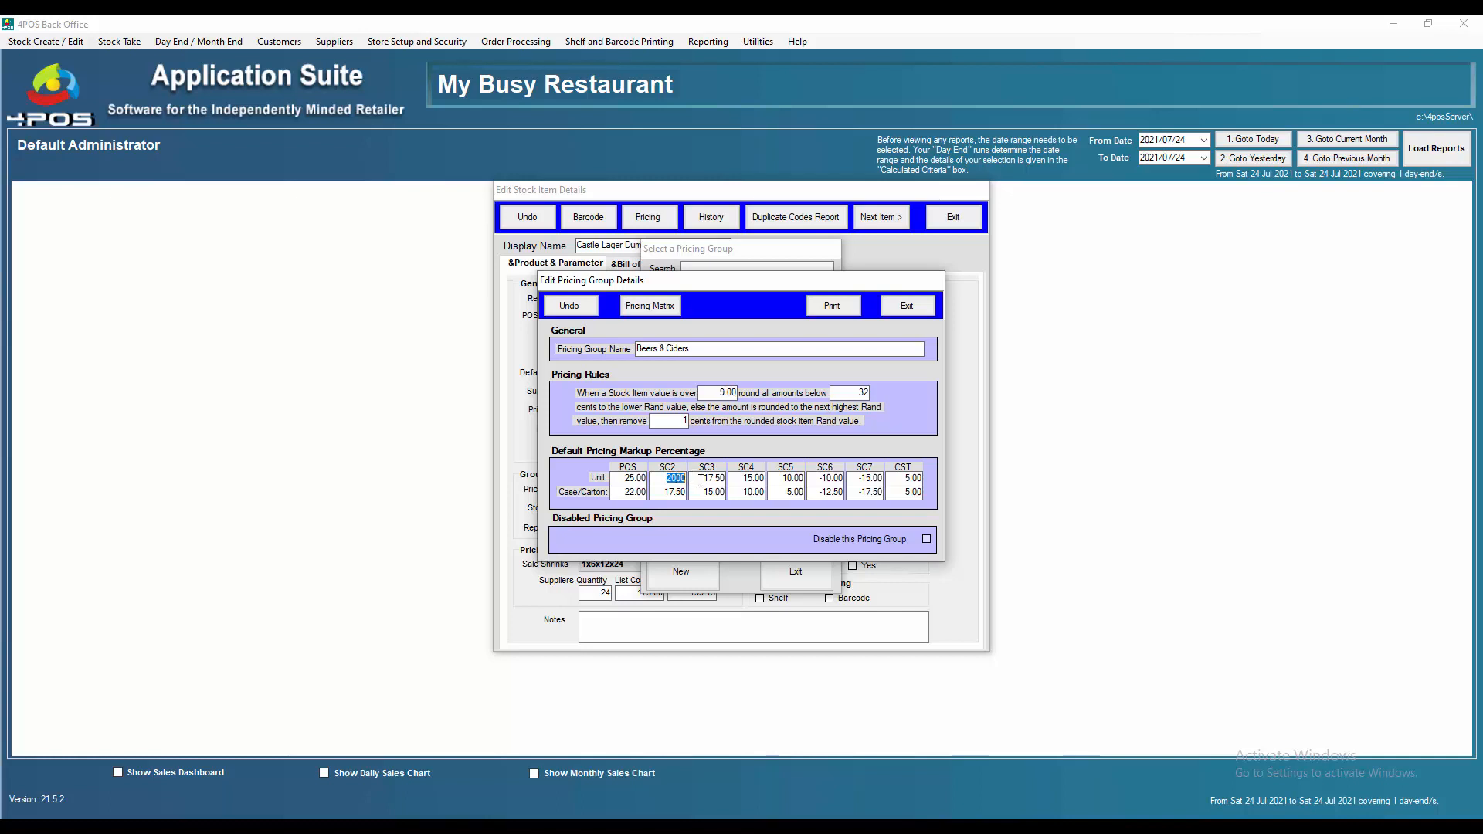
left_click(755, 478)
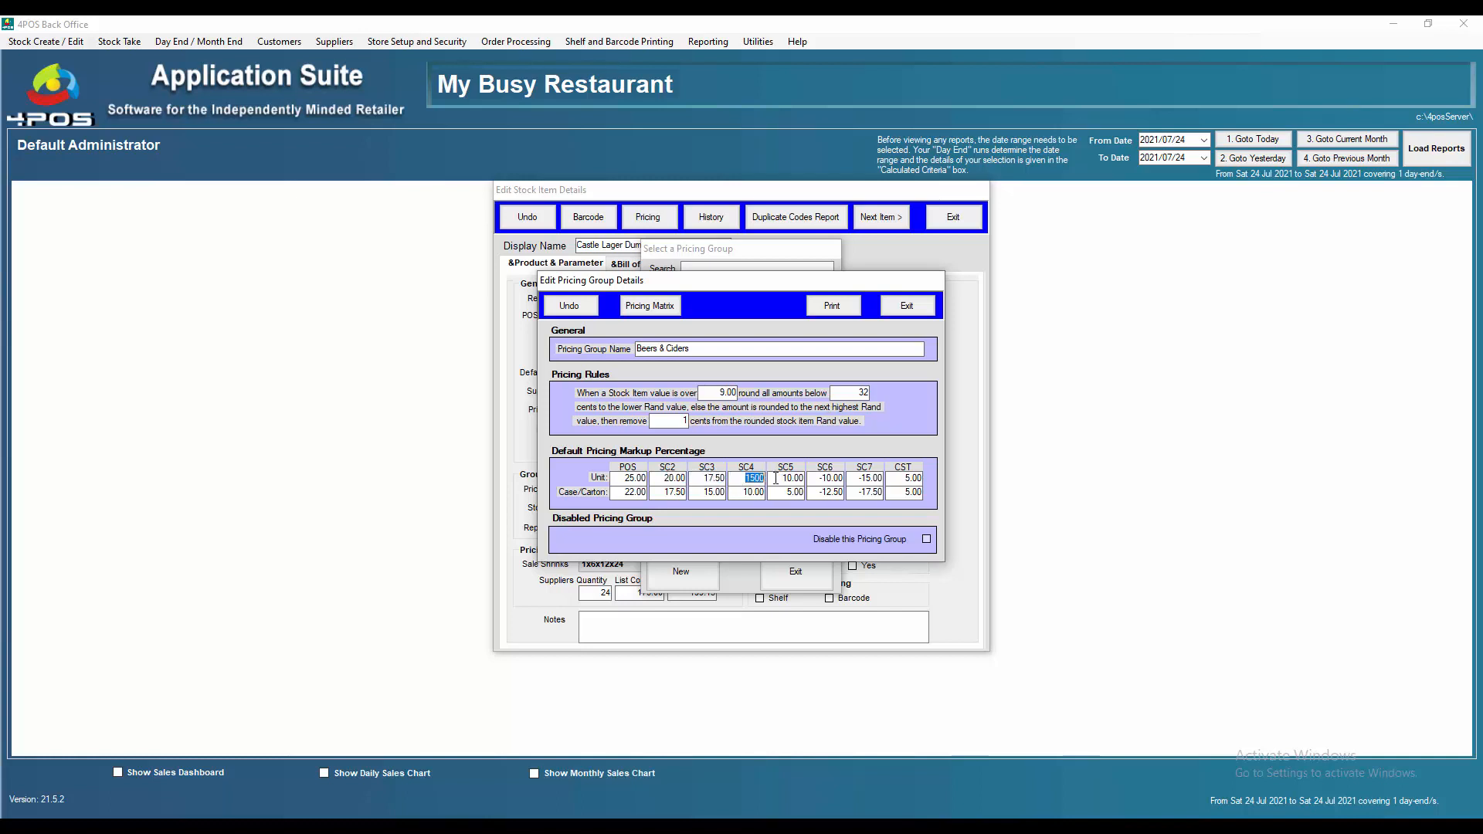
left_click(785, 478)
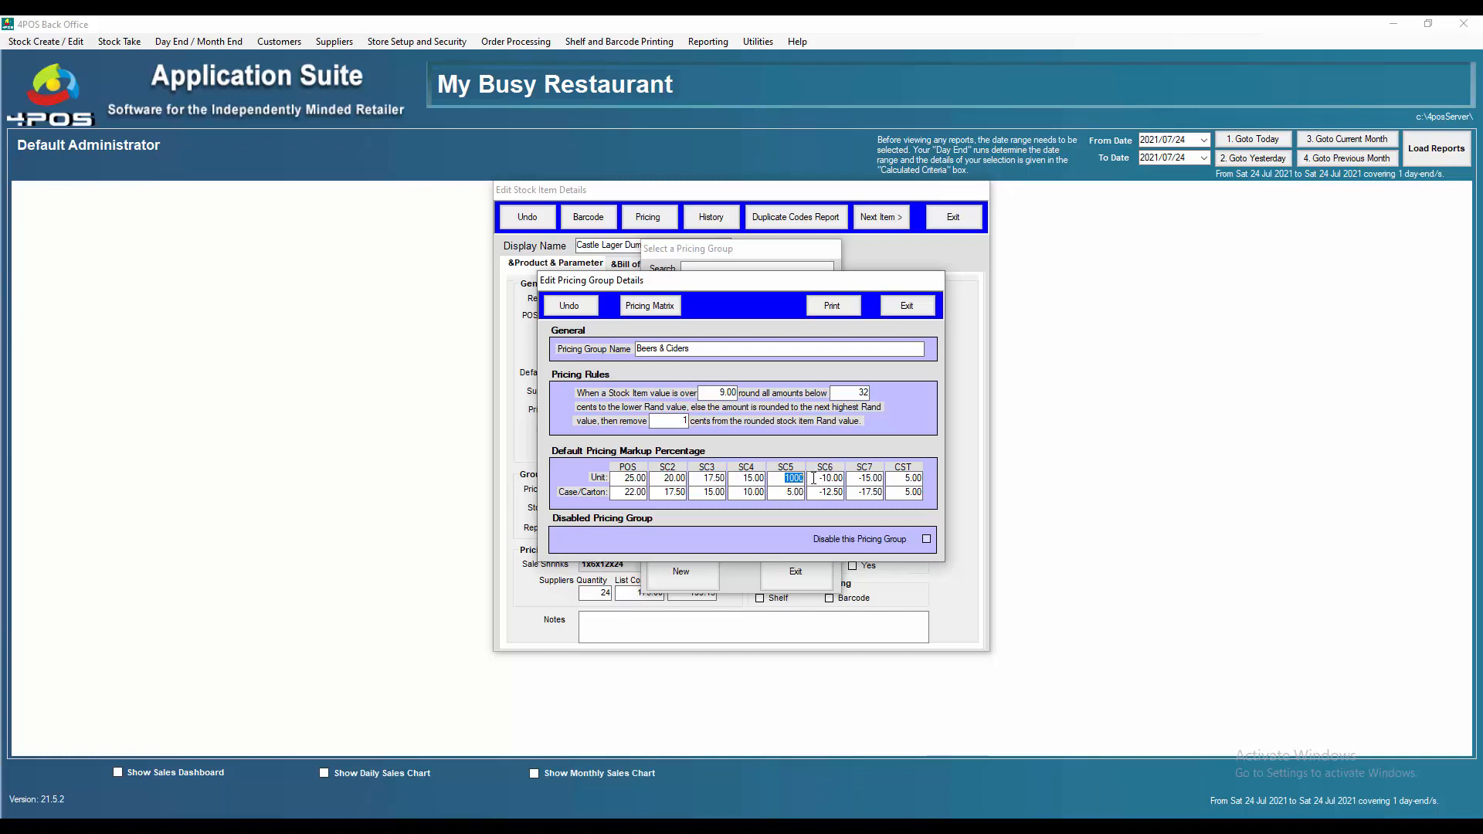
left_click(825, 478)
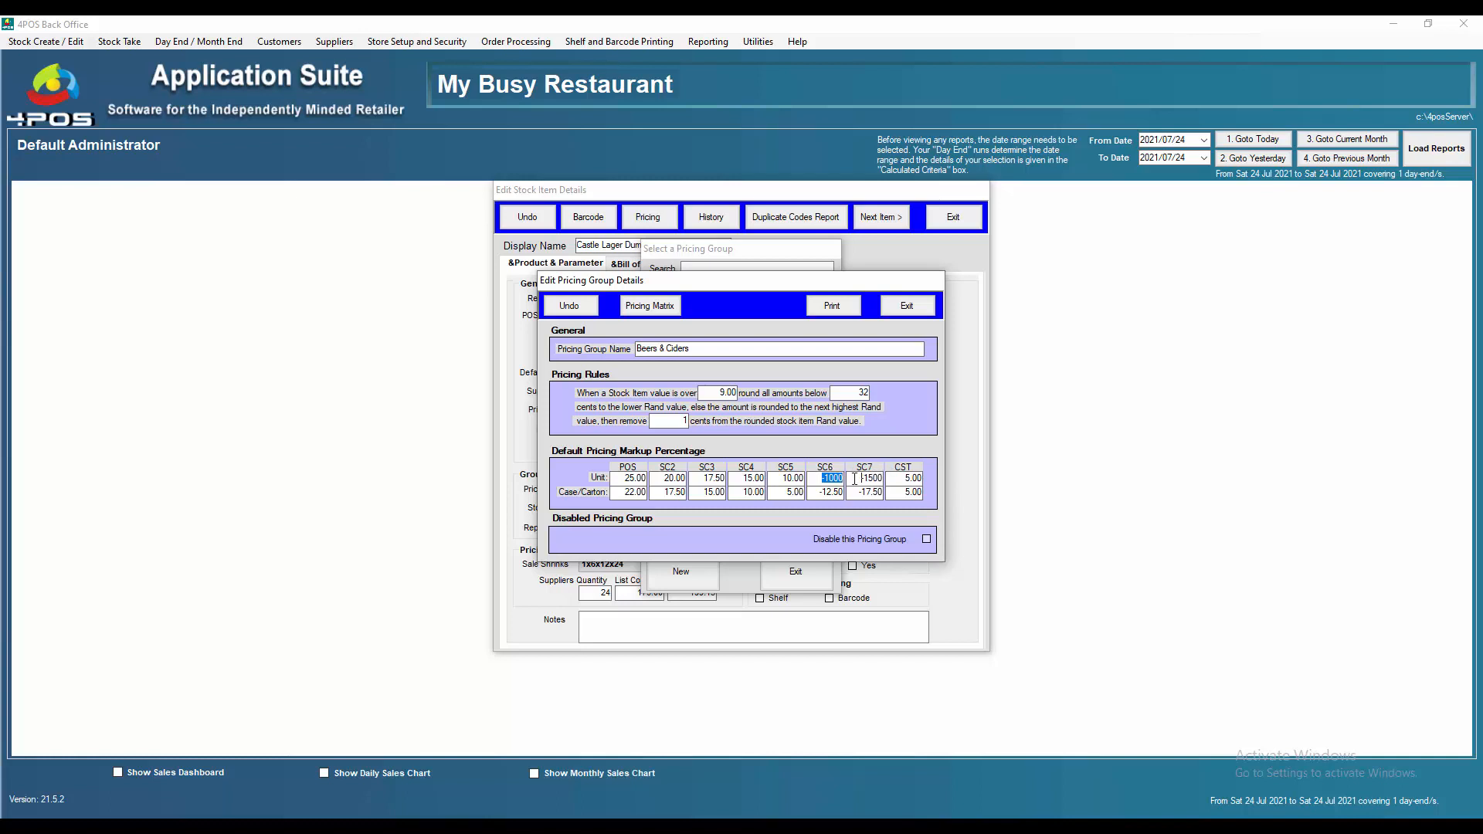
left_click(863, 478)
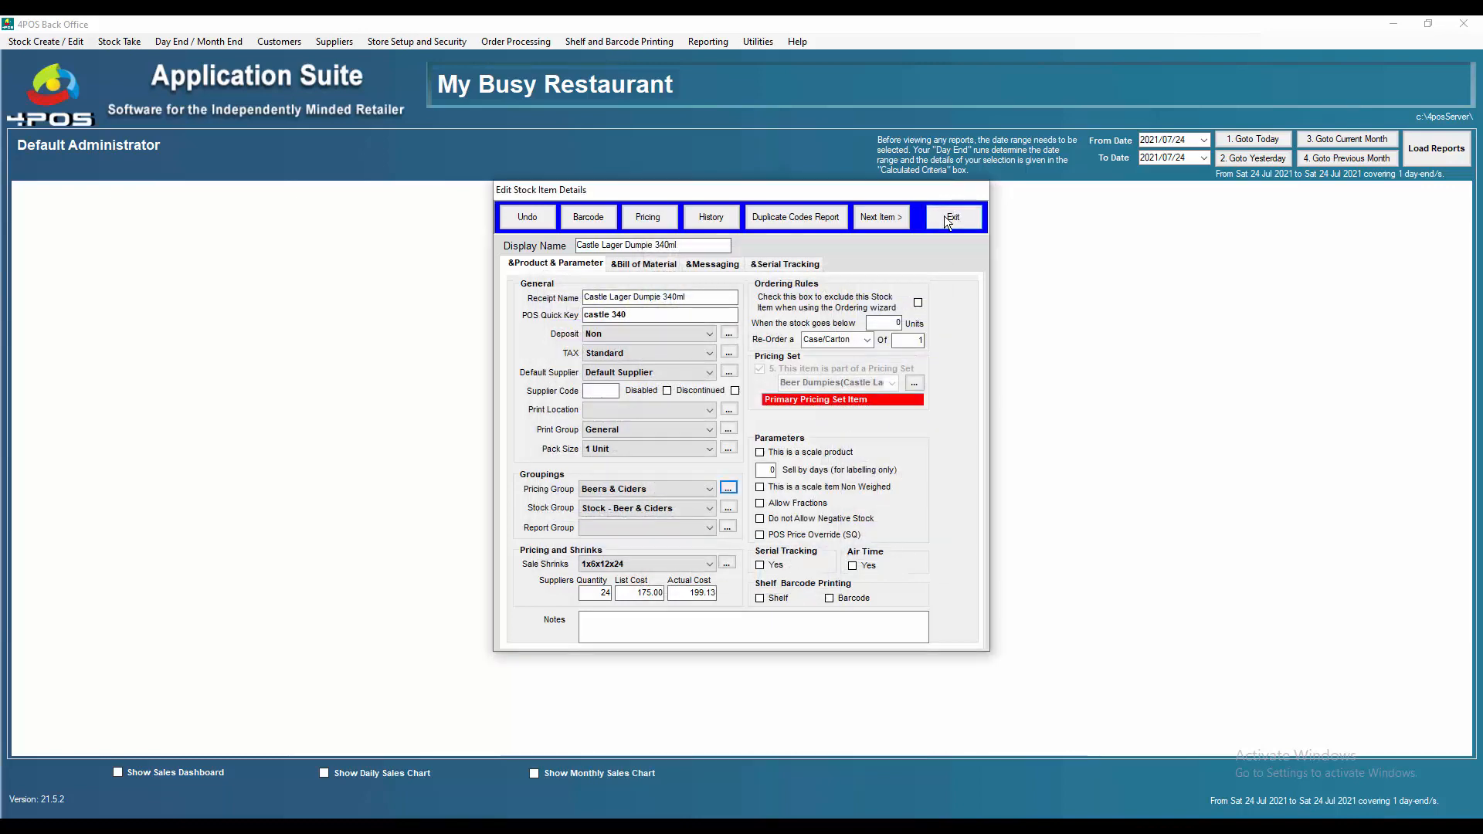
Review Sale Channel 2's settings under Maintain Sales Channels, keeping its same-or-cheaper rule.
left_click(951, 216)
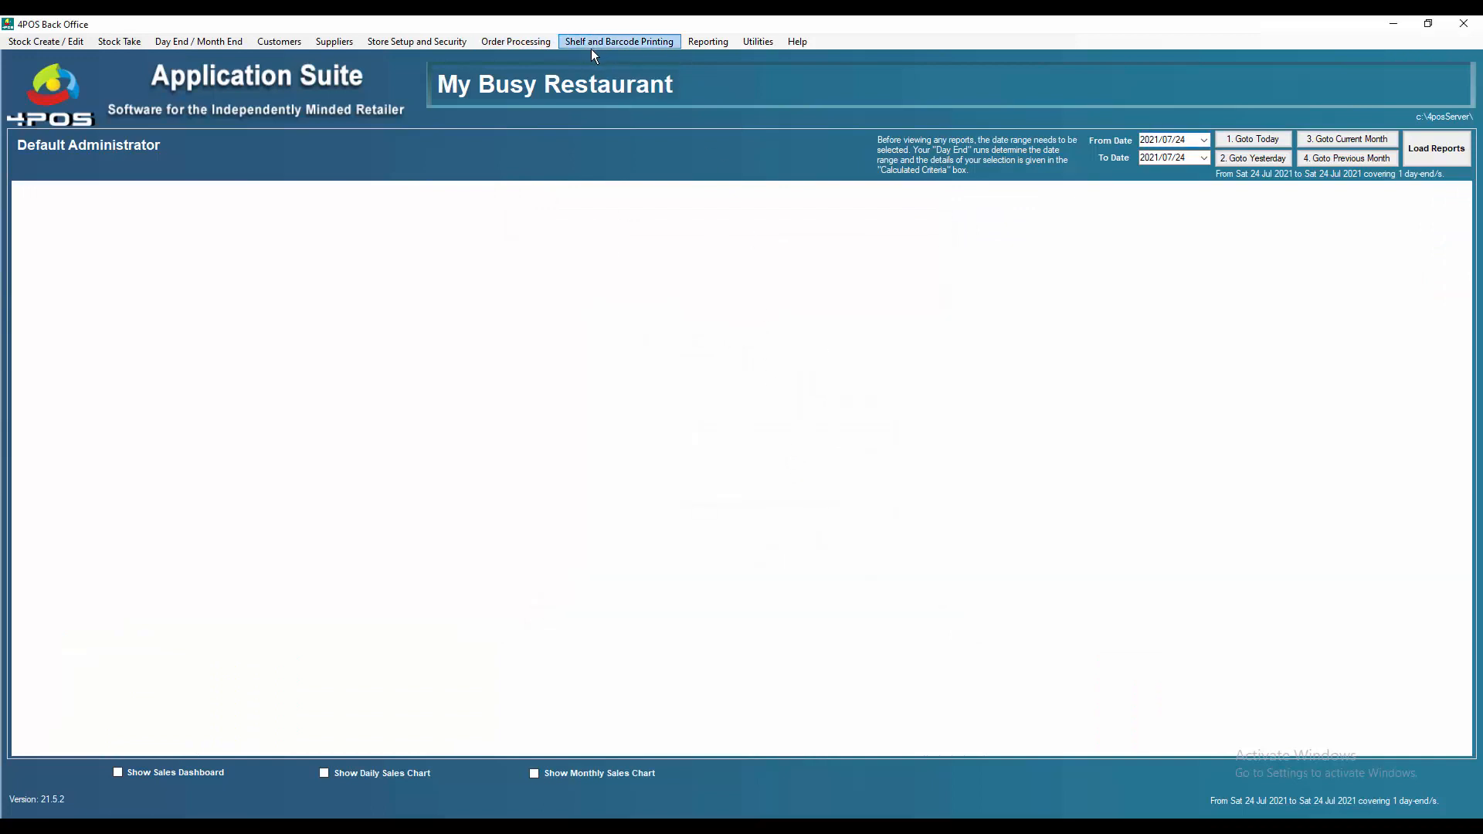
left_click(415, 40)
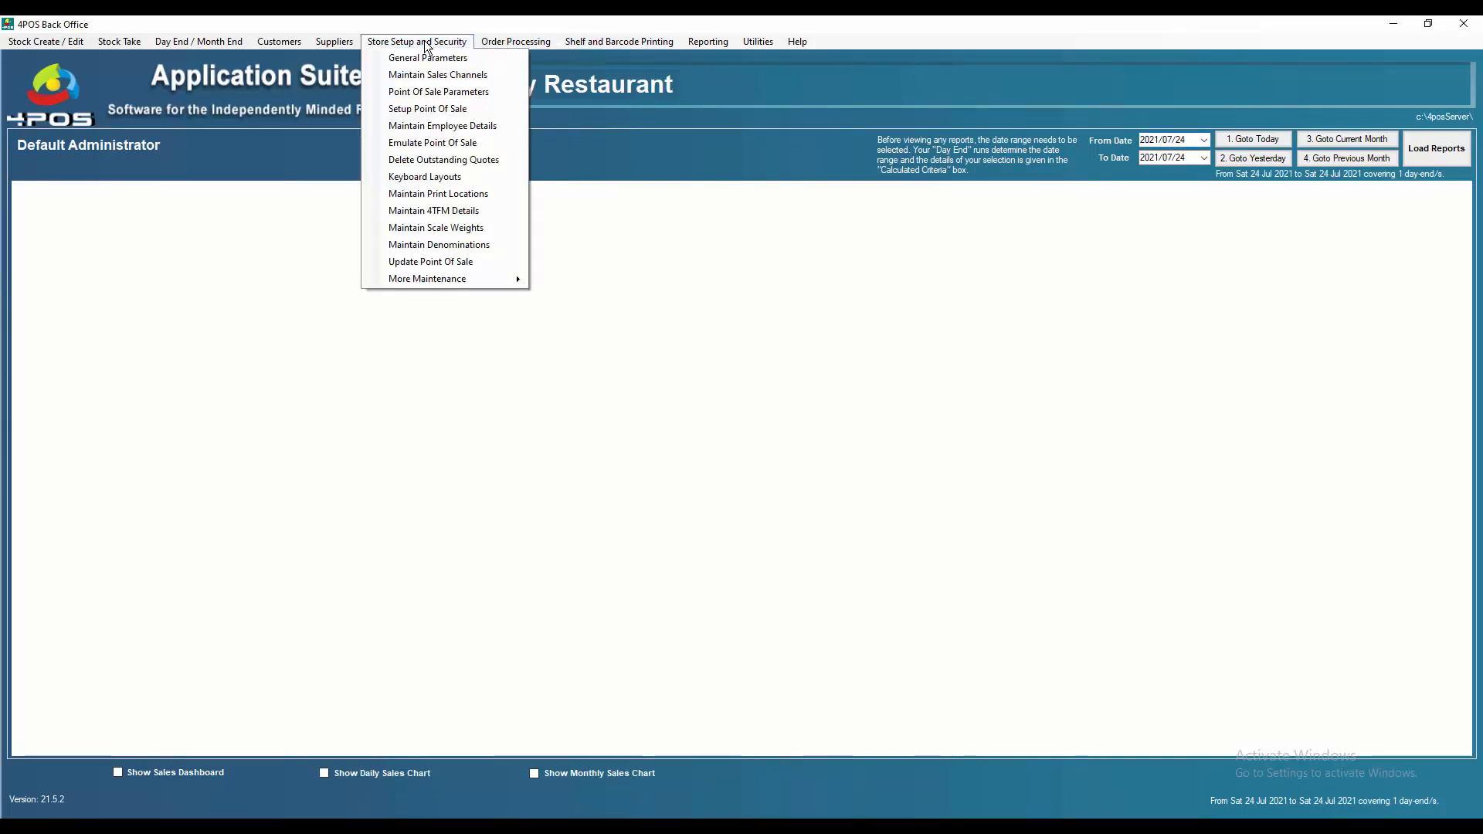
left_click(438, 75)
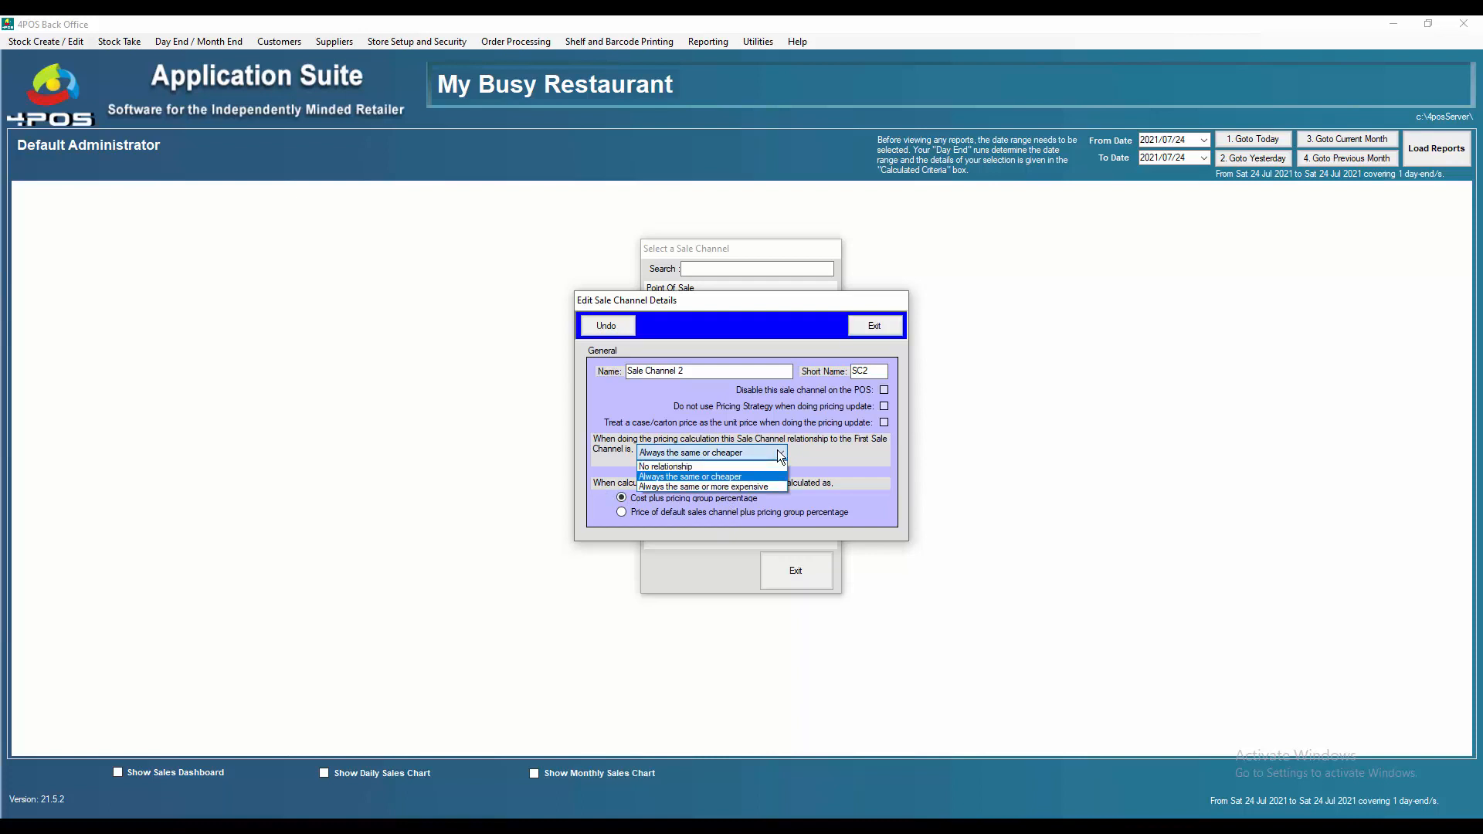
left_click(711, 476)
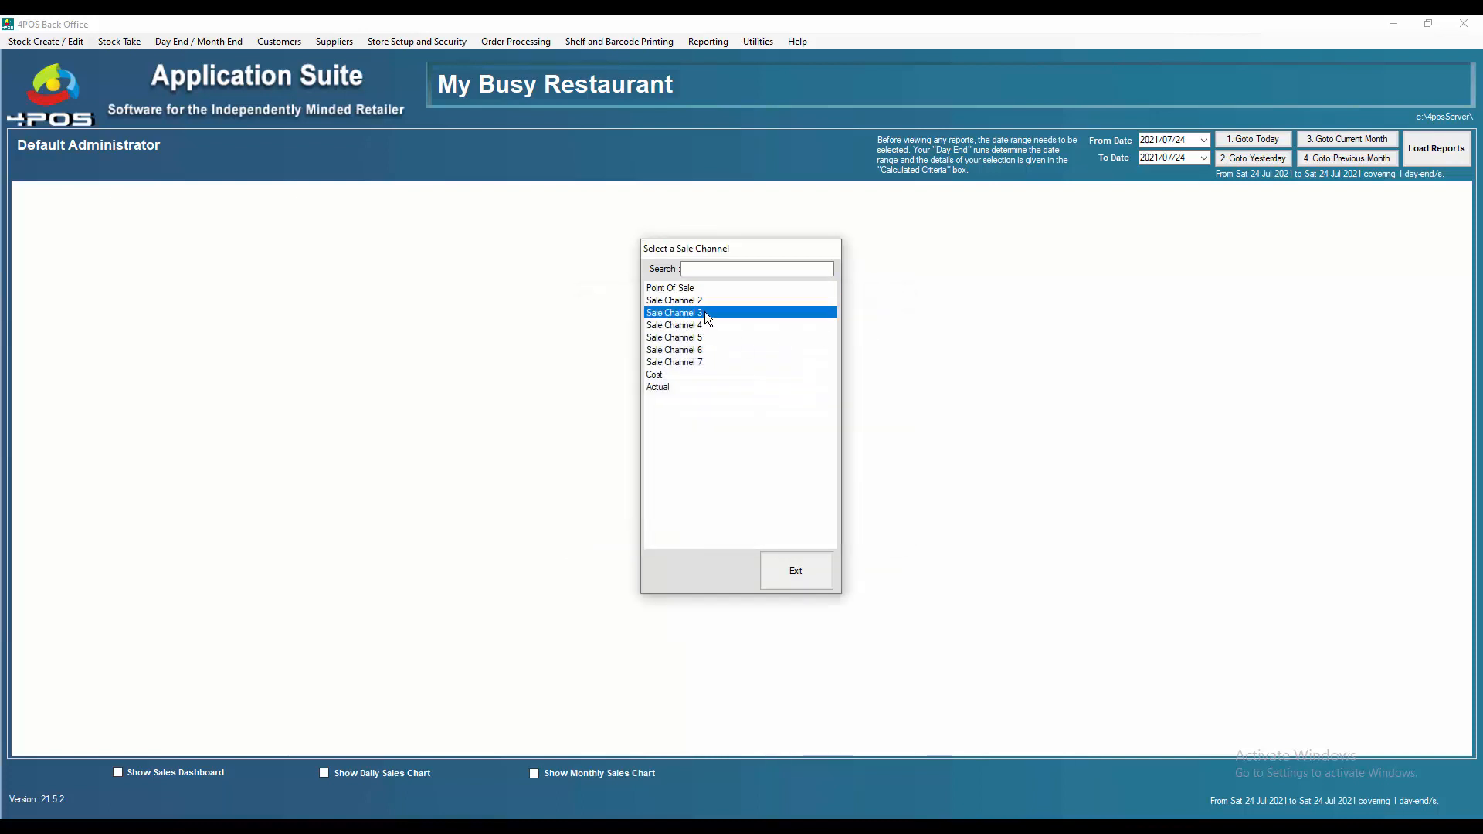
Review Sale Channel 3's settings, then Sale Channel 6 priced from the default channel plus group percentage.
double_click(673, 313)
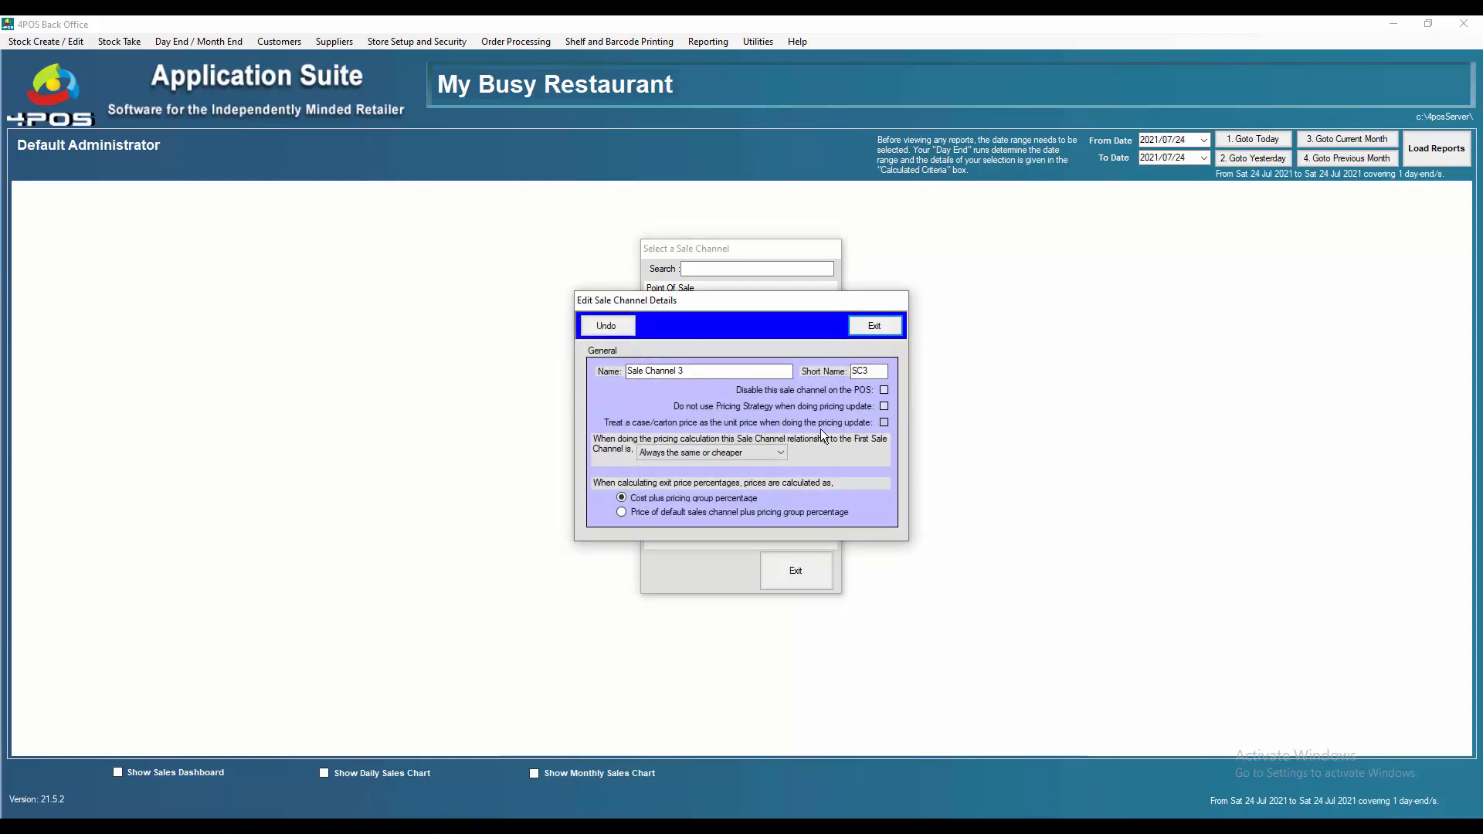
left_click(871, 326)
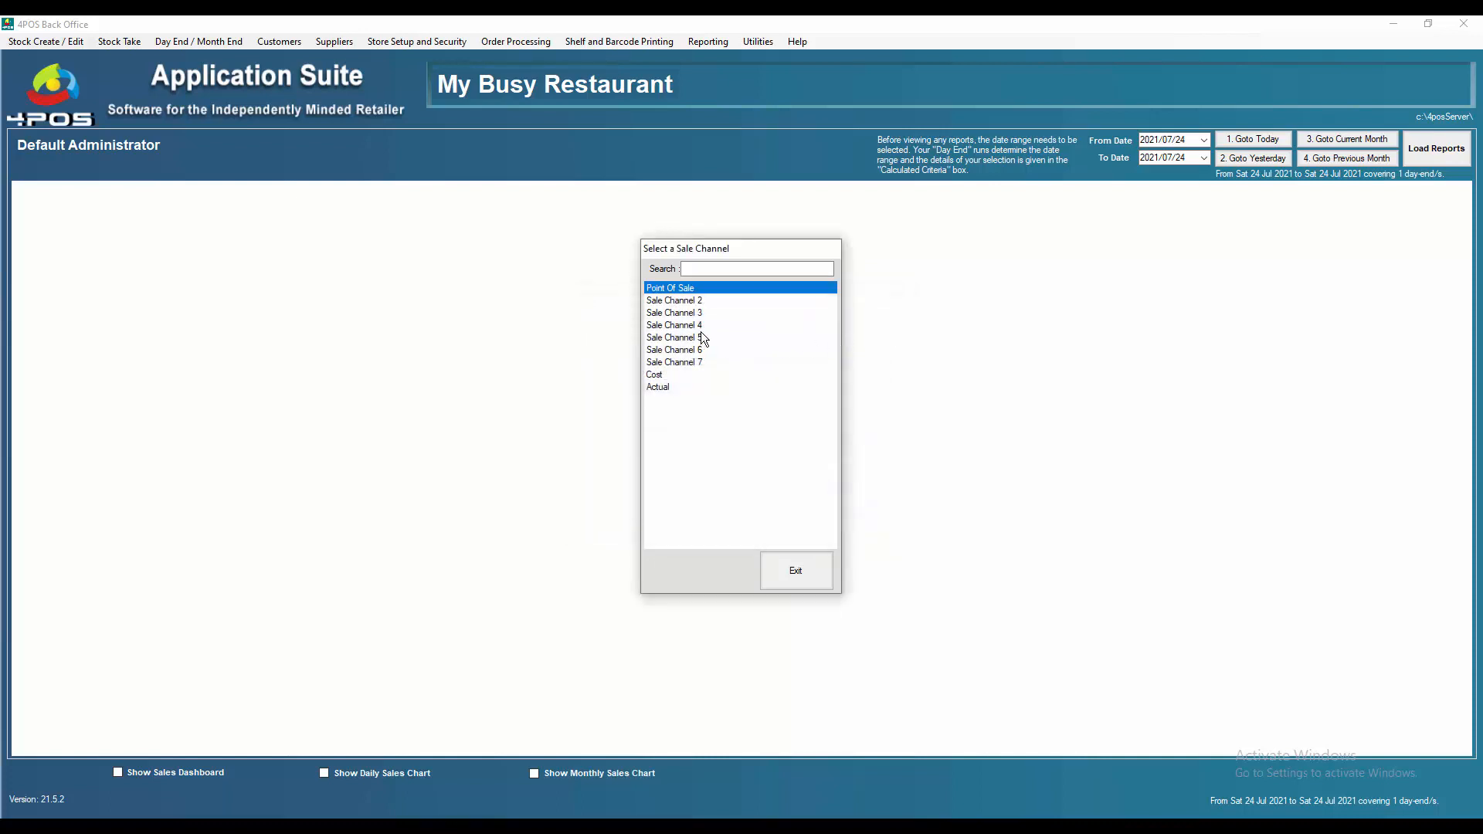
double_click(674, 325)
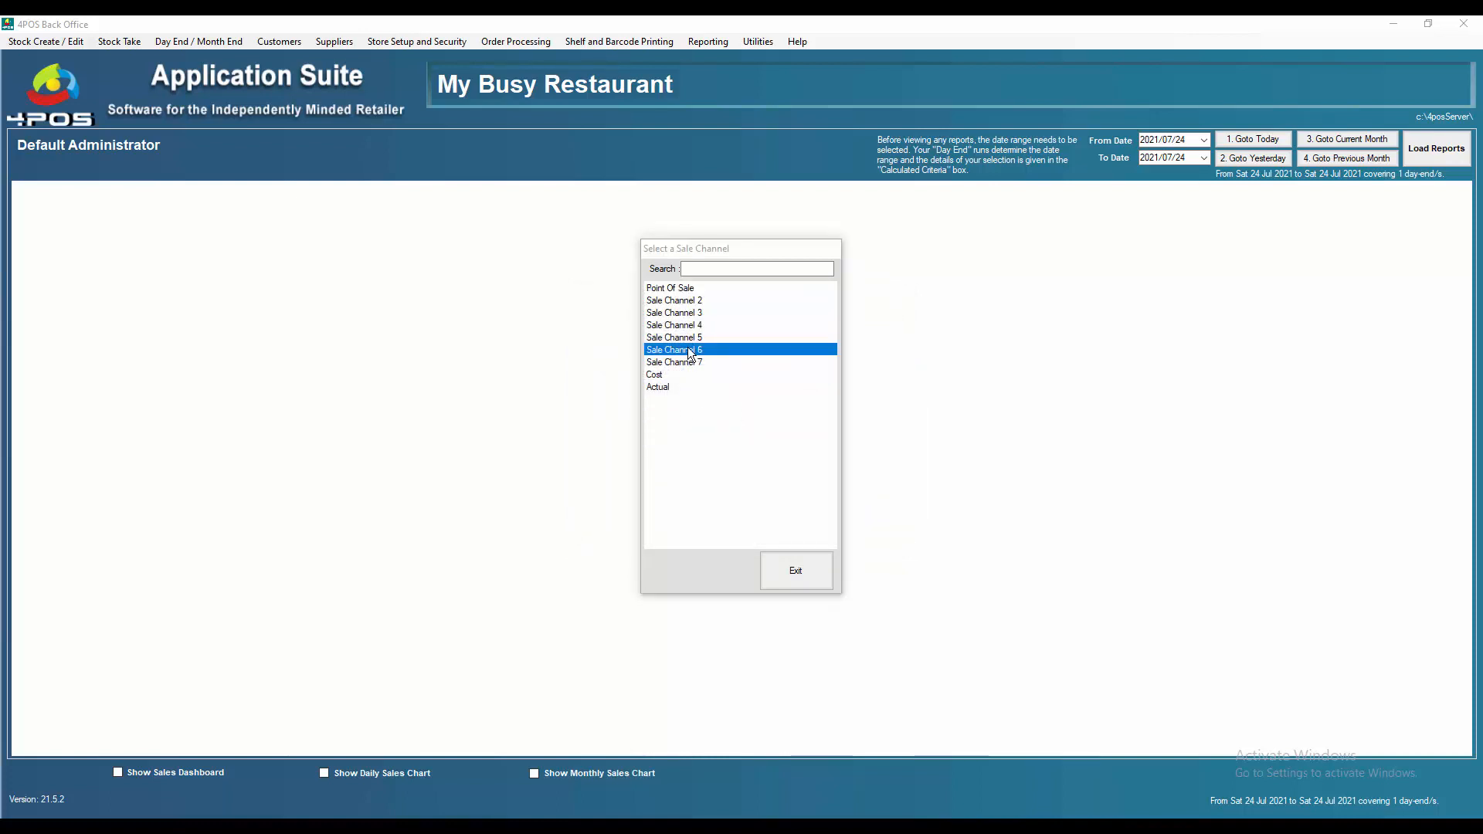
double_click(672, 350)
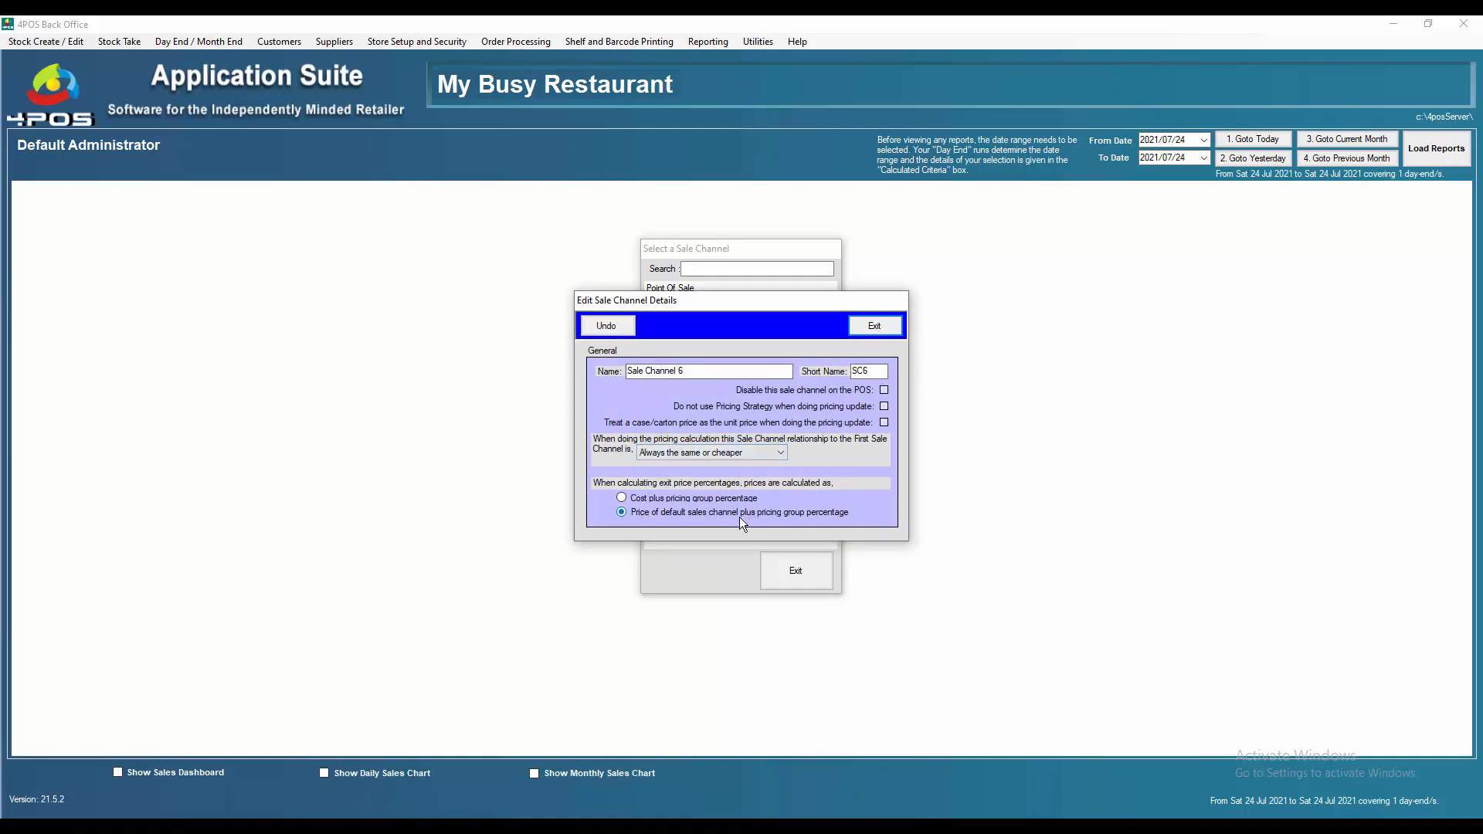
mouse_move(804, 527)
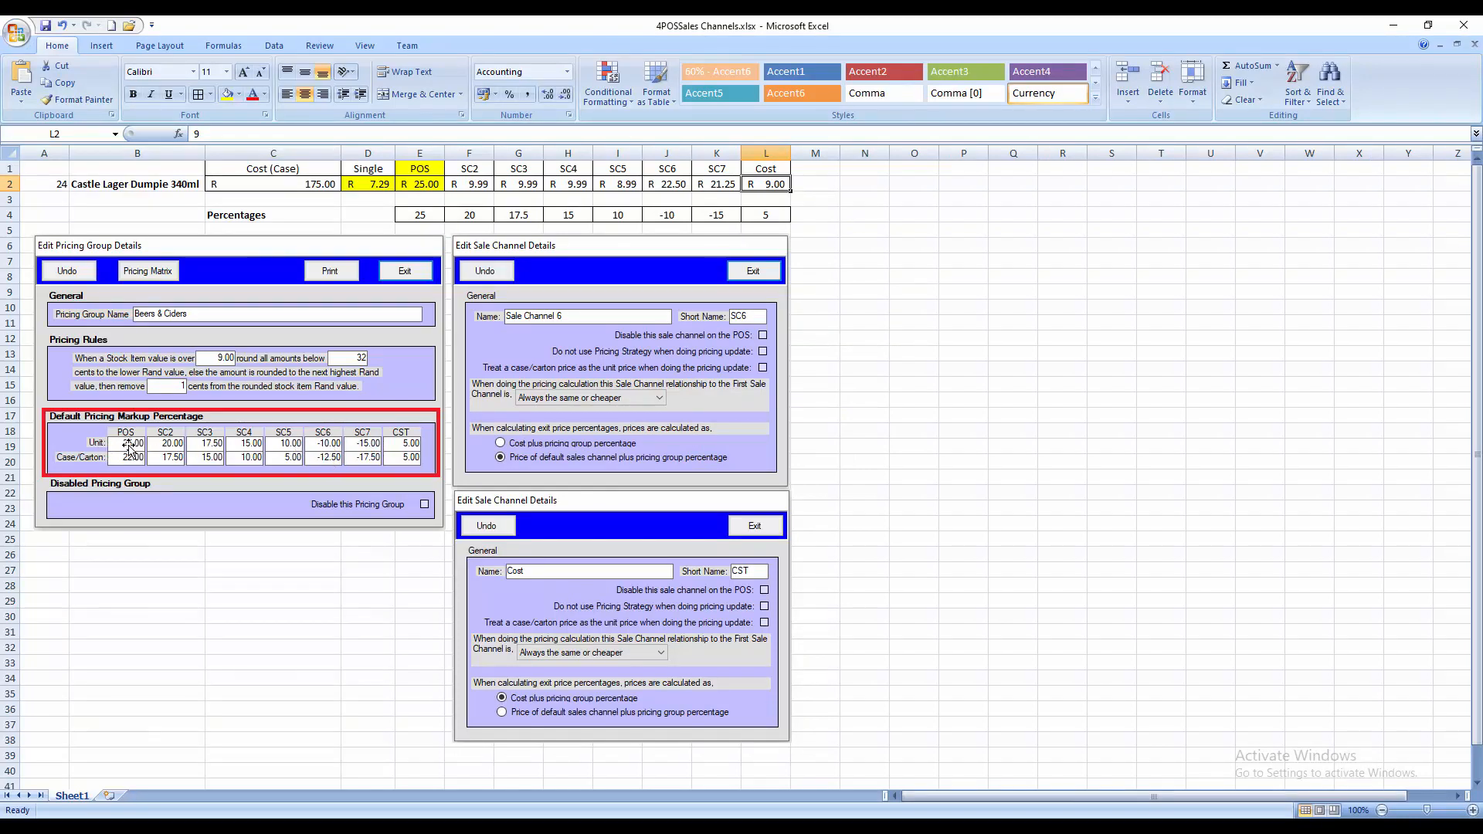
Compare Castle Lager's POS and SC6 prices in Excel, then return to the sales channel list.
left_click(419, 184)
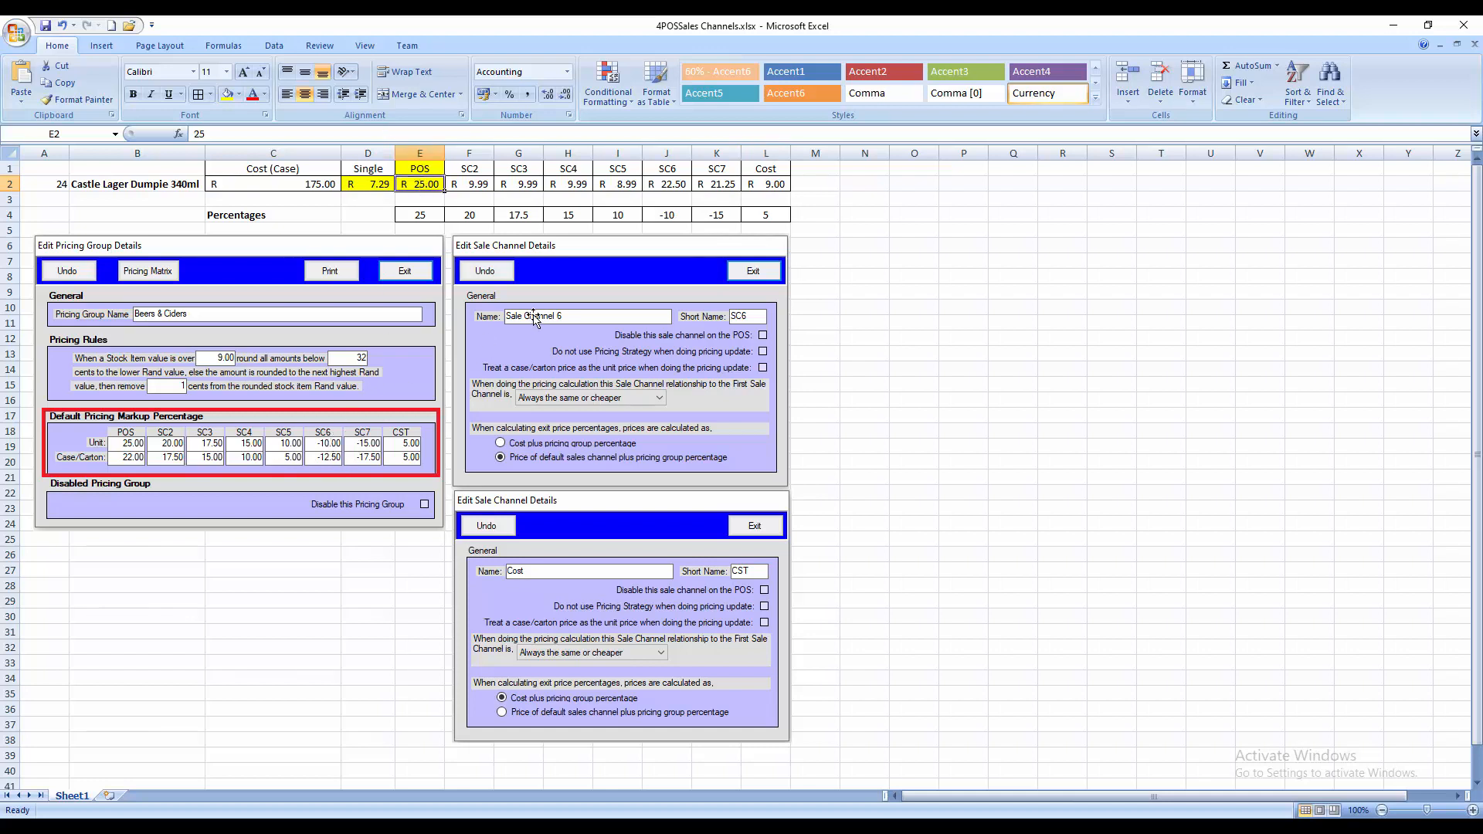
left_click(668, 183)
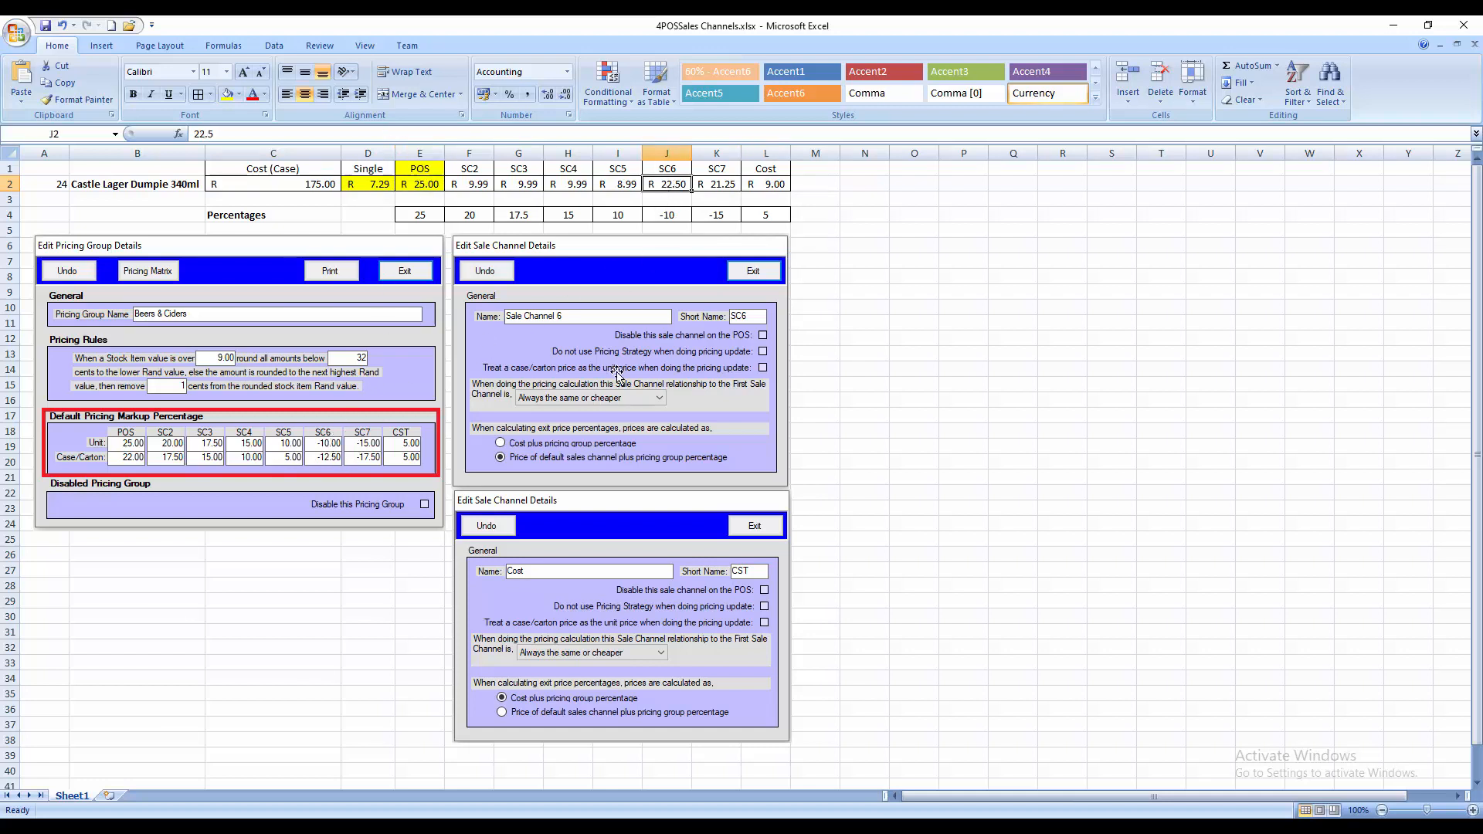
mouse_move(470, 389)
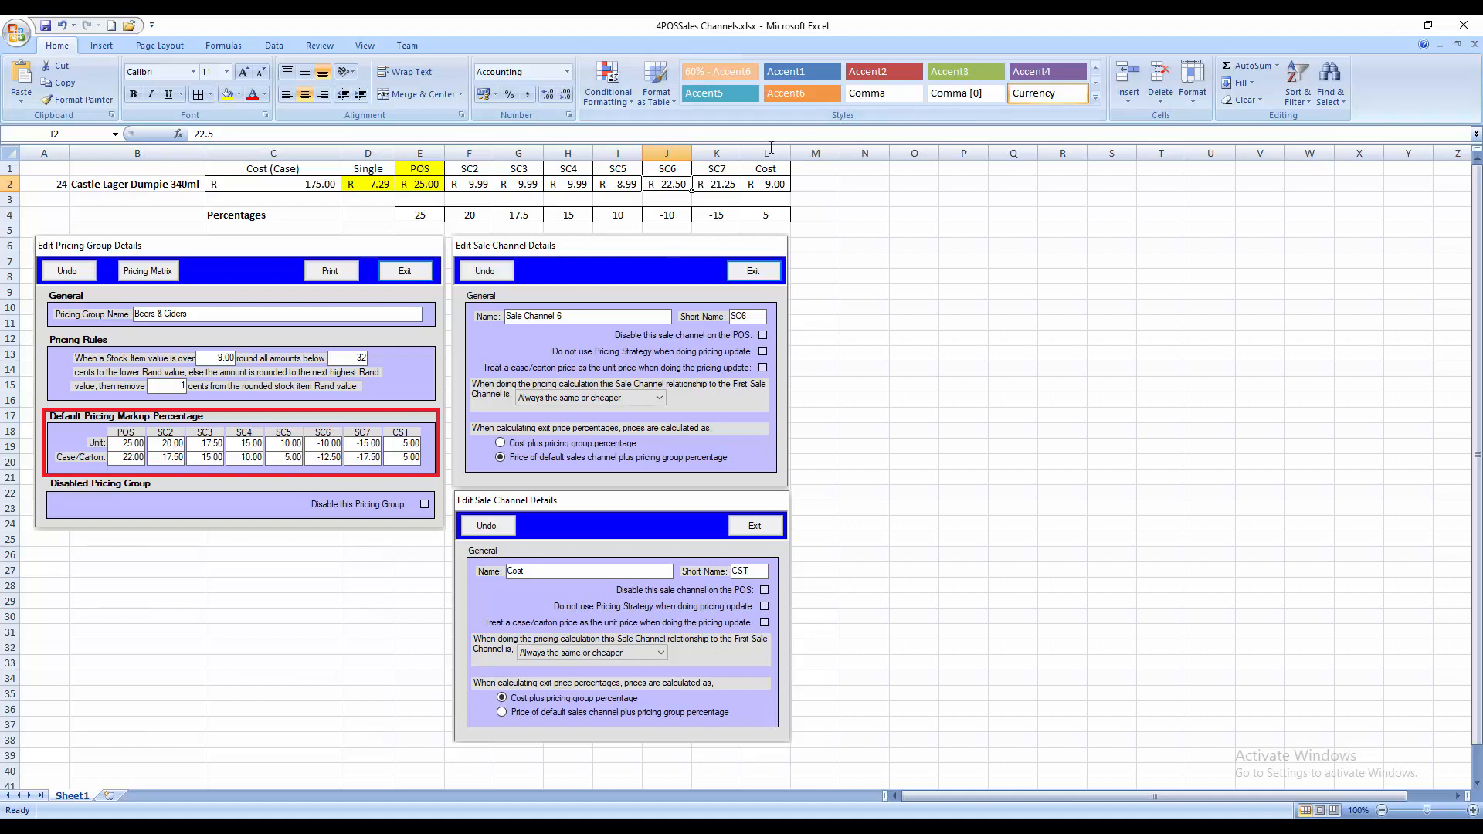
left_click(716, 184)
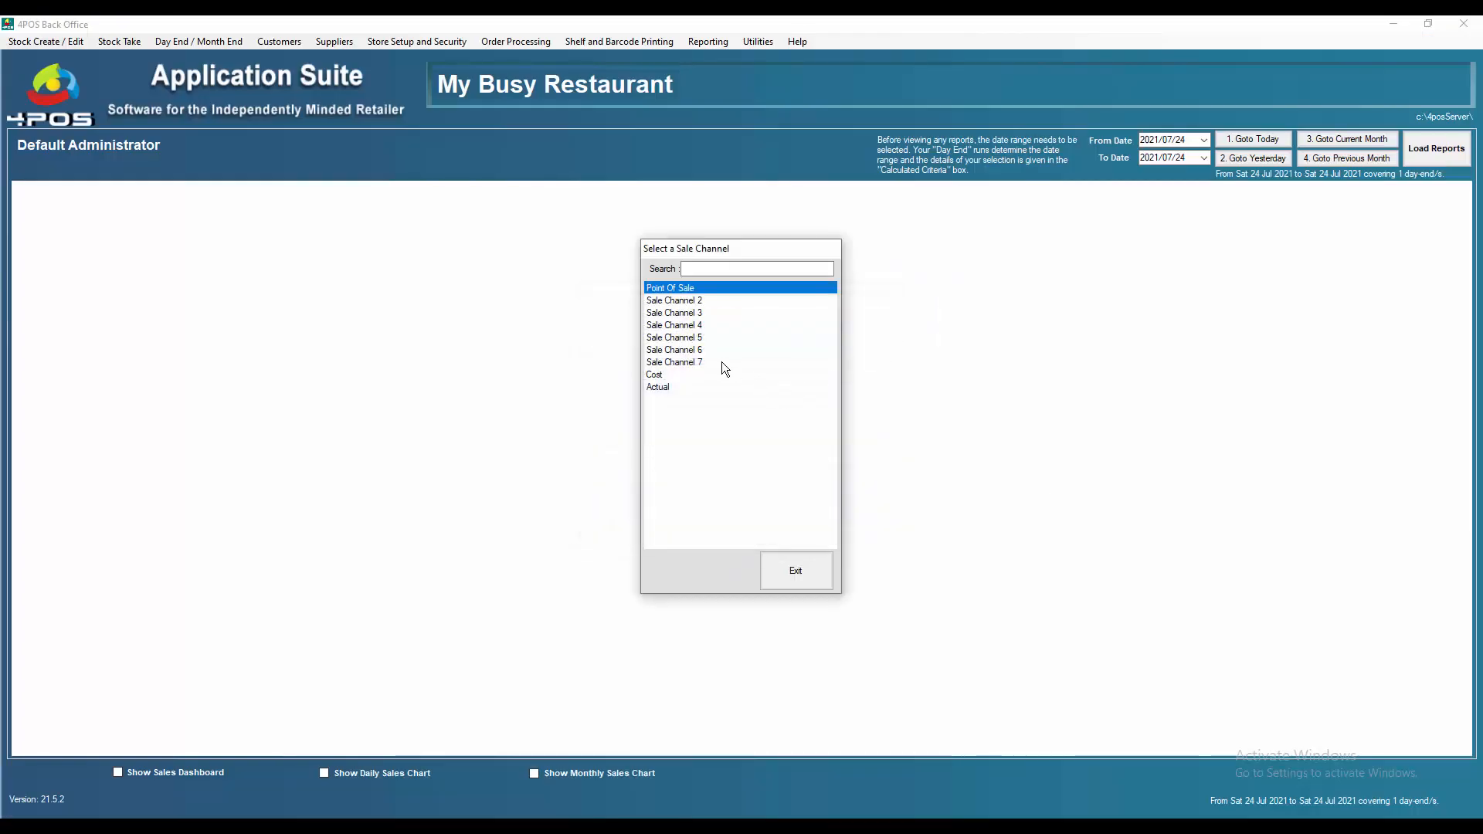
Review the Cost channel's settings, close the Select a Sale Channel list and confirm Yes to run the POS update.
double_click(674, 361)
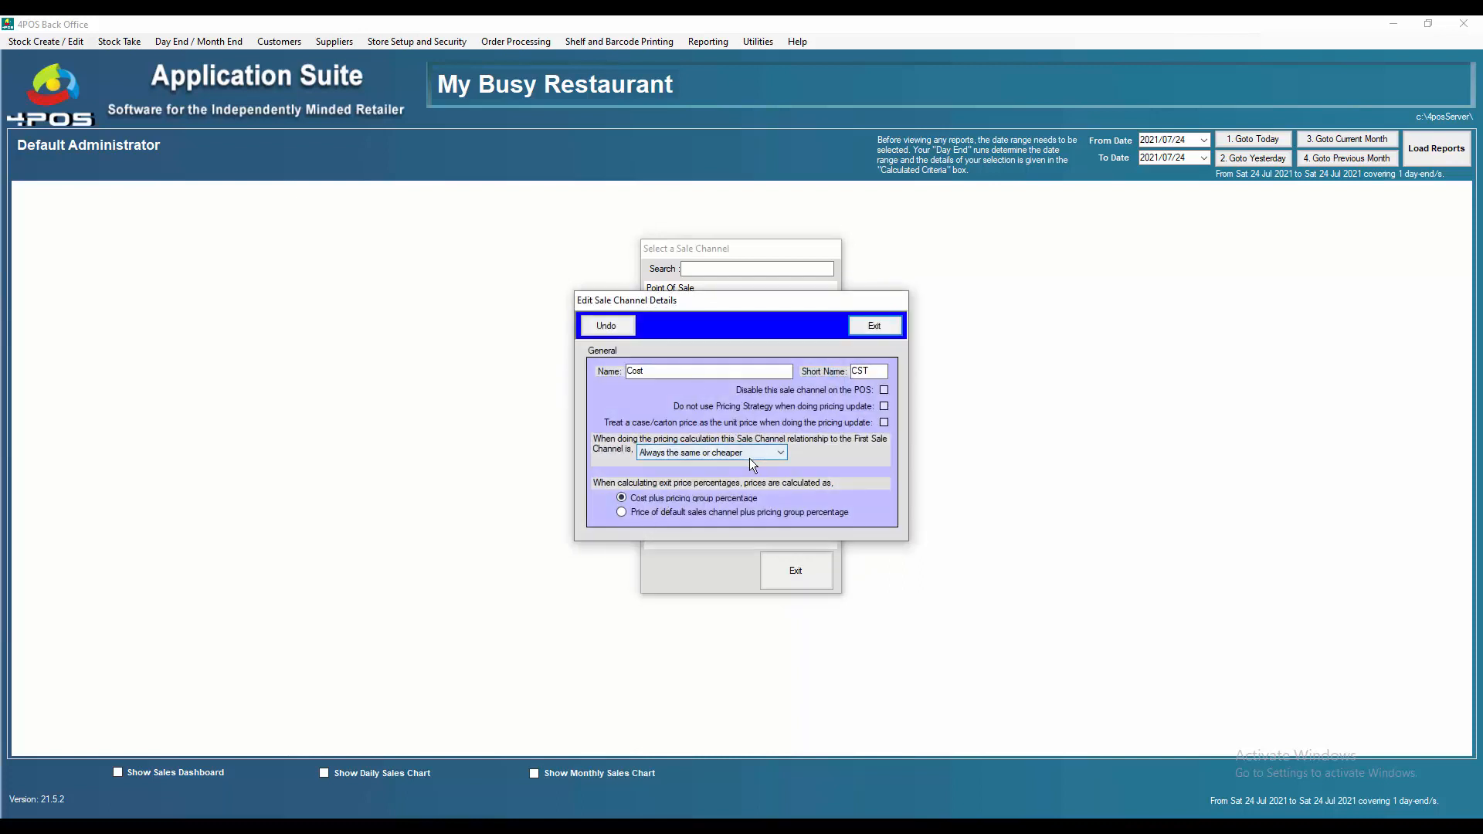
left_click(871, 326)
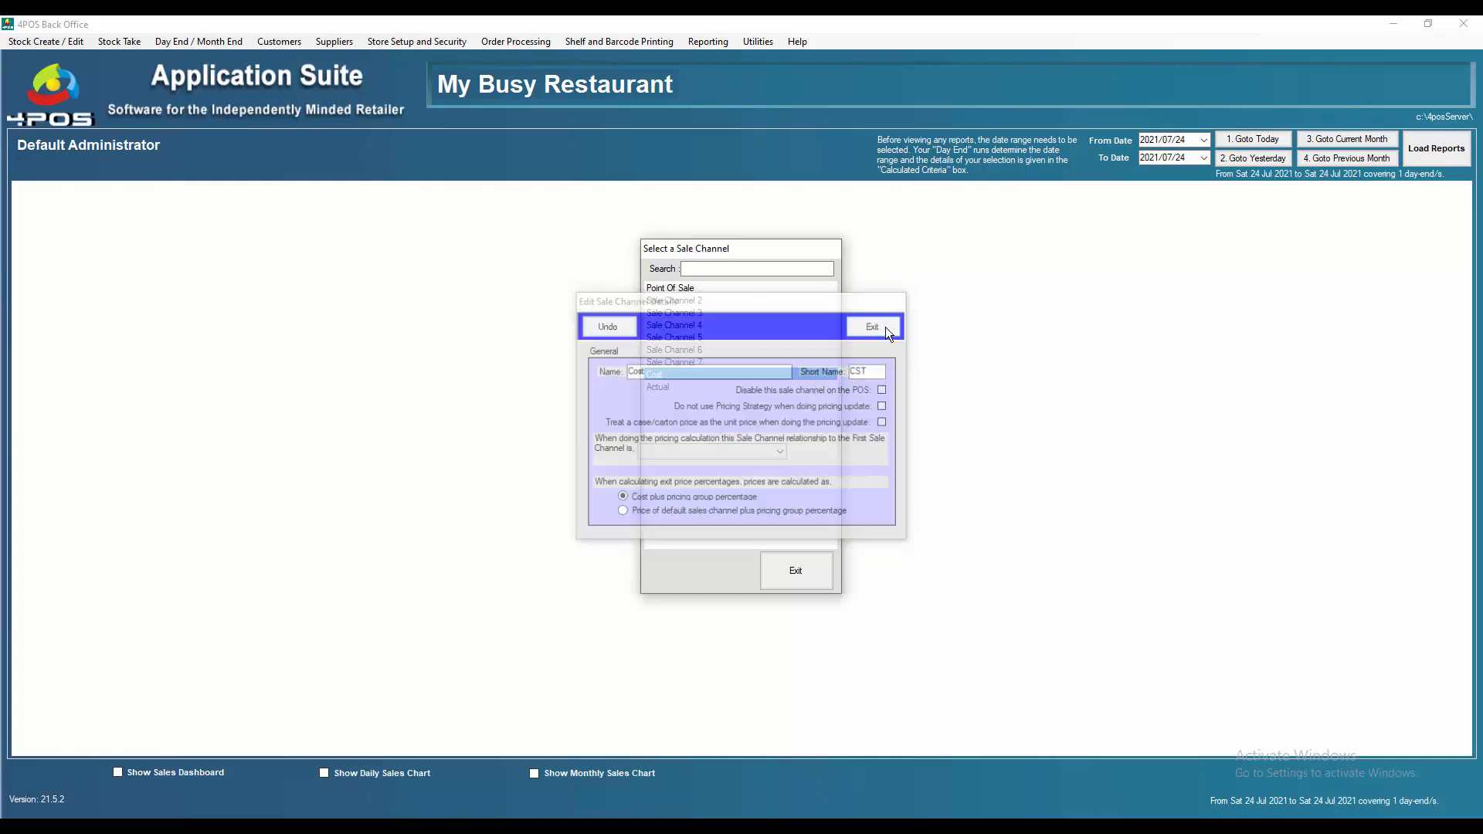
left_click(870, 326)
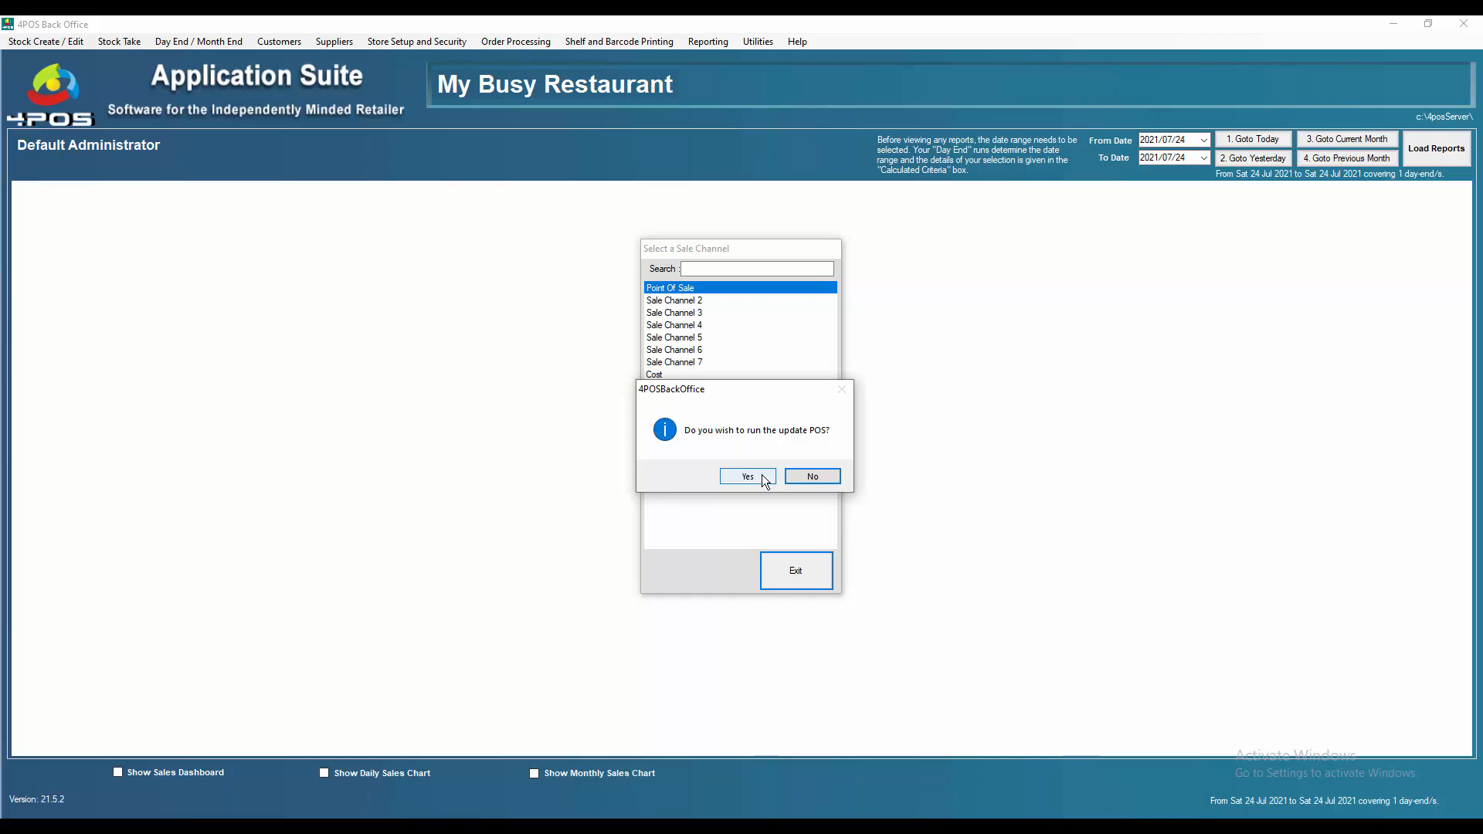
left_click(747, 476)
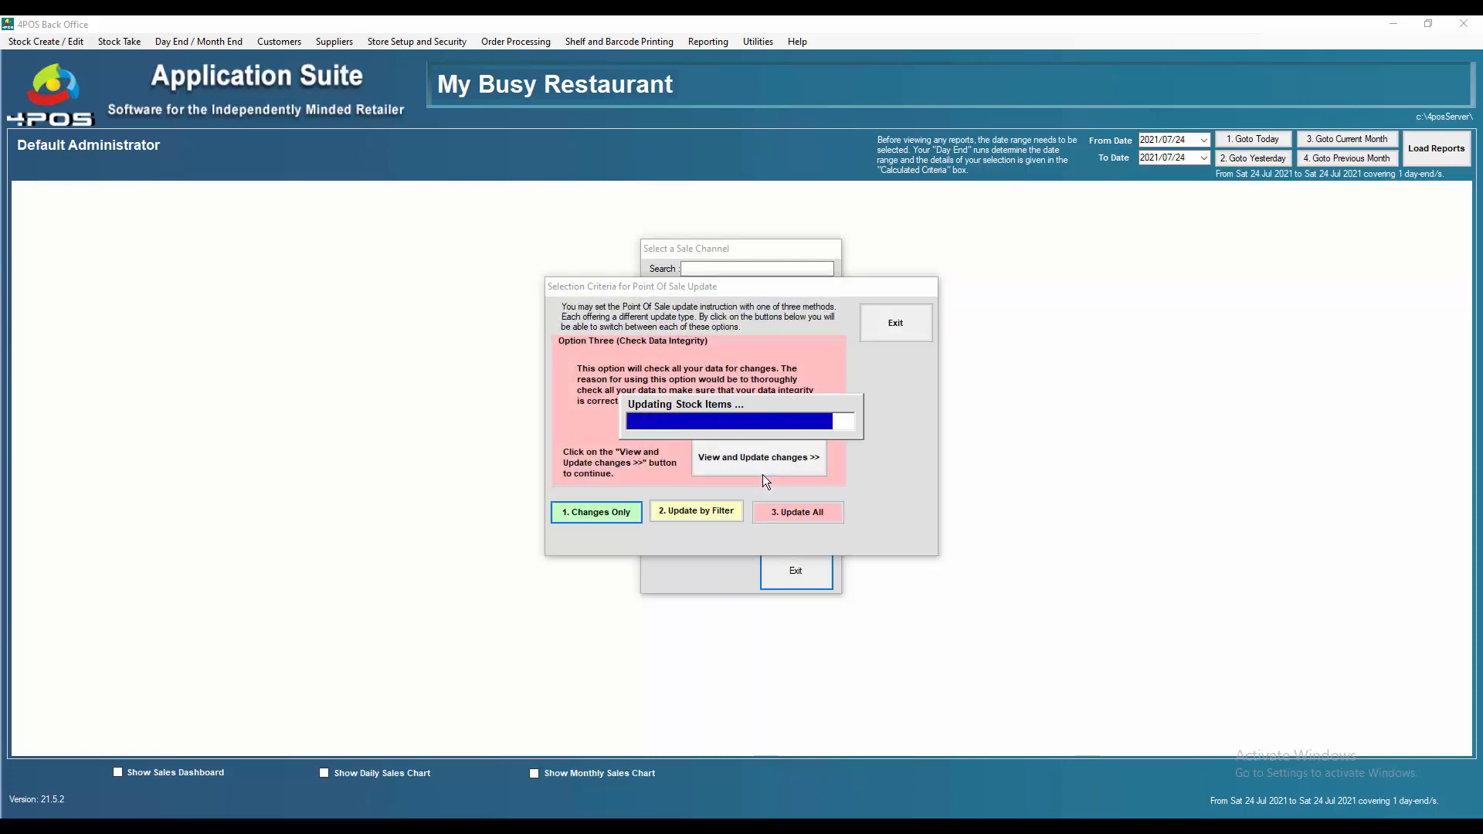